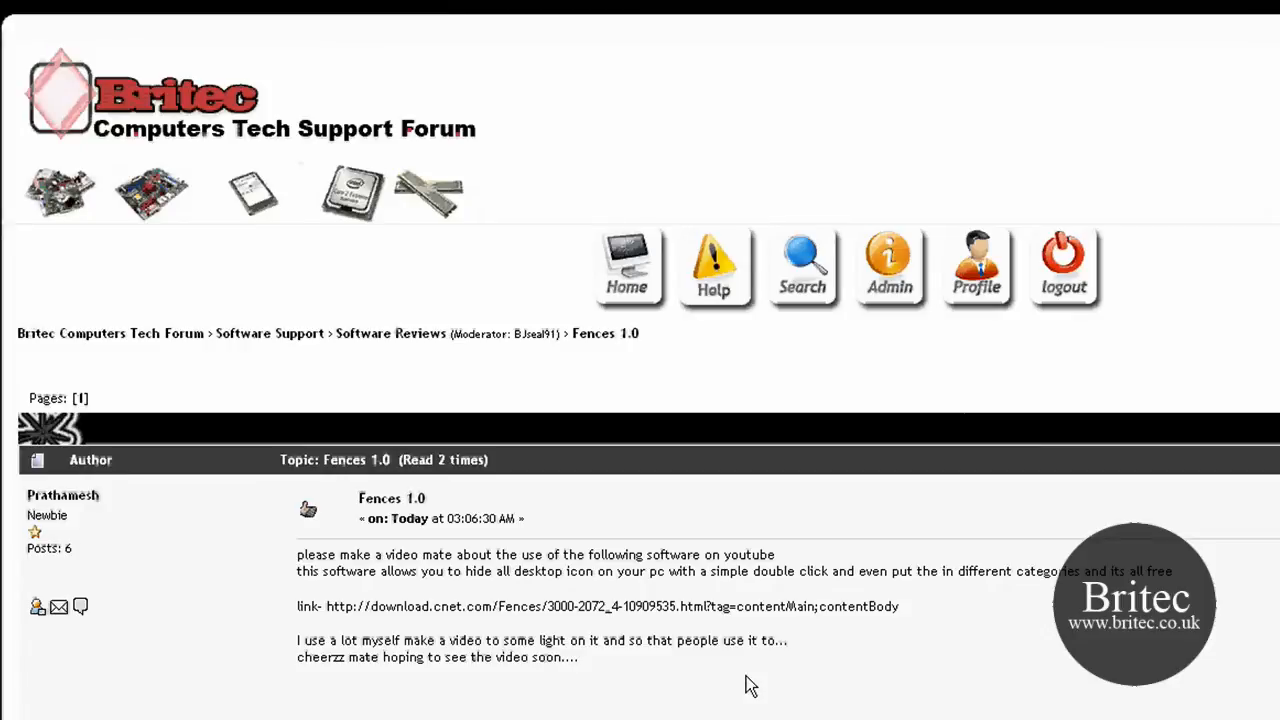
{"action": "mouse_move", "coordinate": [588, 692]}
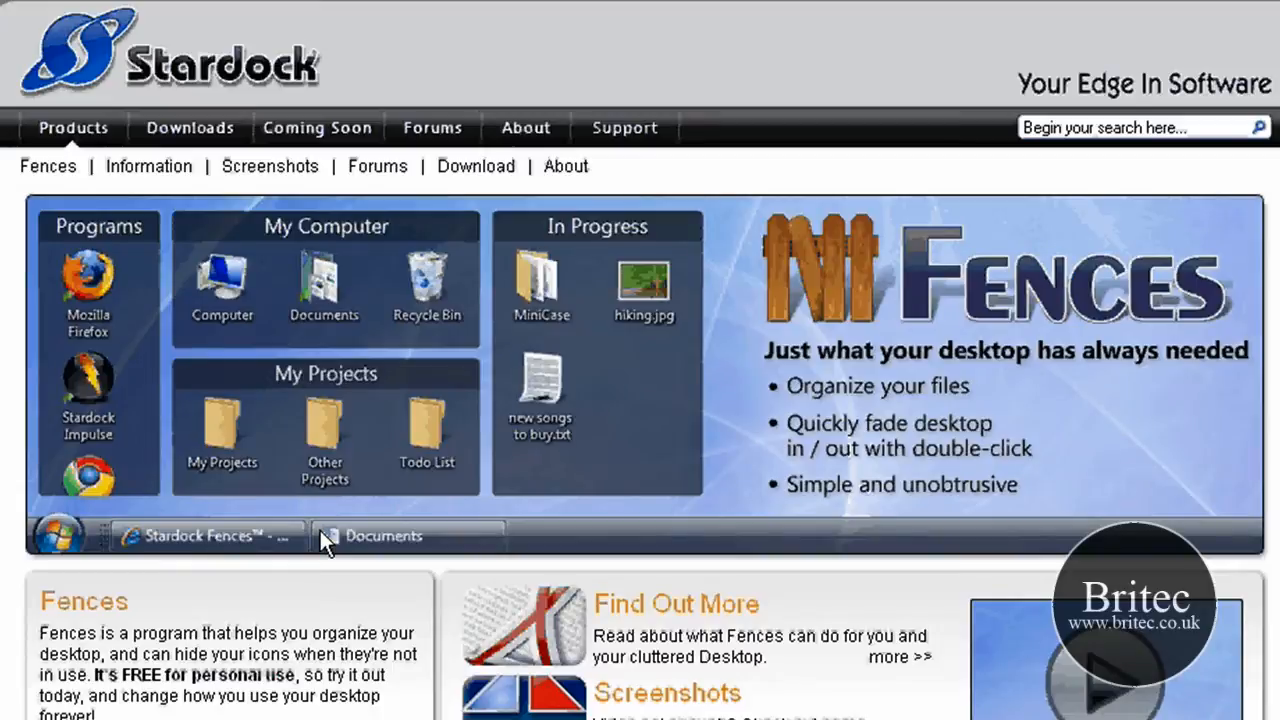
{"action": "mouse_move", "coordinate": [288, 264]}
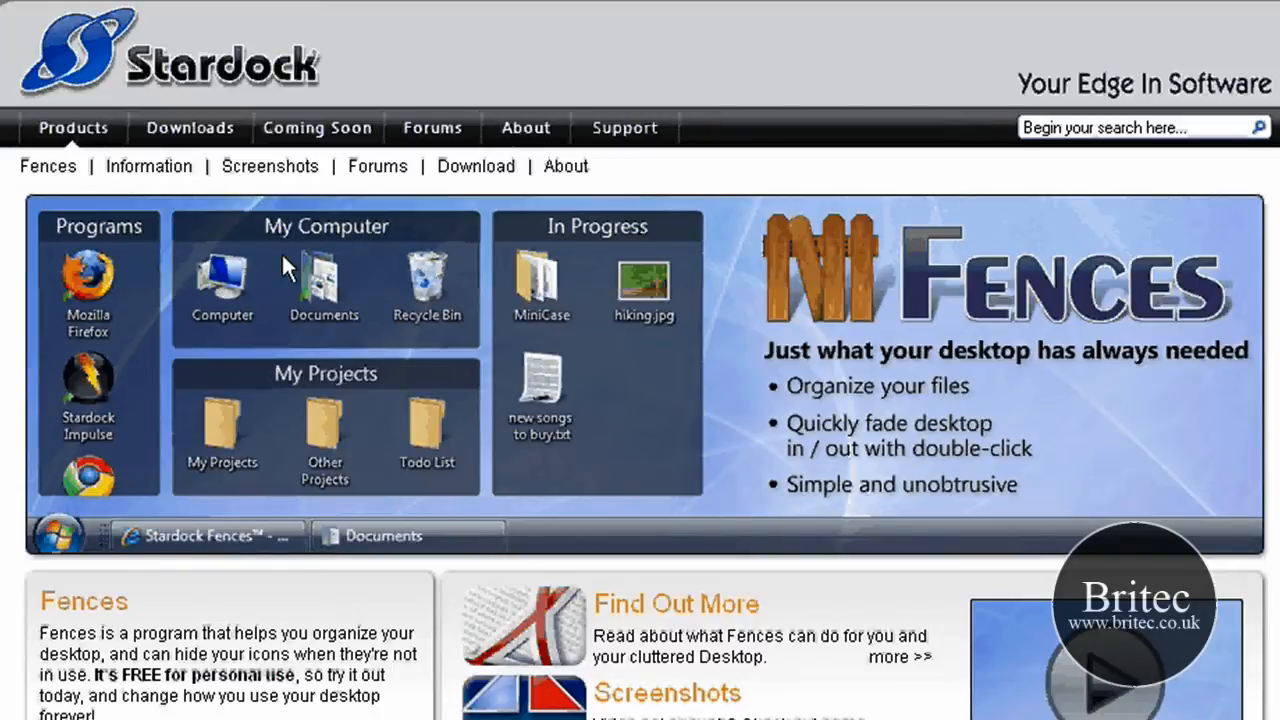
{"action": "mouse_move", "coordinate": [744, 396]}
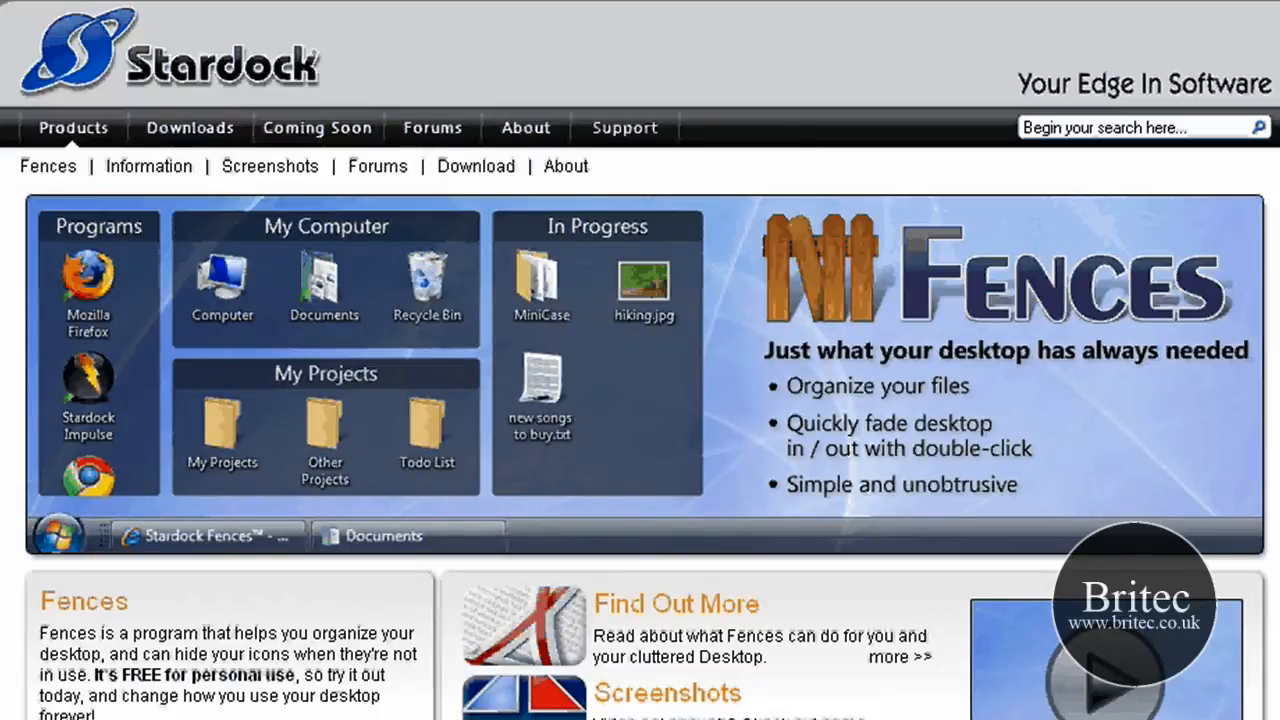
- Download the free Fences v1.0 from the Stardock page and return to the forum tab
{"action": "scroll", "scroll_direction": "down", "scroll_amount": 3}
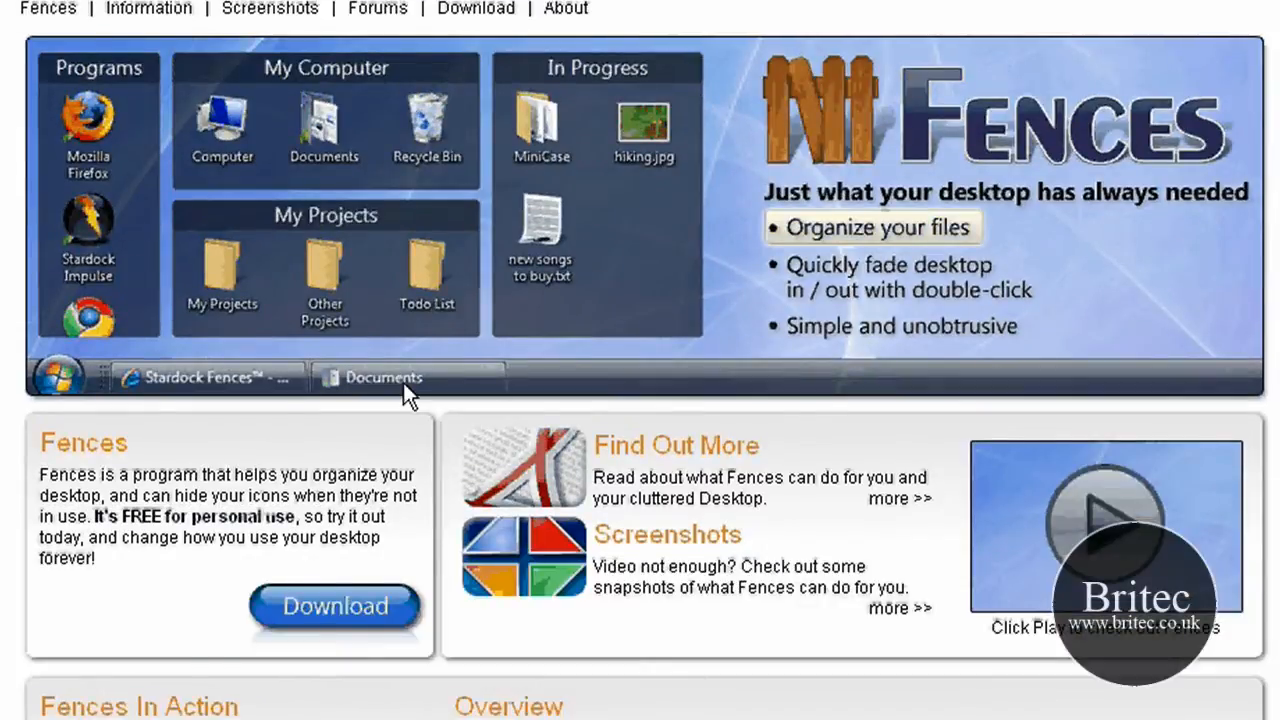
{"action": "scroll", "scroll_direction": "down", "scroll_amount": 3}
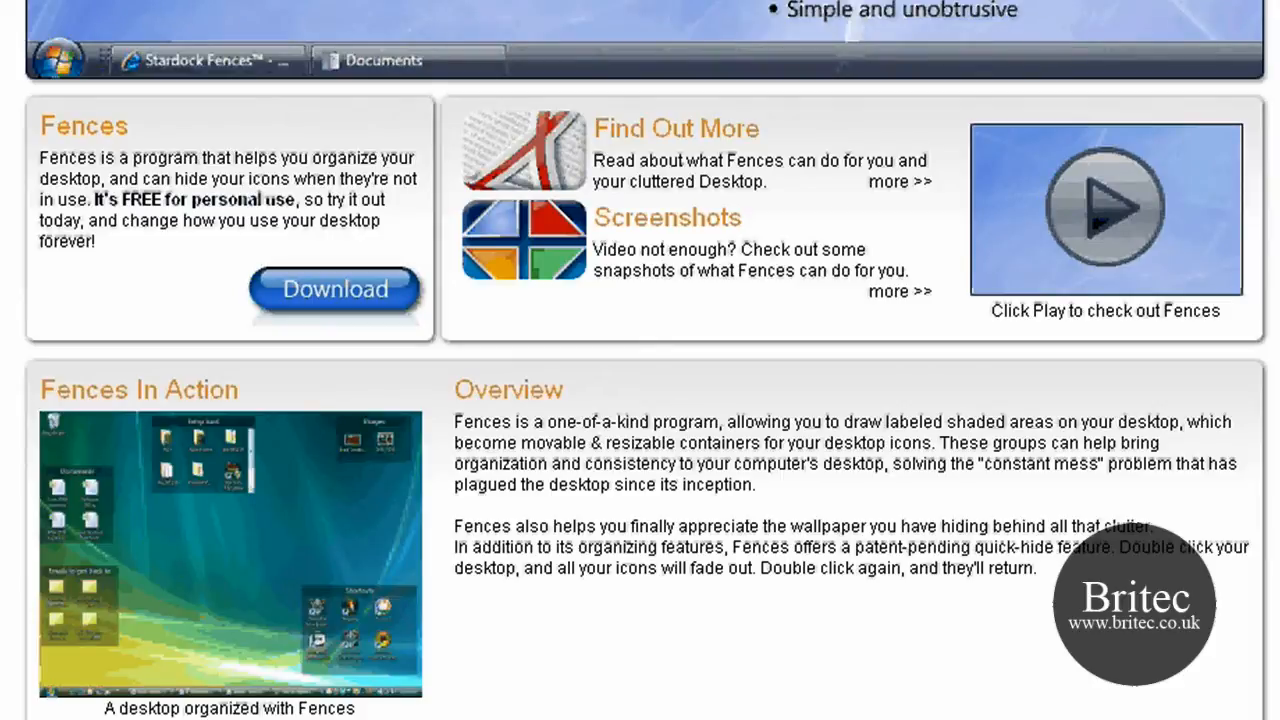
{"action": "scroll", "scroll_direction": "down", "scroll_amount": 3}
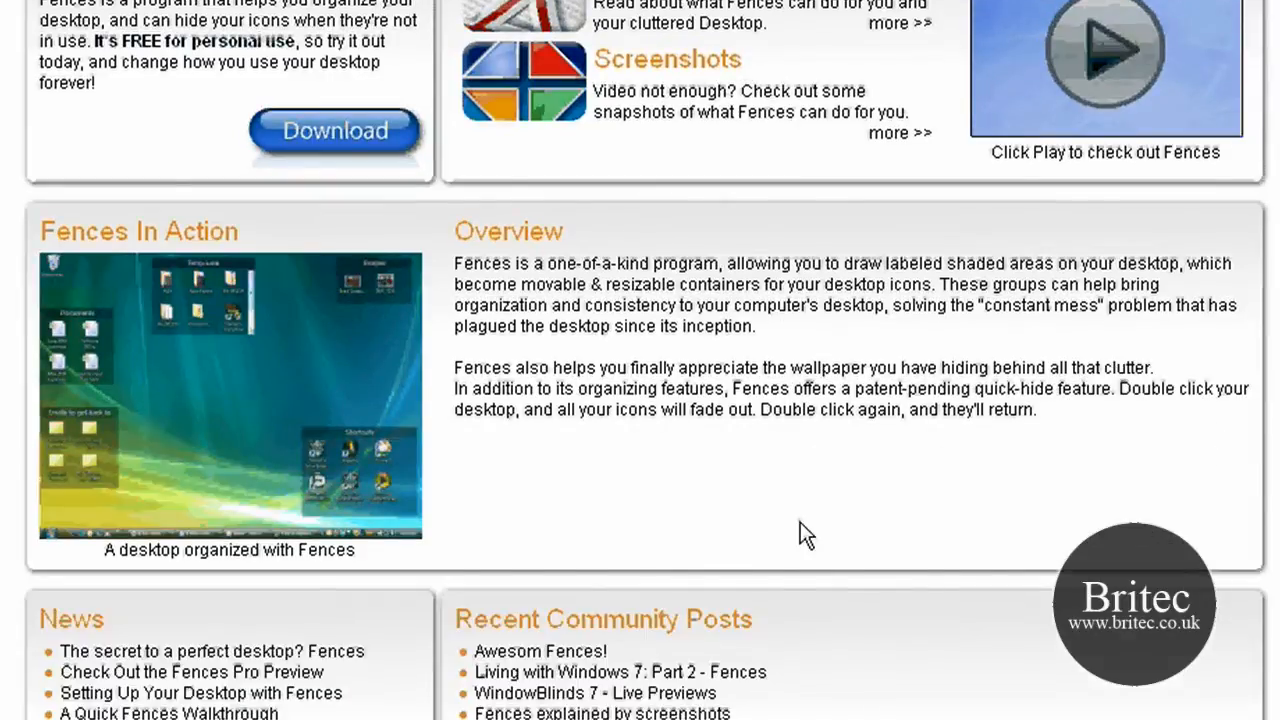
{"action": "scroll", "scroll_direction": "up", "scroll_amount": 3}
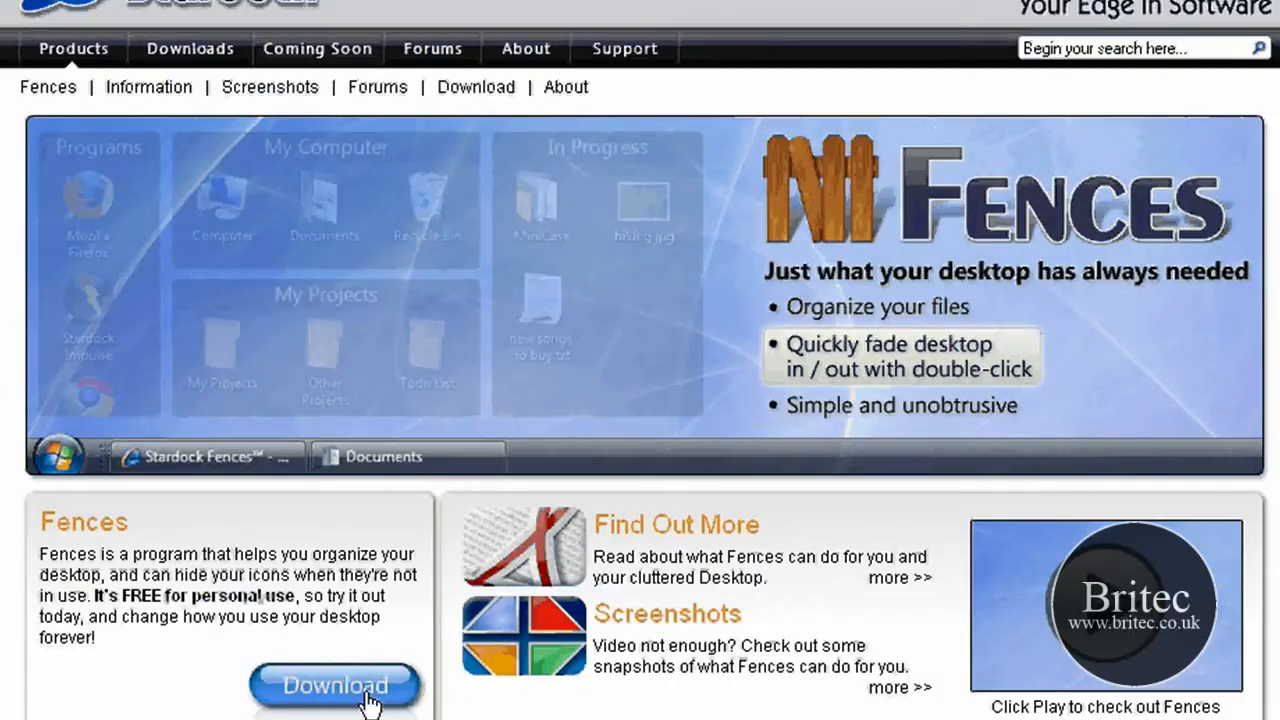
{"action": "left_click", "coordinate": [336, 684]}
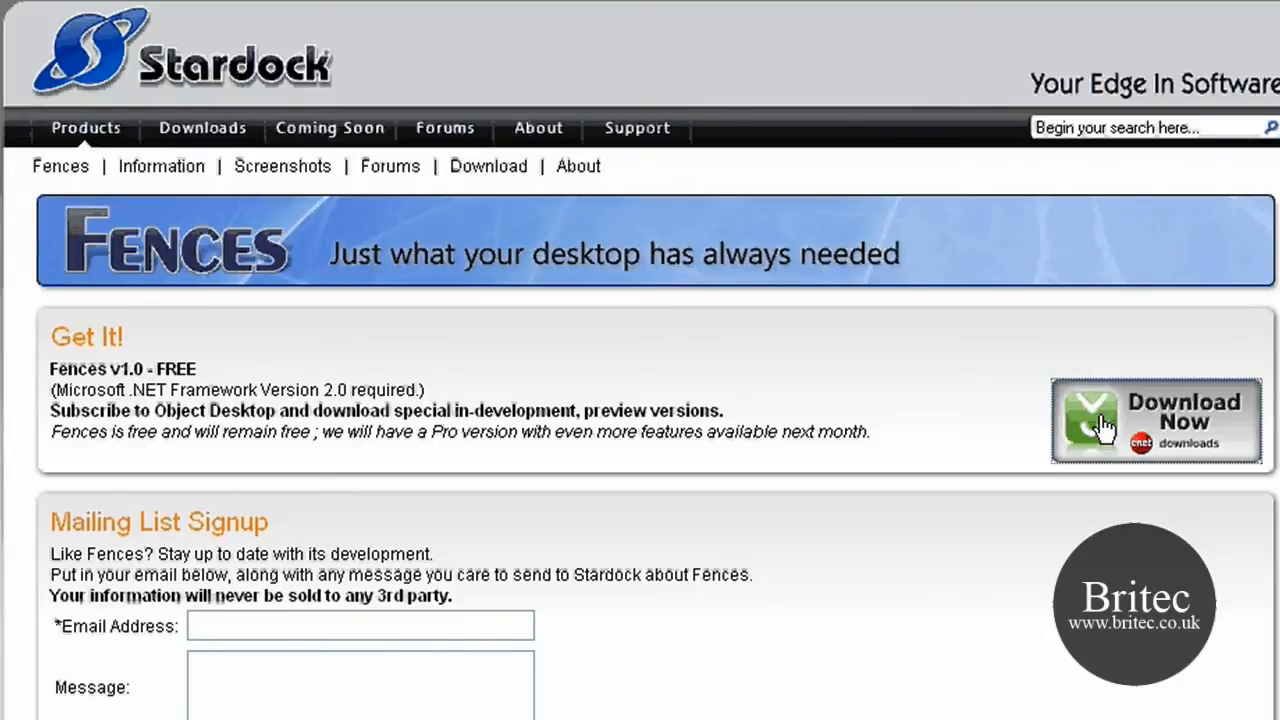
{"action": "left_click", "coordinate": [1156, 420]}
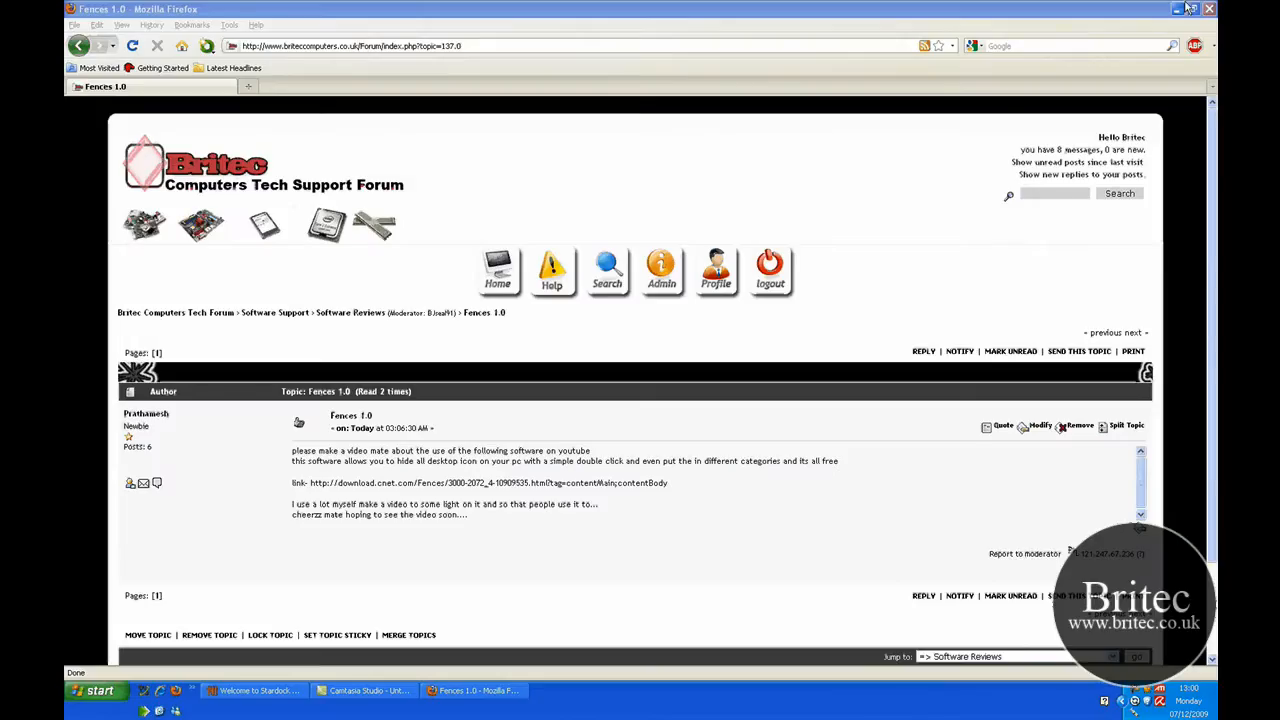
{"action": "left_click", "coordinate": [1188, 8]}
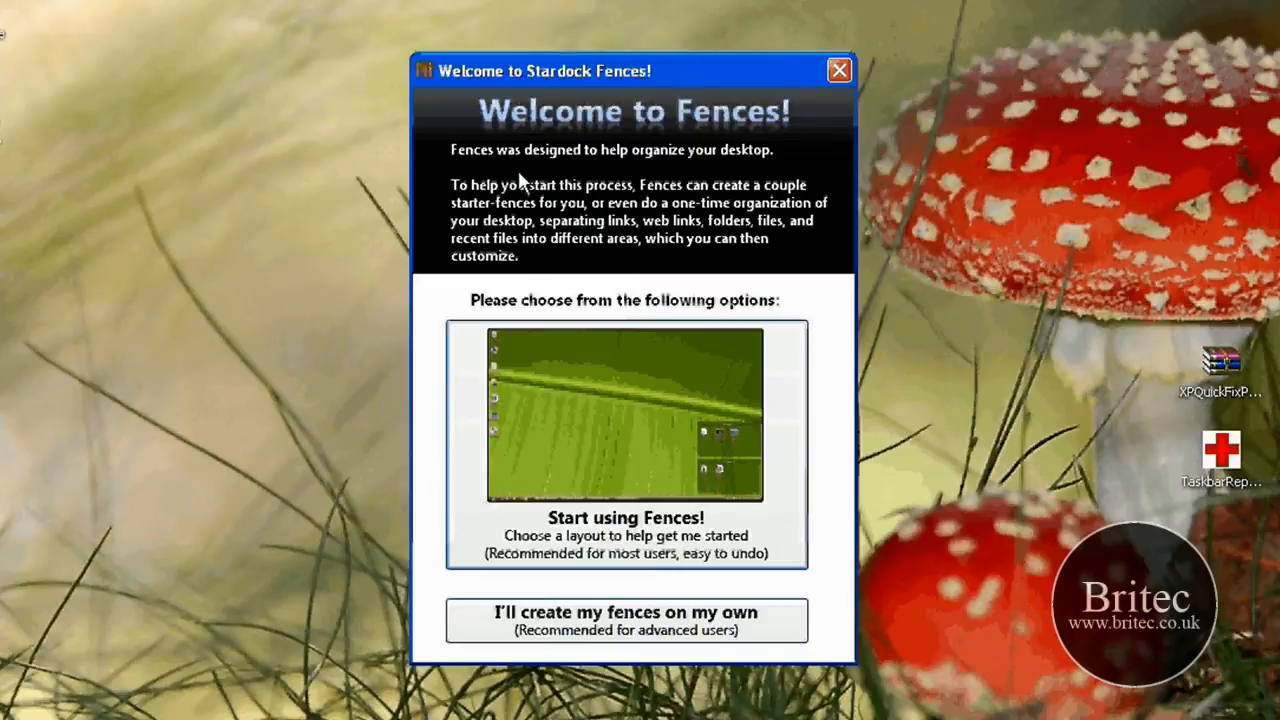
{"action": "mouse_move", "coordinate": [696, 330]}
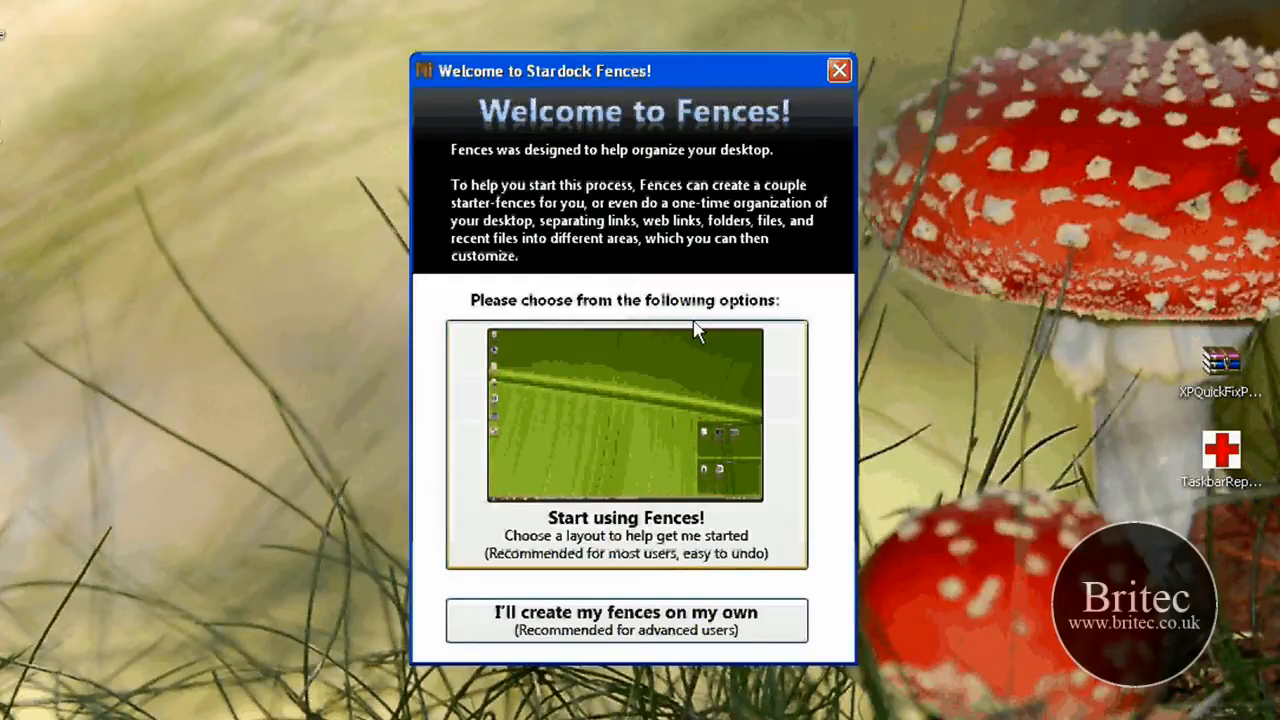
{"action": "mouse_move", "coordinate": [600, 560]}
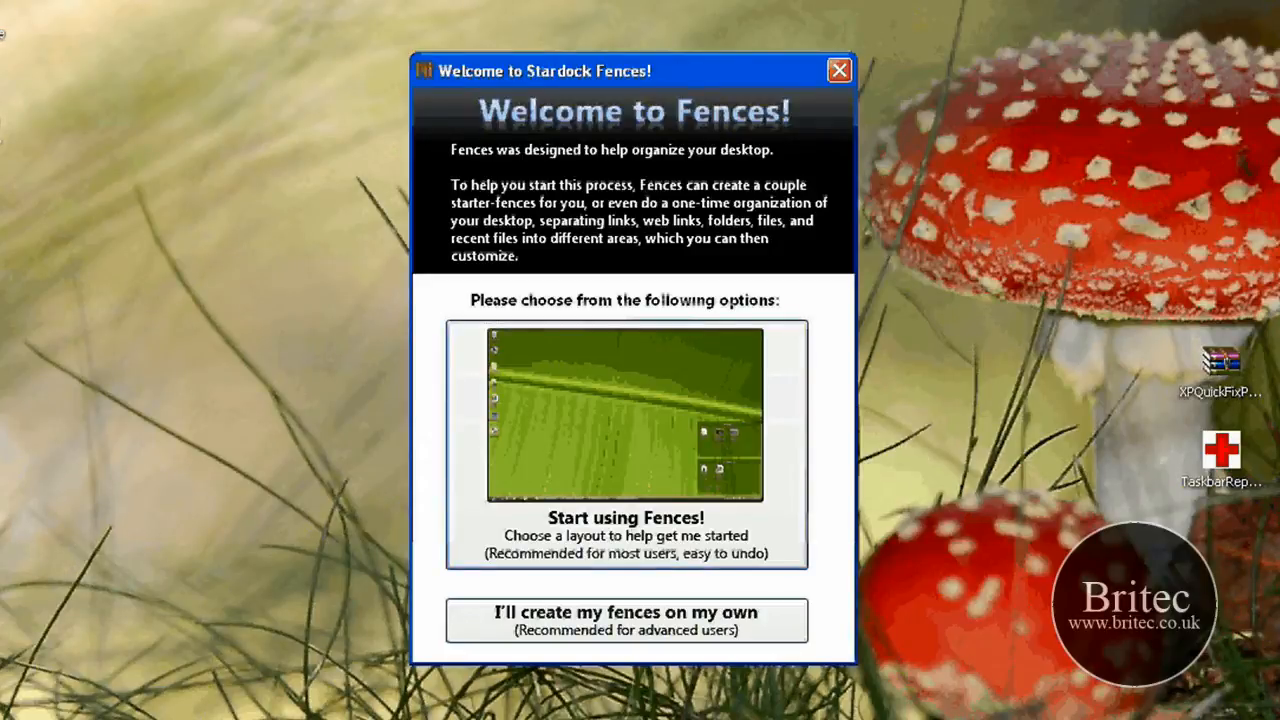
{"action": "mouse_move", "coordinate": [576, 656]}
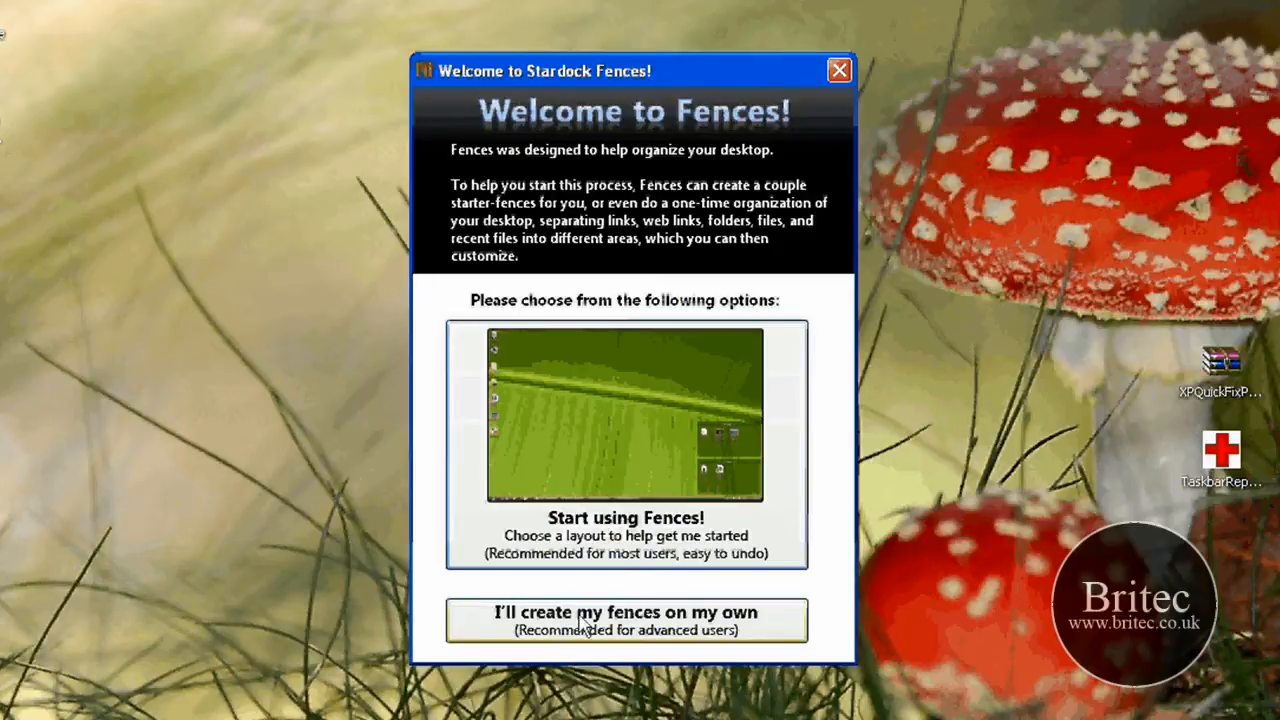
{"action": "mouse_move", "coordinate": [628, 436]}
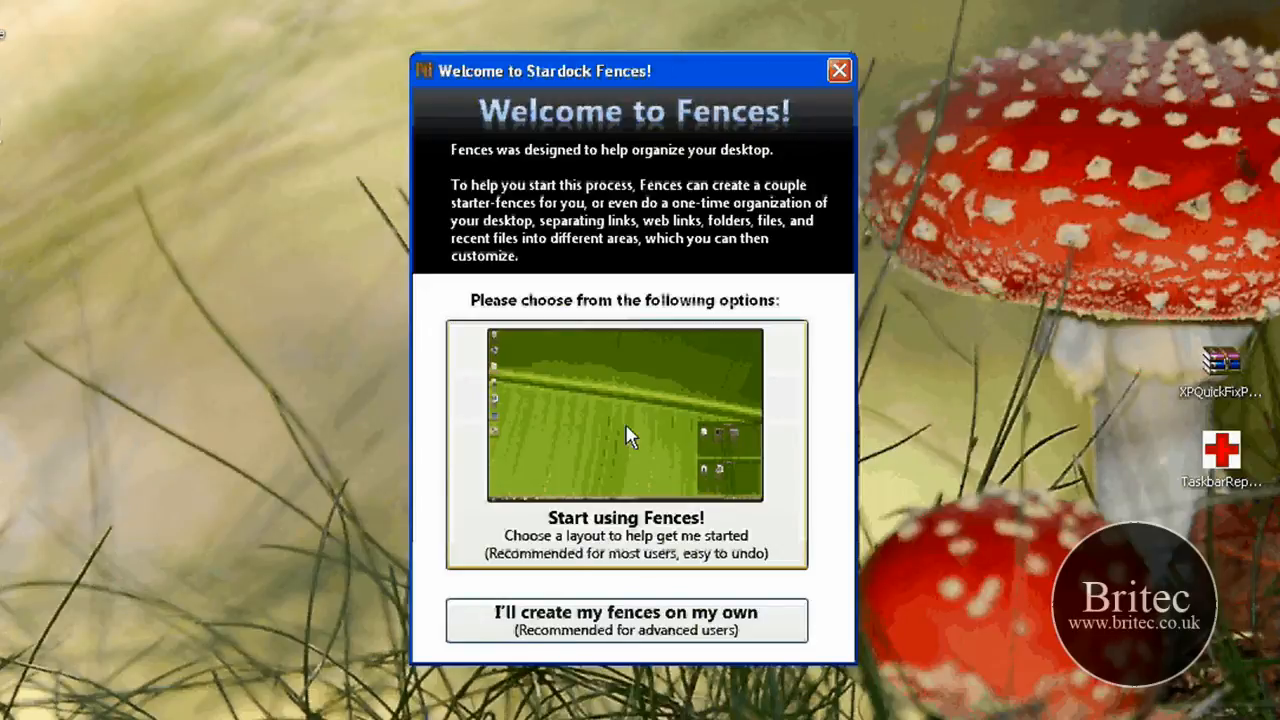
- Choose 'Start using Fences!' to begin the guided starter-fence setup
{"action": "left_click", "coordinate": [624, 440]}
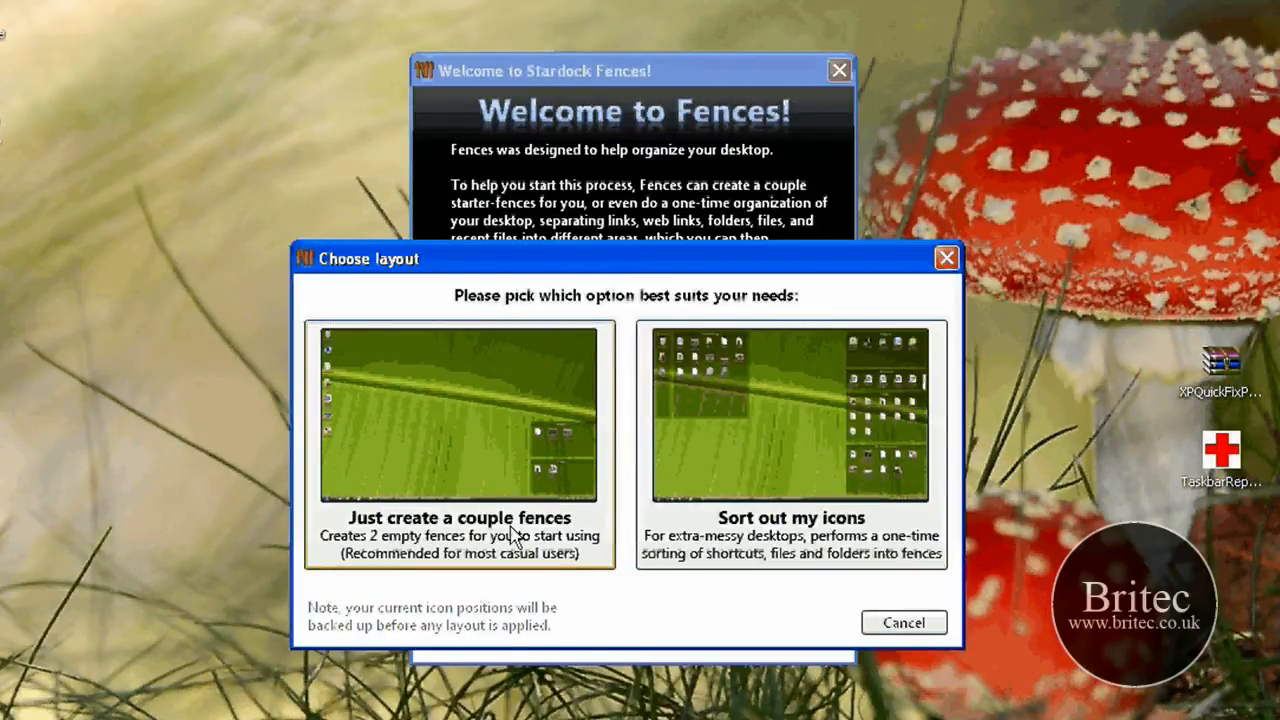
{"action": "mouse_move", "coordinate": [750, 536]}
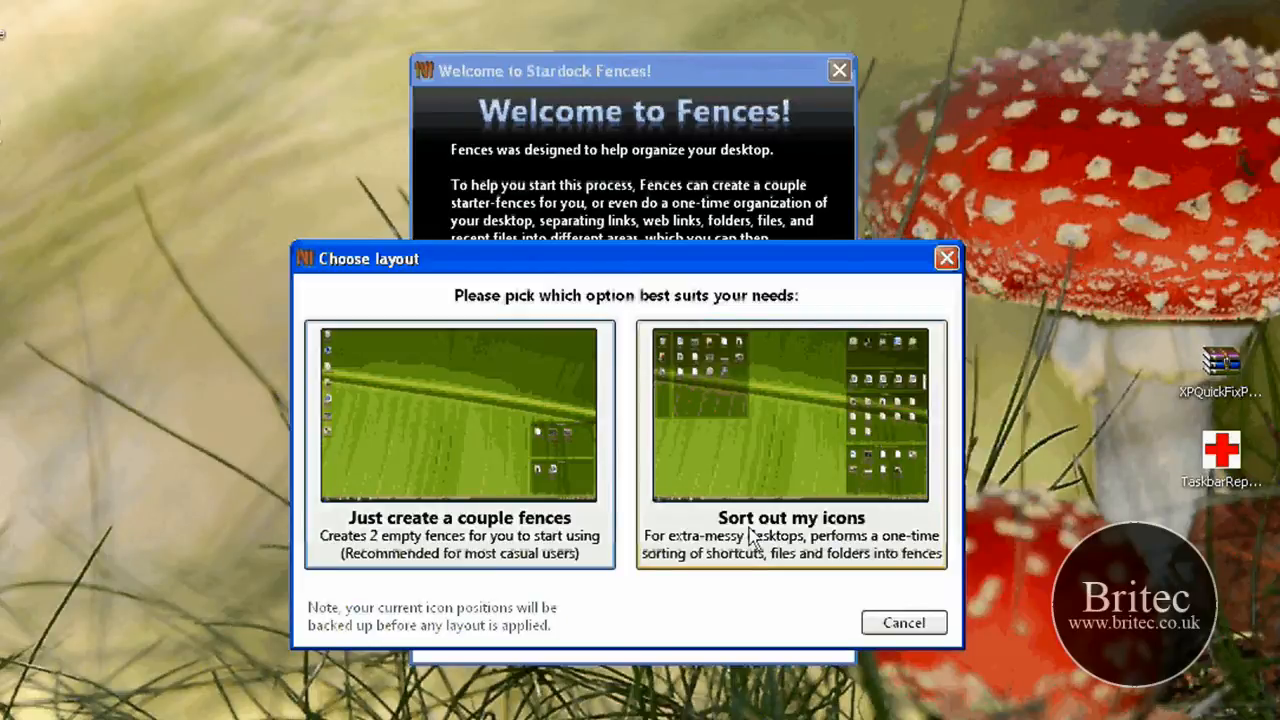
{"action": "mouse_move", "coordinate": [870, 504]}
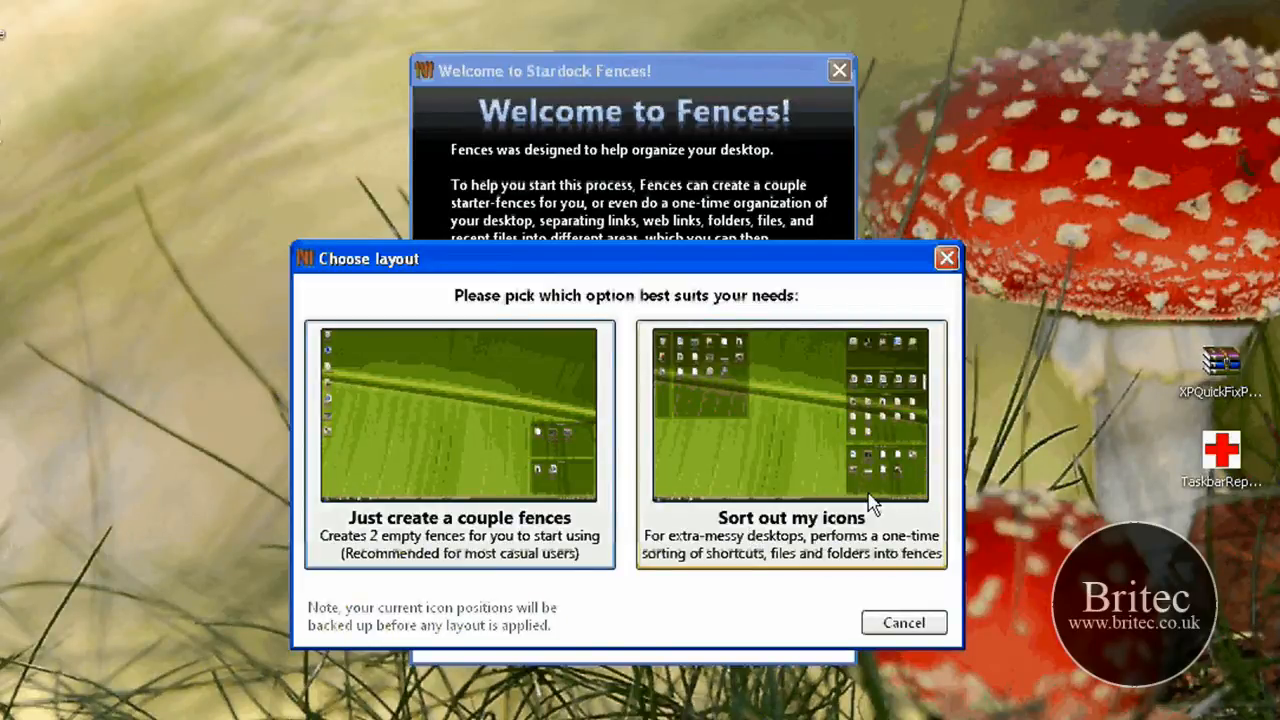
{"action": "mouse_move", "coordinate": [756, 458]}
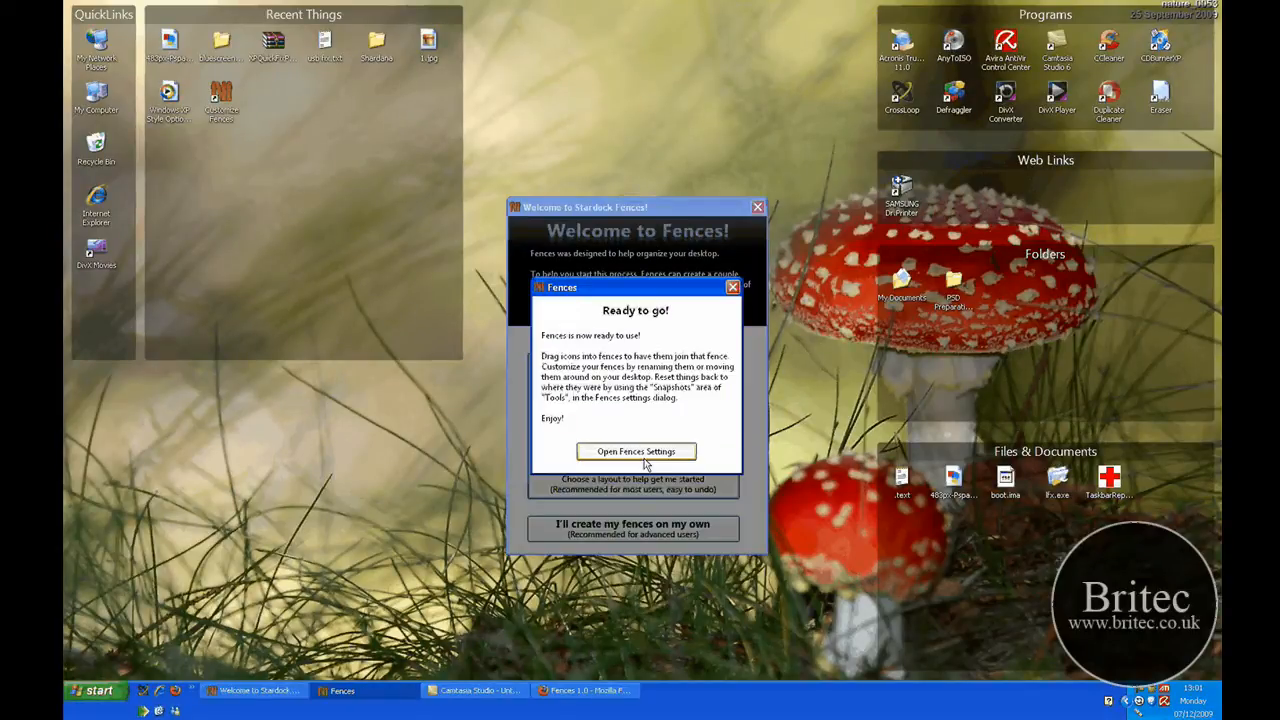
- View the Fences settings briefly, then close them to reveal the fenced desktop
{"action": "left_click", "coordinate": [636, 452]}
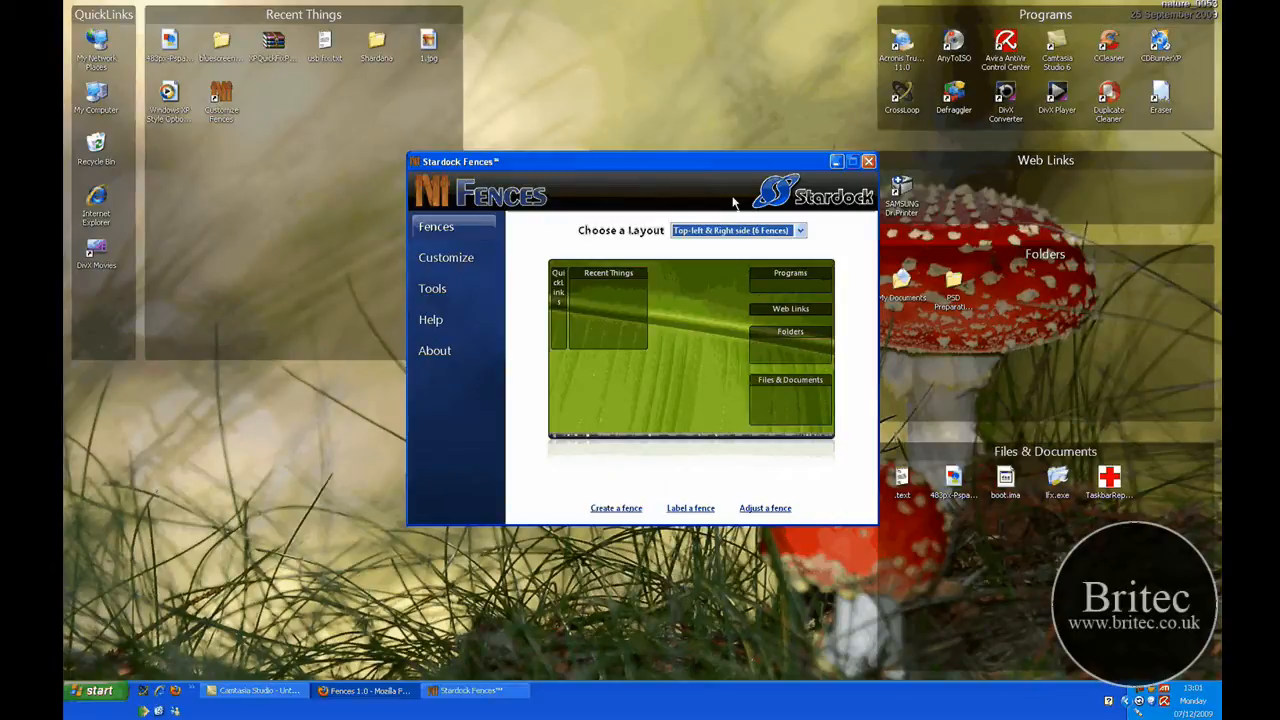
{"action": "left_click", "coordinate": [868, 160]}
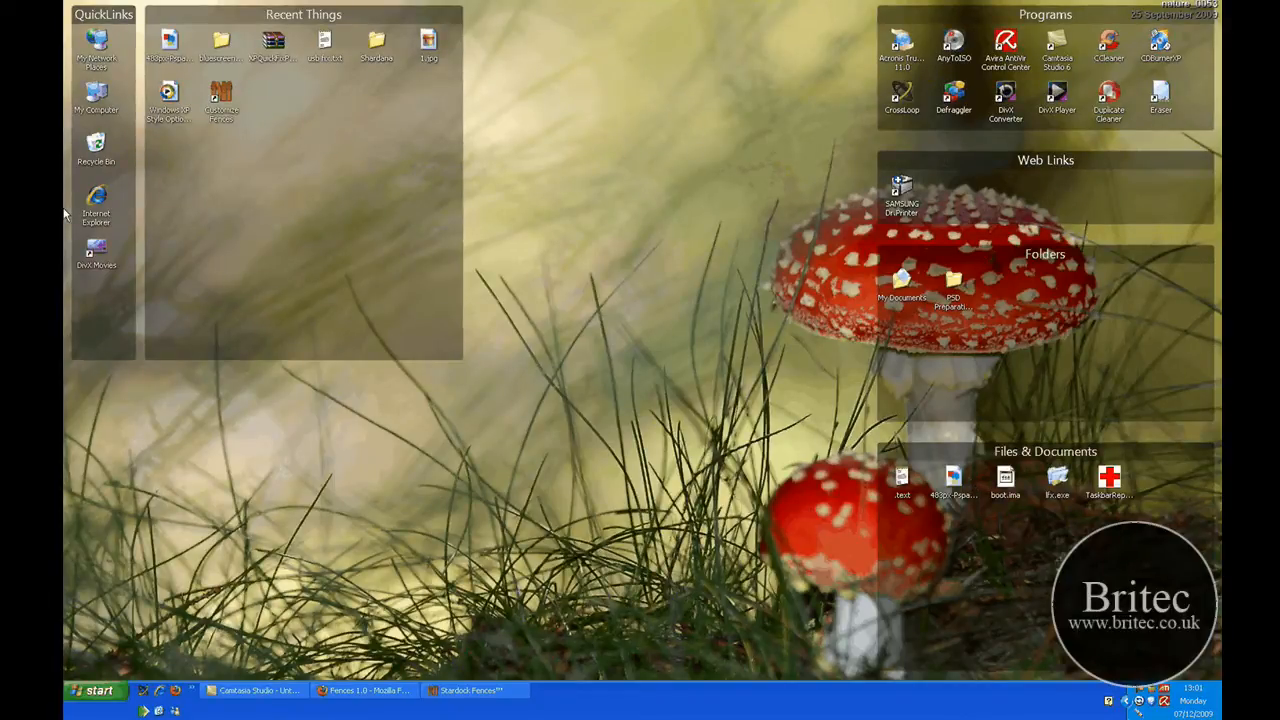
{"action": "mouse_move", "coordinate": [548, 188]}
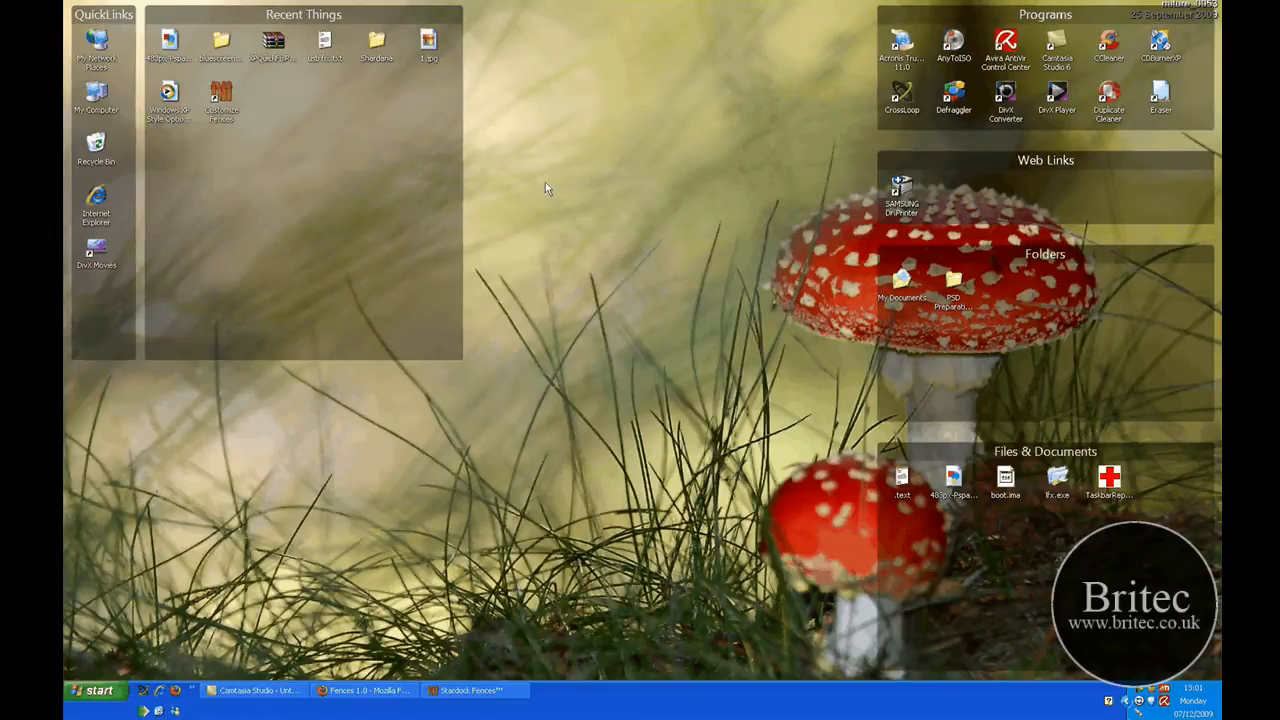
- Reopen Fences settings from the desktop menu and go to the appearance options
{"action": "right_click", "coordinate": [548, 188]}
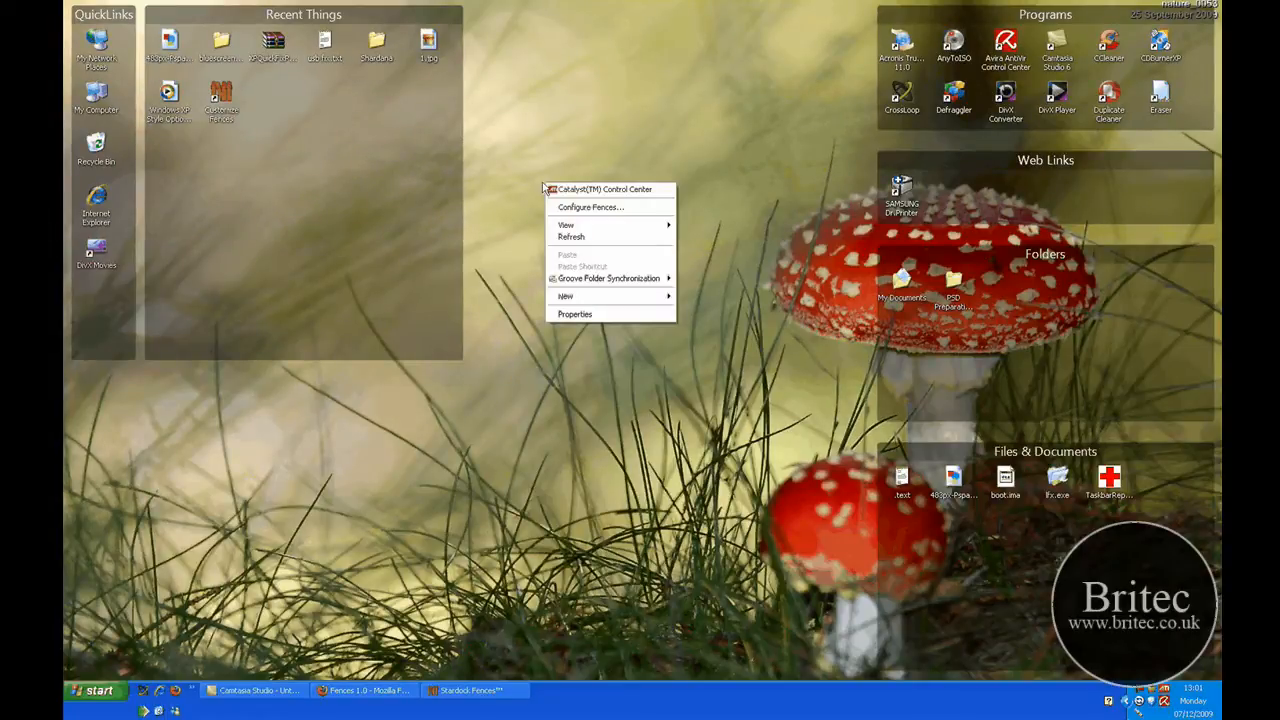
{"action": "mouse_move", "coordinate": [592, 296]}
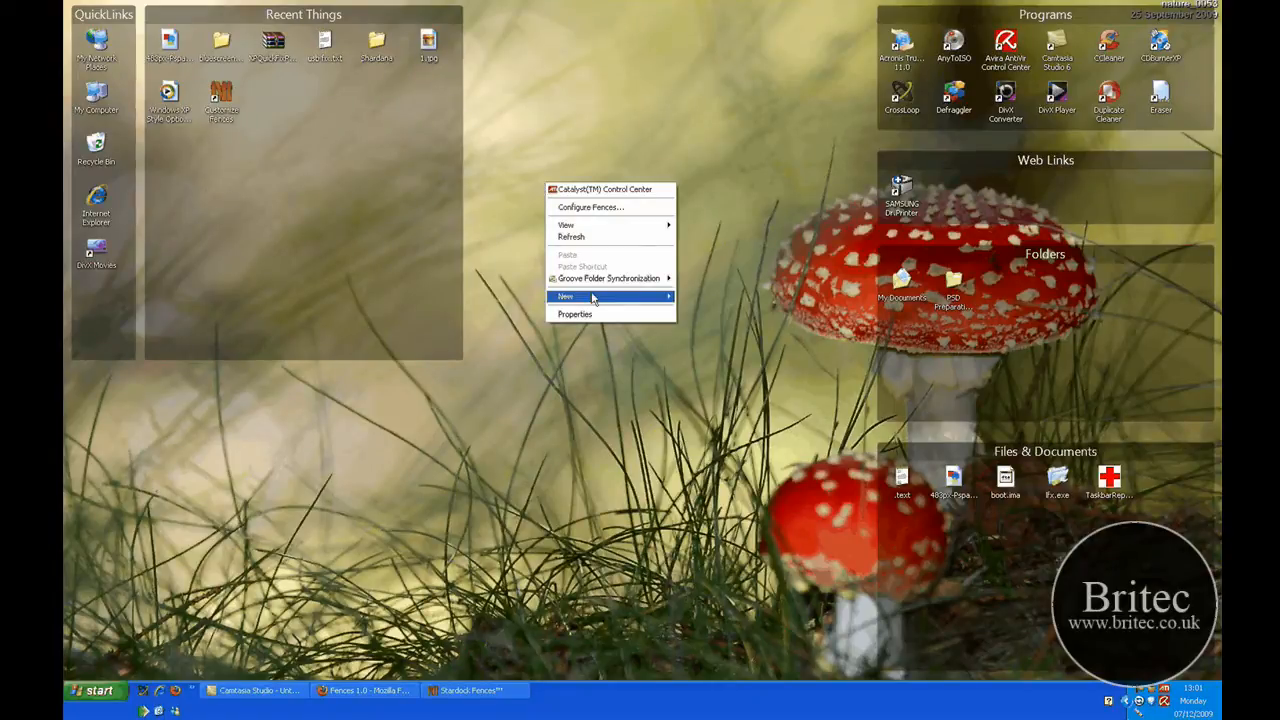
{"action": "mouse_move", "coordinate": [584, 206]}
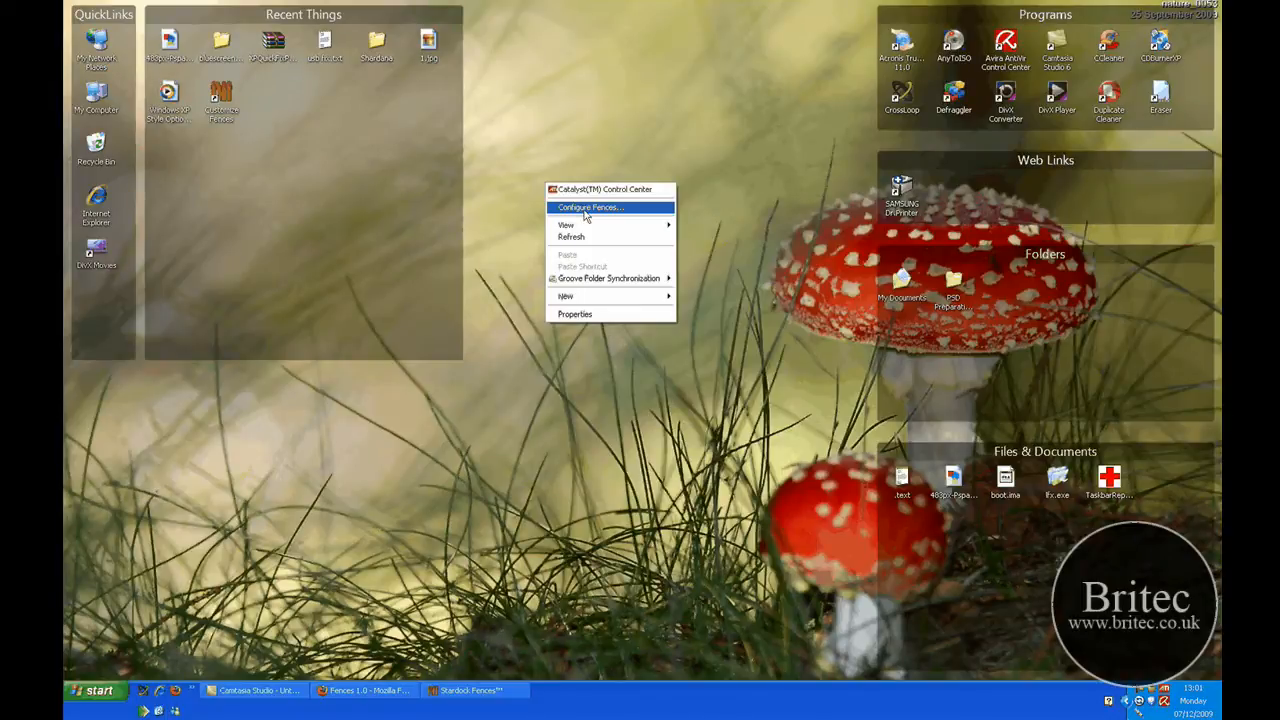
{"action": "left_click", "coordinate": [590, 206]}
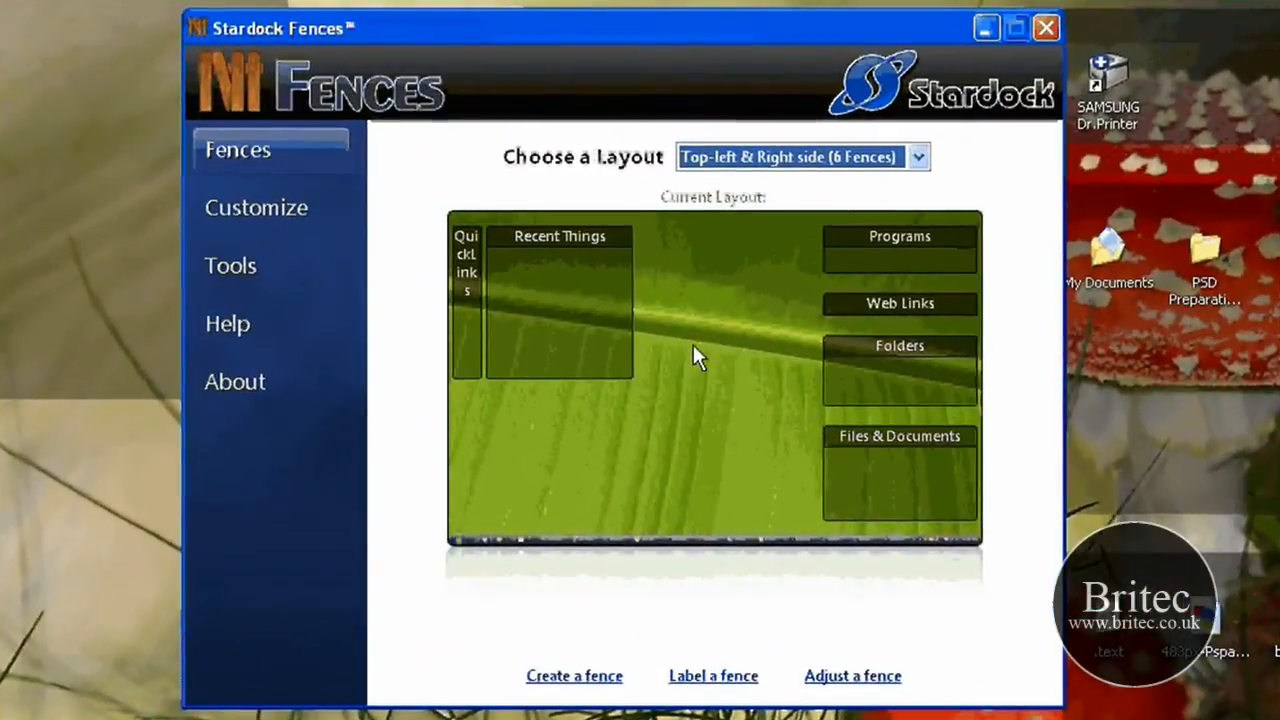
{"action": "mouse_move", "coordinate": [512, 352]}
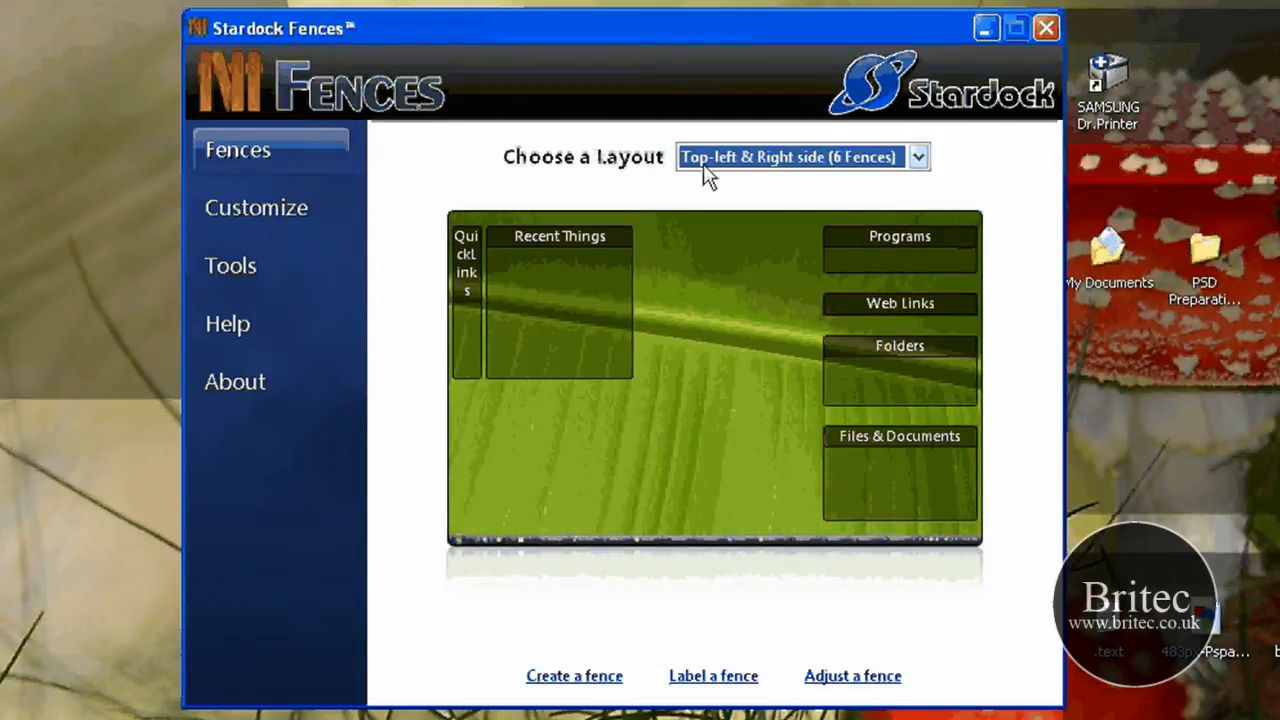
{"action": "mouse_move", "coordinate": [870, 176]}
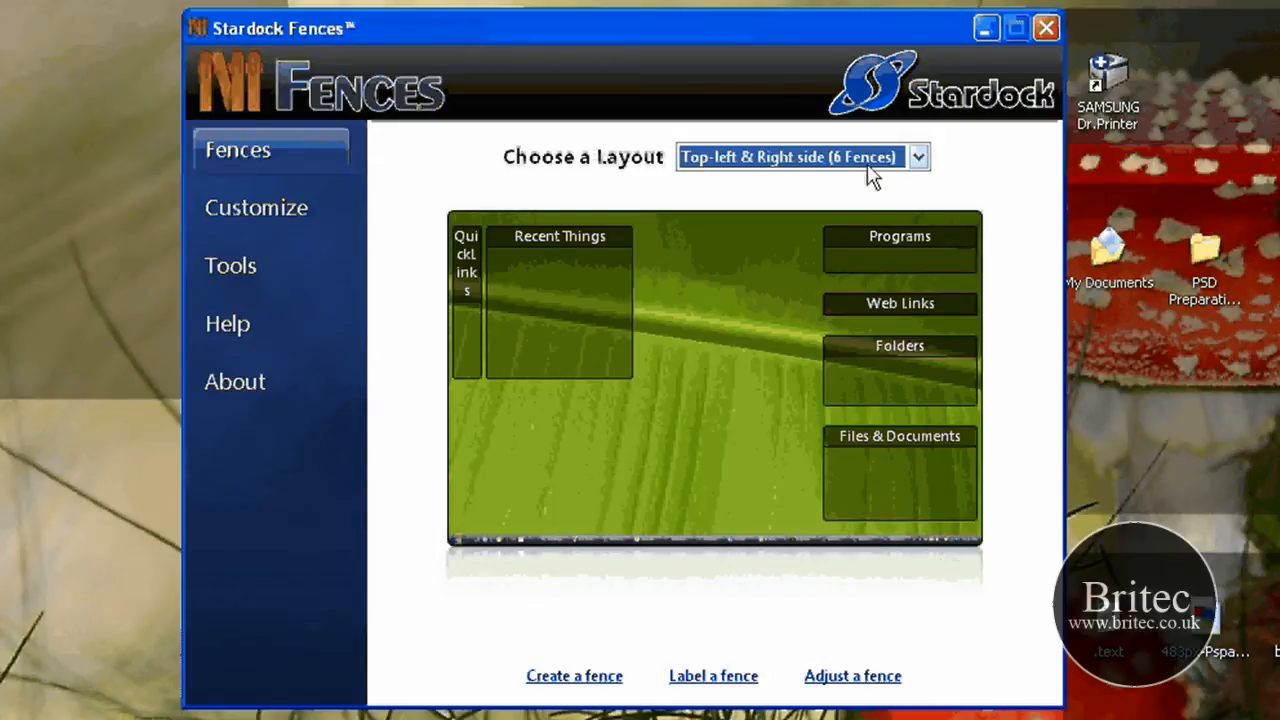
{"action": "mouse_move", "coordinate": [958, 168]}
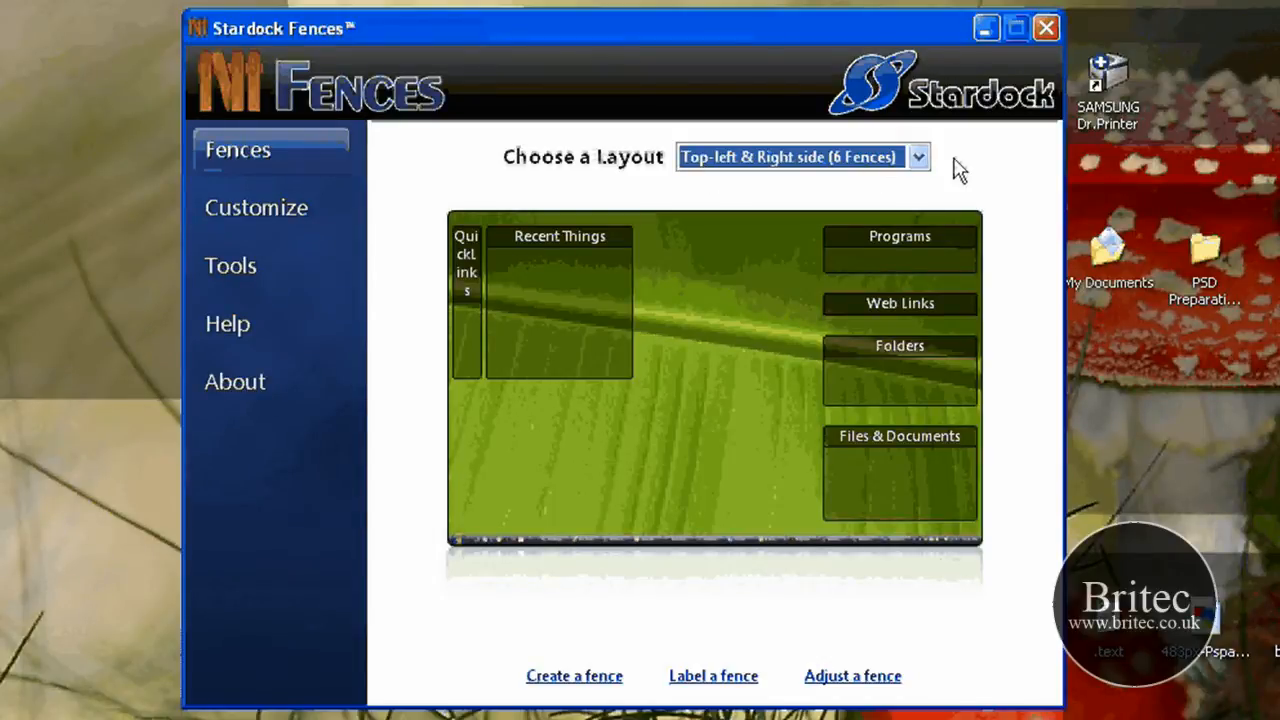
{"action": "mouse_move", "coordinate": [836, 190]}
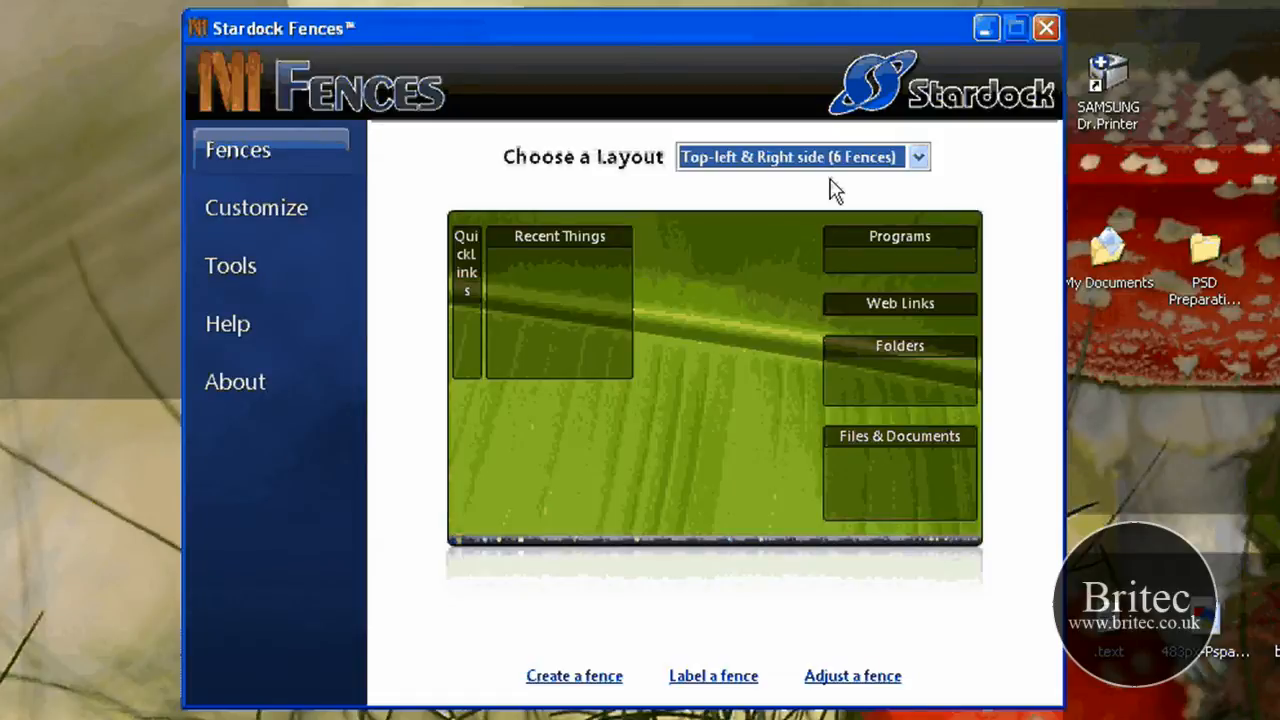
{"action": "left_click", "coordinate": [256, 206]}
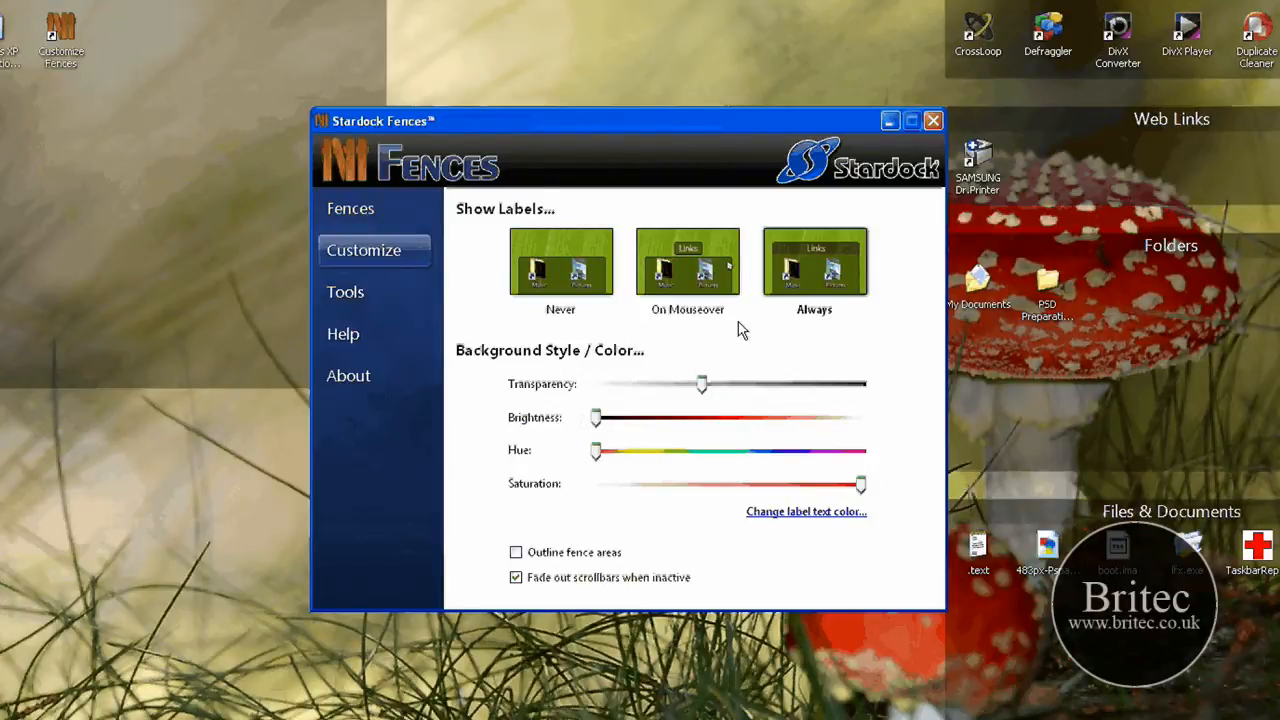
{"action": "mouse_move", "coordinate": [704, 390]}
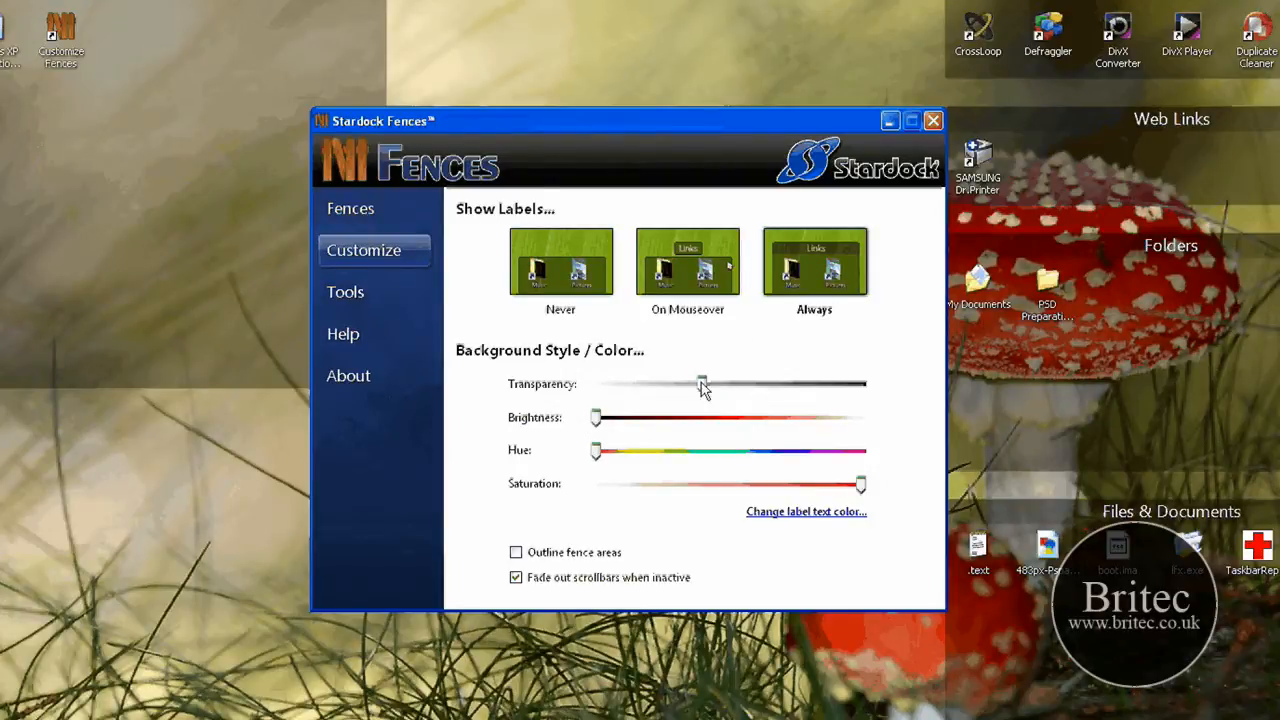
- Adjust fence background transparency, brightness and hue sliders, then move to the Tools page
{"action": "left_click_drag", "start_coordinate": [704, 384], "coordinate": [640, 384]}
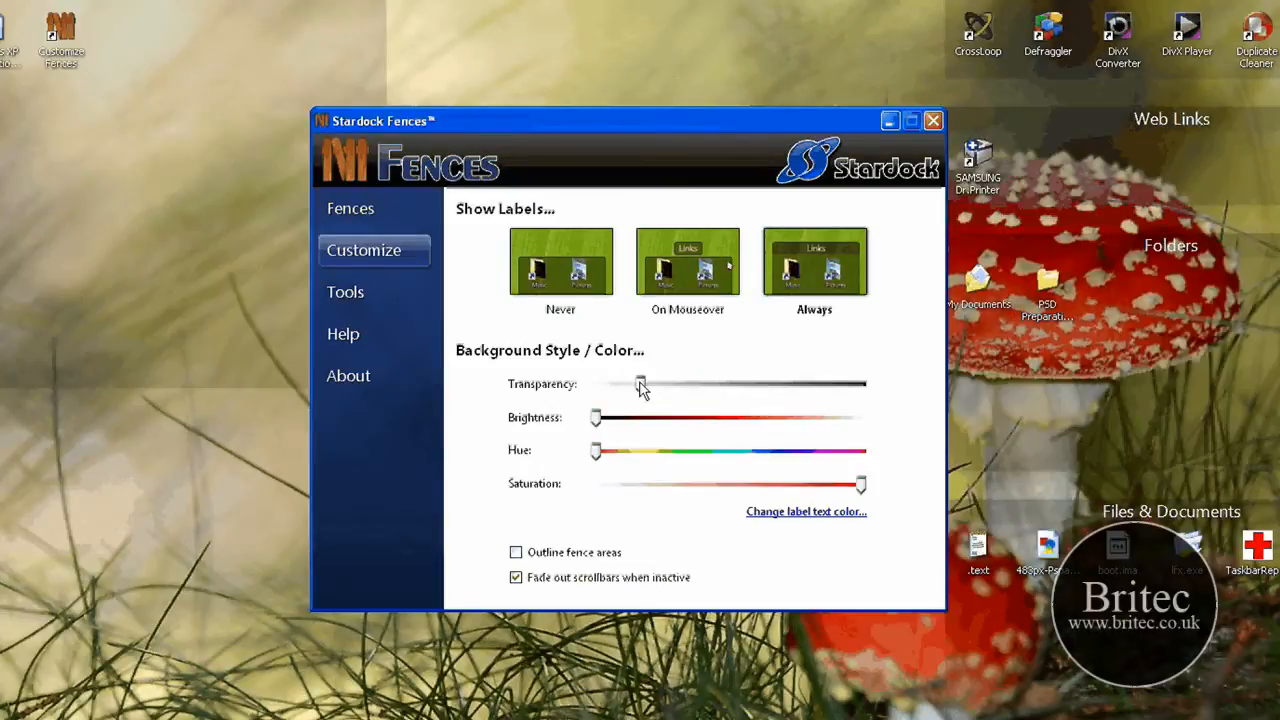
{"action": "left_click_drag", "start_coordinate": [640, 384], "coordinate": [690, 384]}
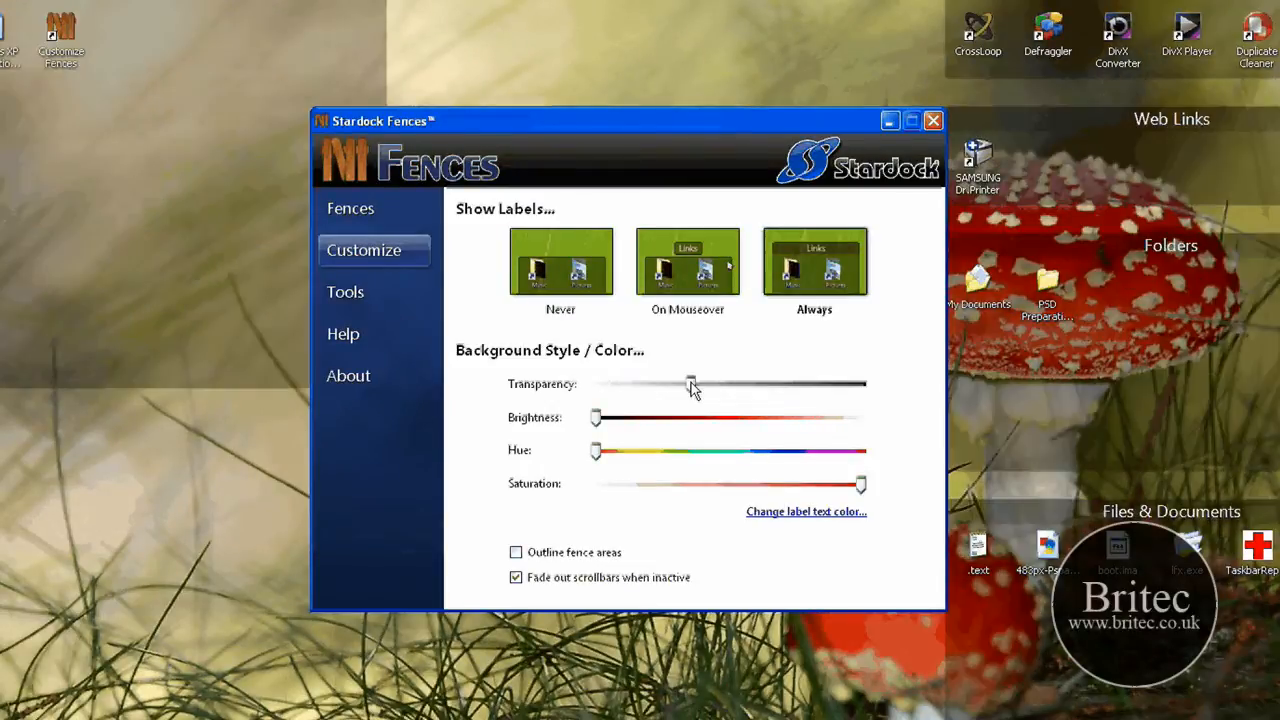
{"action": "mouse_move", "coordinate": [676, 504]}
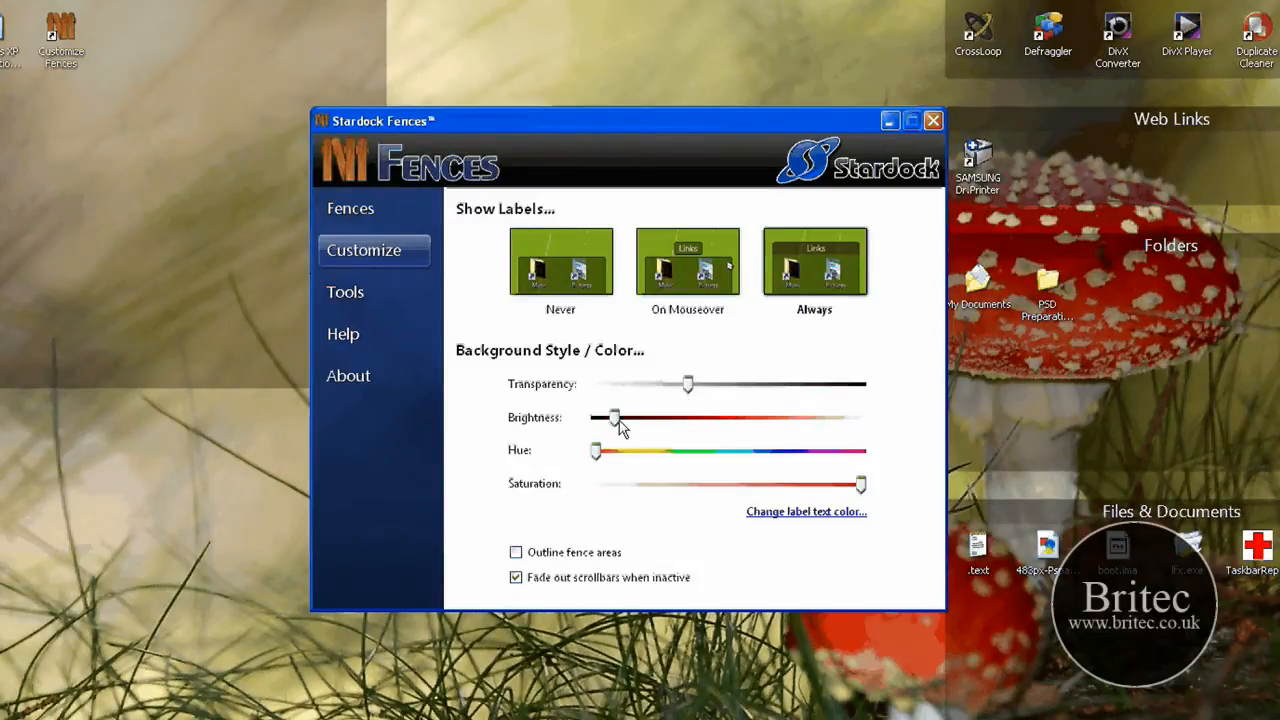
{"action": "left_click_drag", "start_coordinate": [616, 418], "coordinate": [718, 418]}
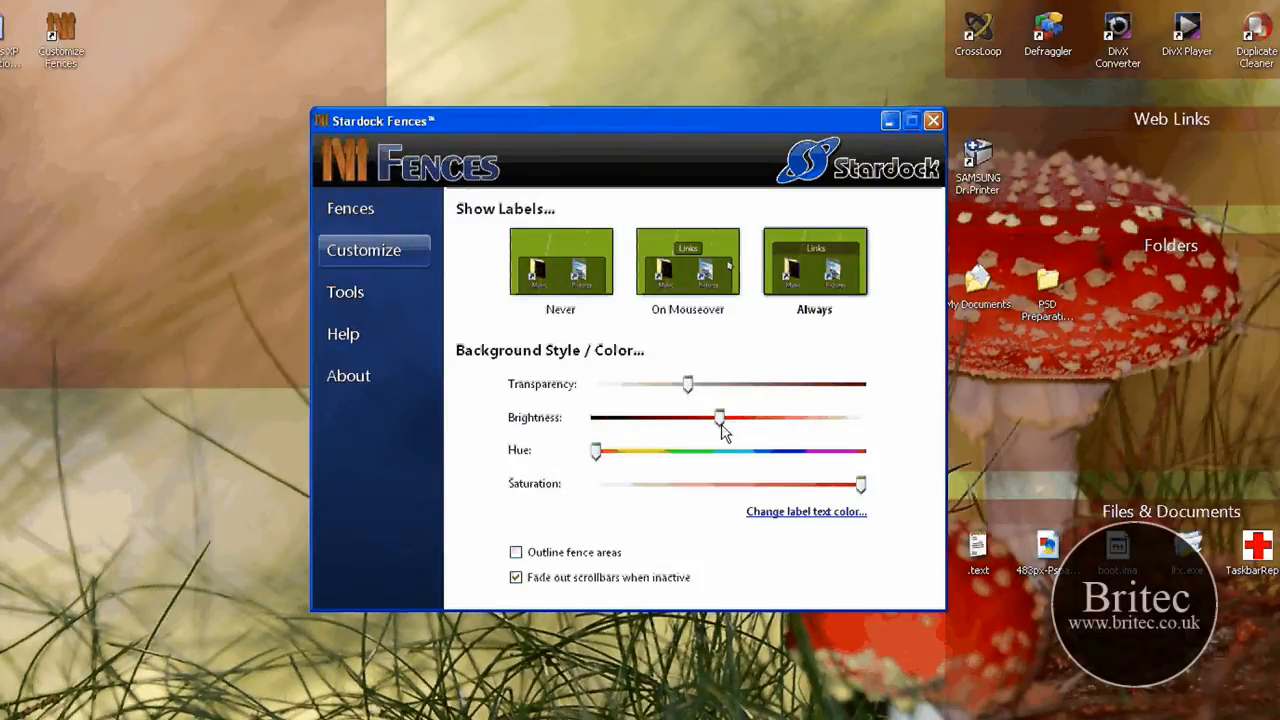
{"action": "left_click_drag", "start_coordinate": [720, 418], "coordinate": [596, 418]}
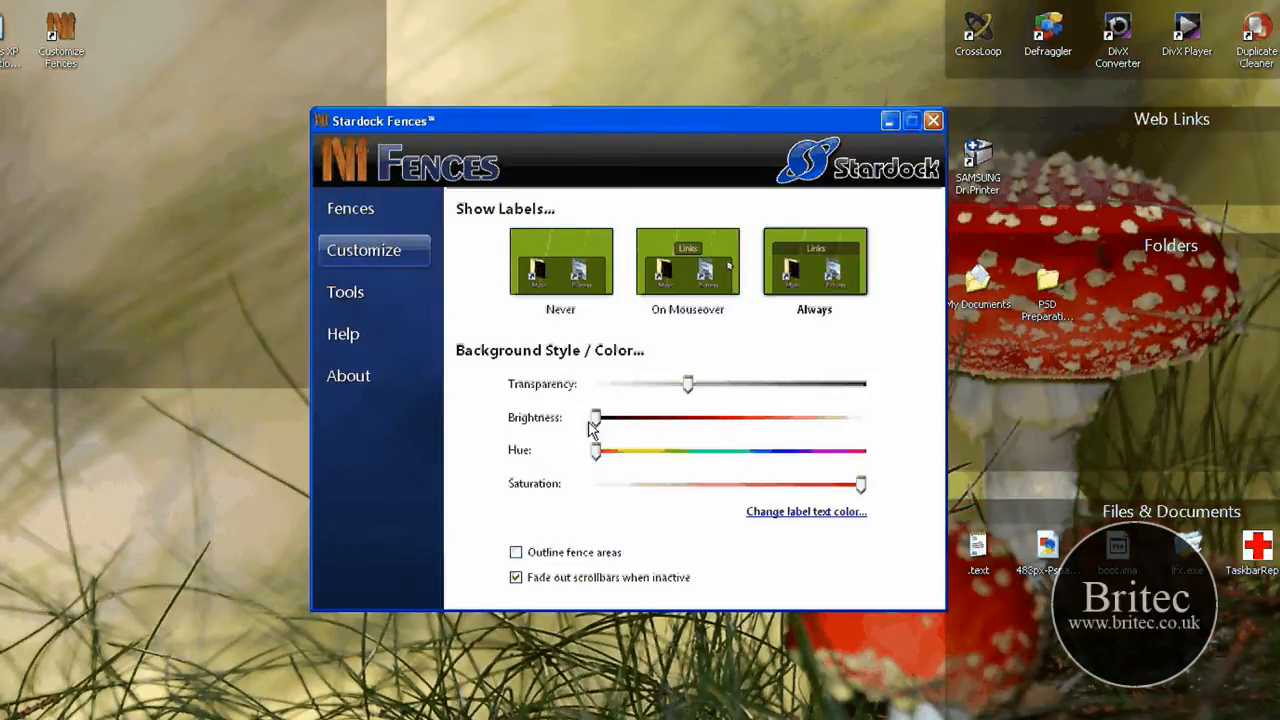
{"action": "left_click_drag", "start_coordinate": [596, 452], "coordinate": [648, 452]}
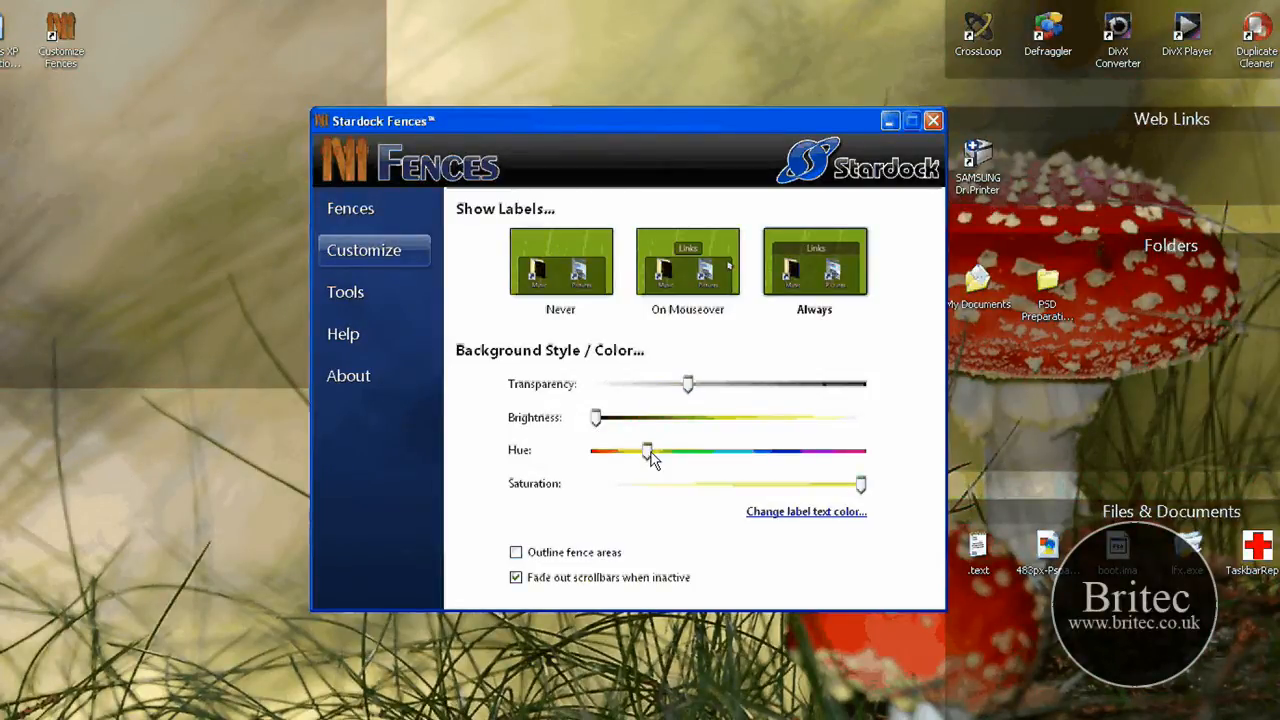
{"action": "left_click_drag", "start_coordinate": [648, 452], "coordinate": [596, 452]}
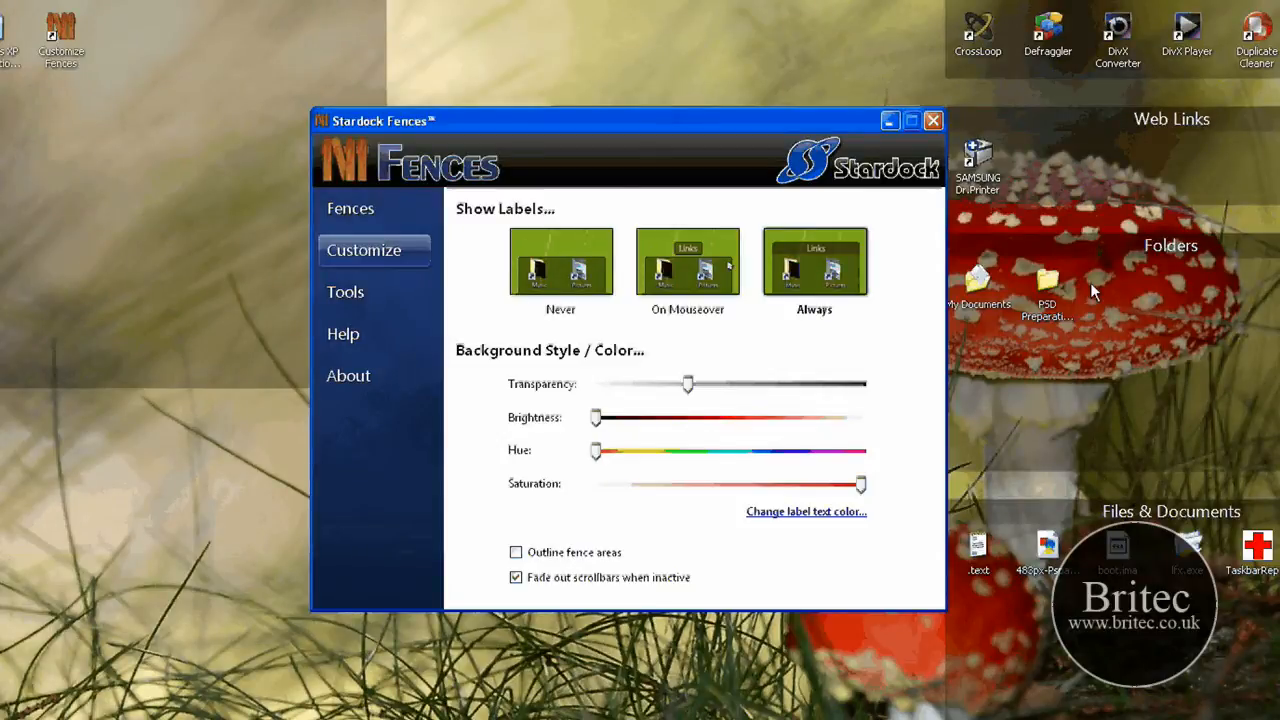
{"action": "mouse_move", "coordinate": [650, 560]}
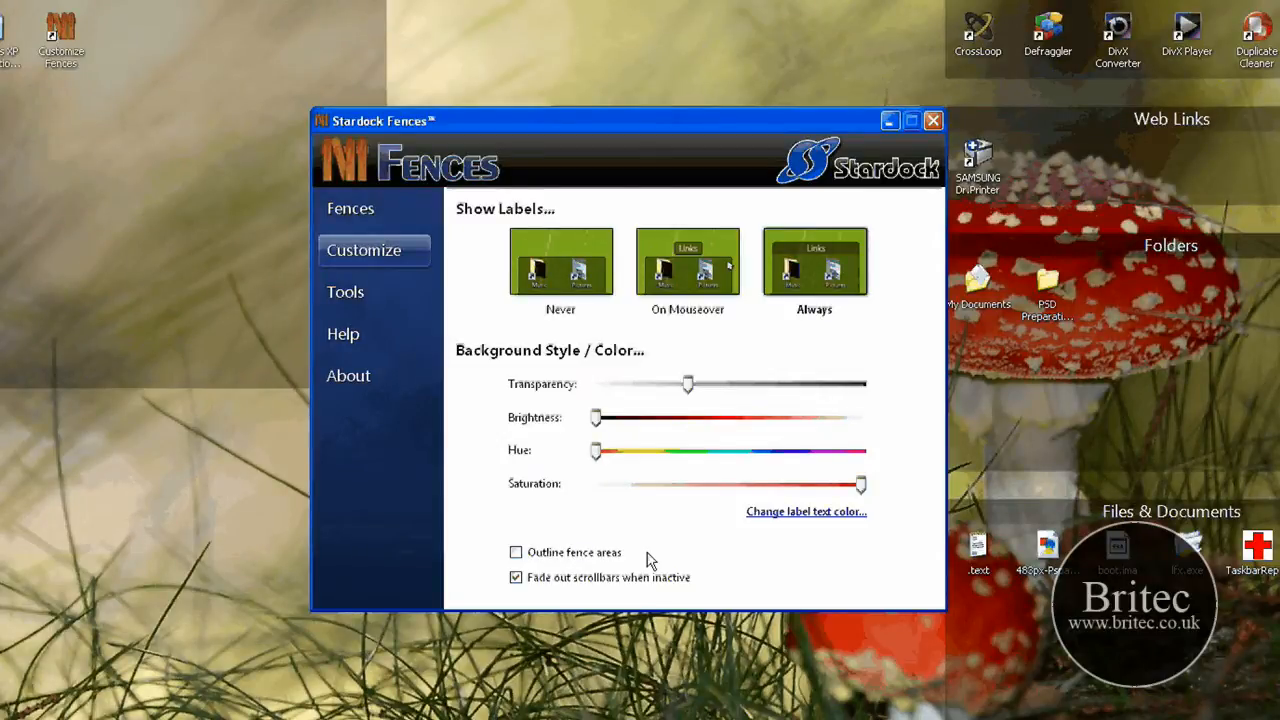
{"action": "mouse_move", "coordinate": [378, 324]}
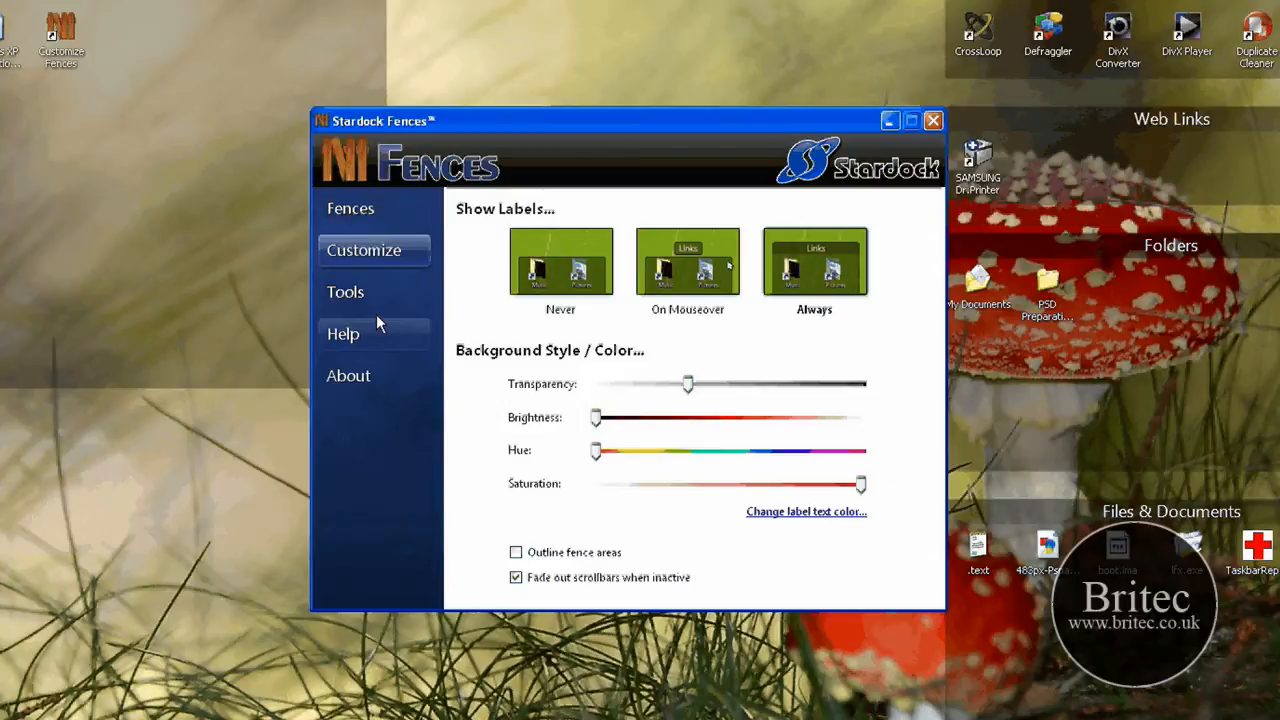
{"action": "left_click", "coordinate": [344, 292]}
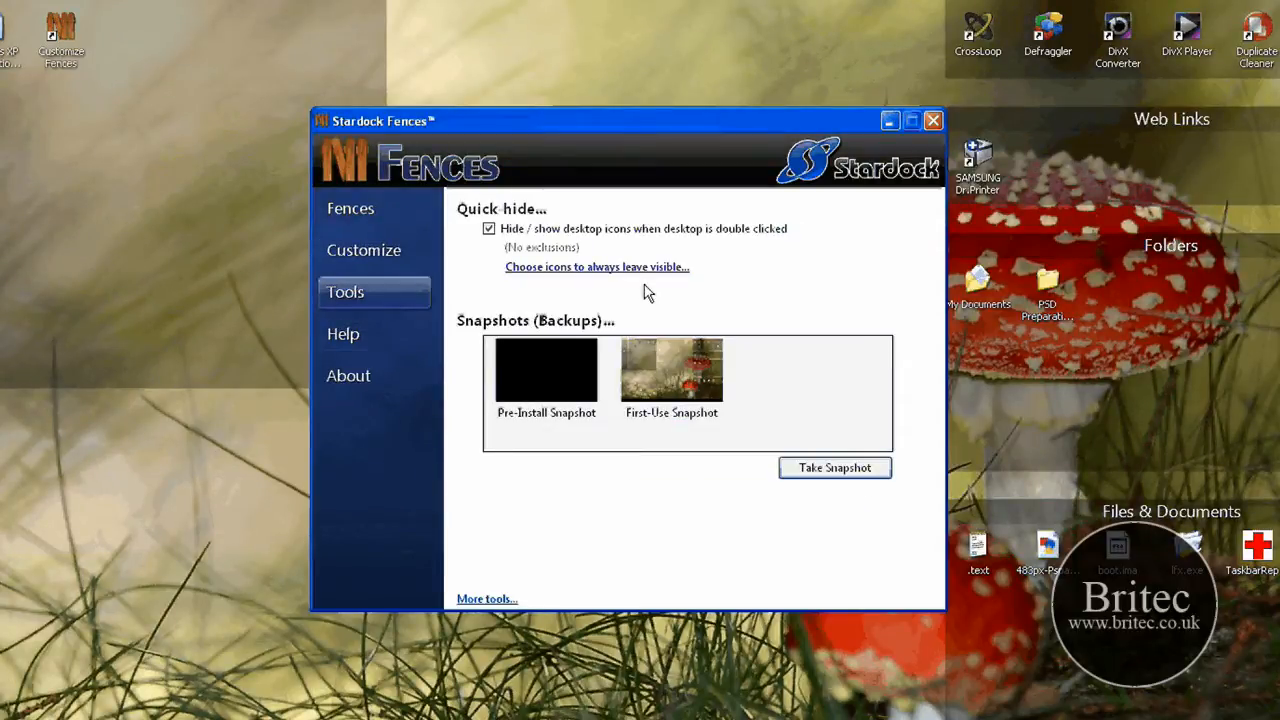
{"action": "mouse_move", "coordinate": [472, 468]}
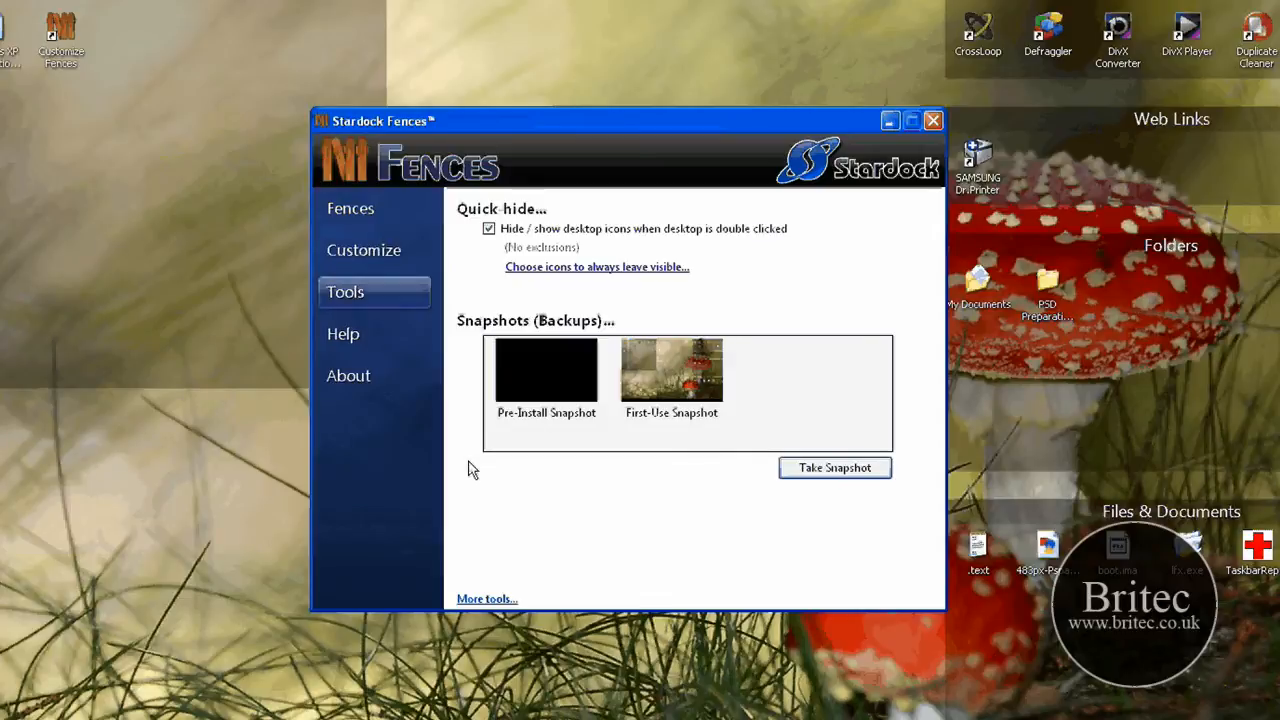
{"action": "mouse_move", "coordinate": [378, 230]}
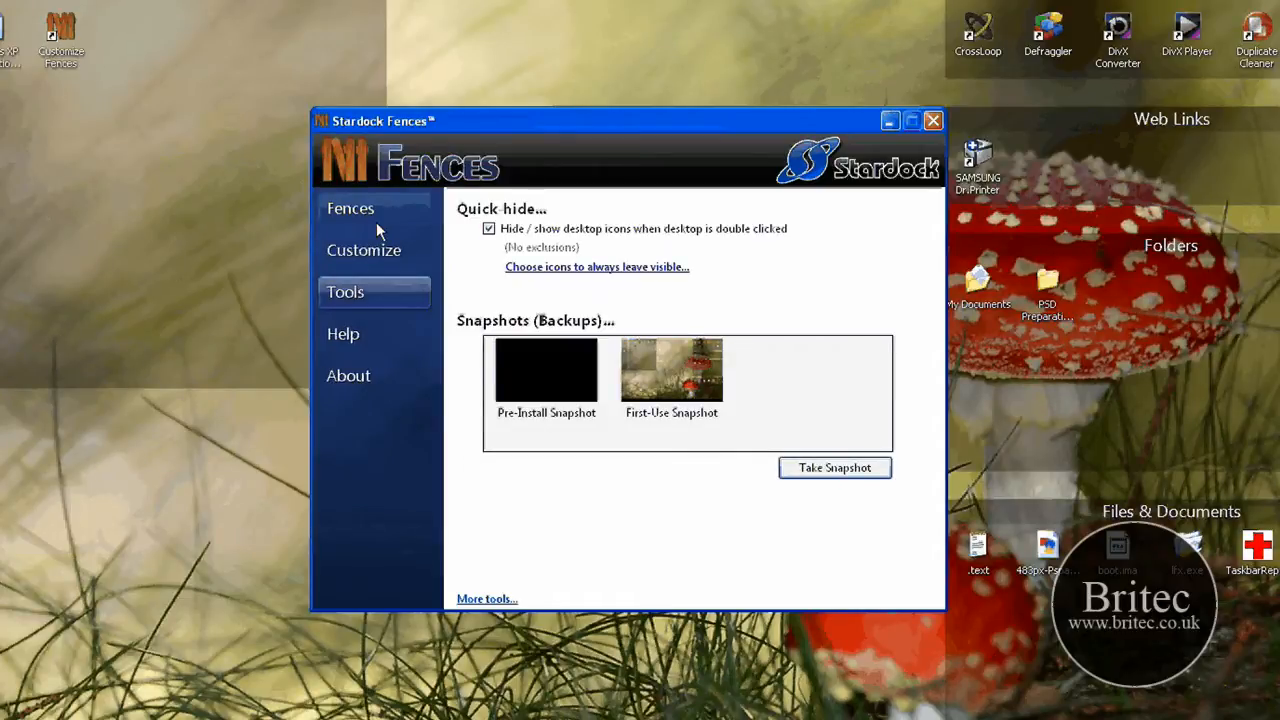
- Review the Fences layout page tips and close the settings window
{"action": "left_click", "coordinate": [350, 208]}
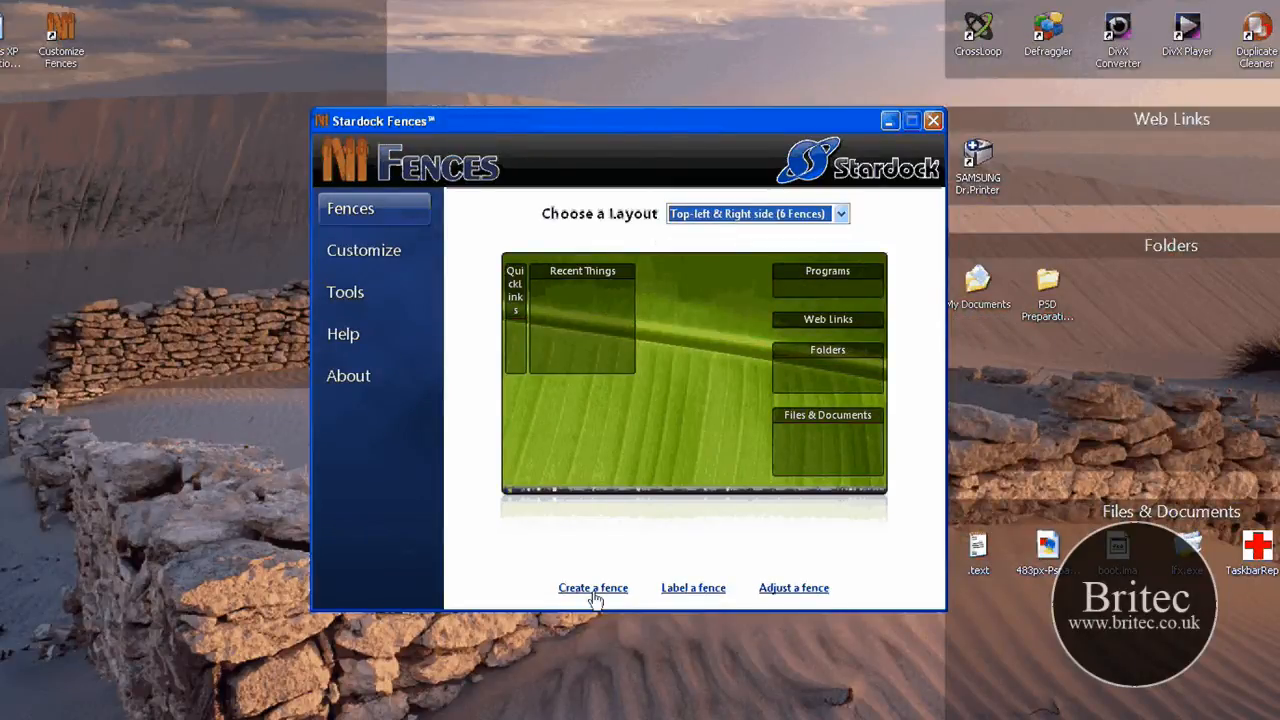
{"action": "mouse_move", "coordinate": [792, 596]}
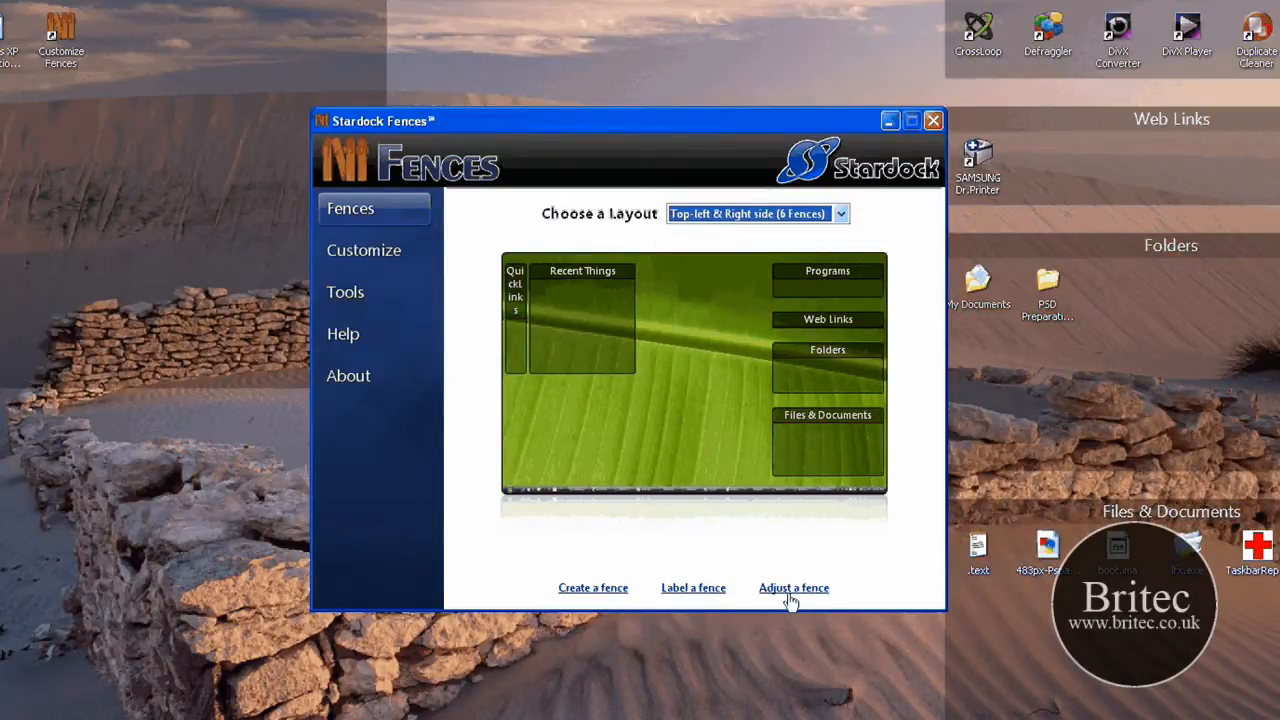
{"action": "mouse_move", "coordinate": [790, 596]}
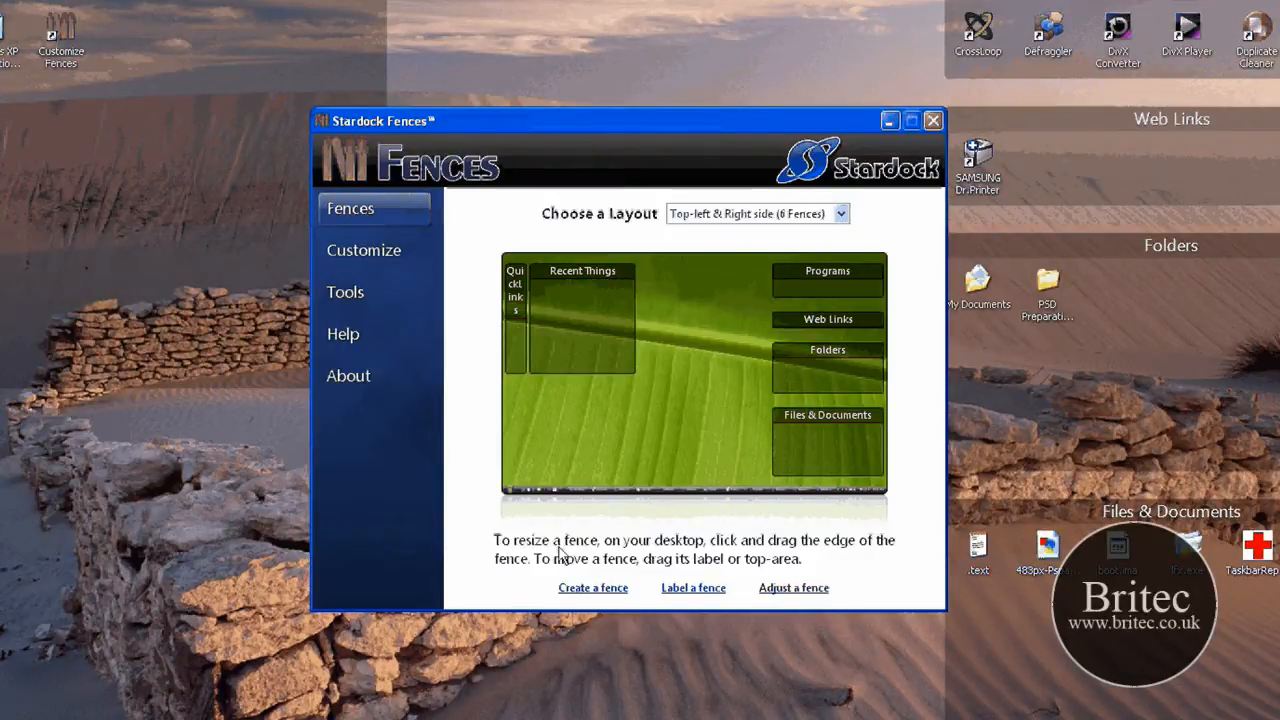
{"action": "mouse_move", "coordinate": [616, 572]}
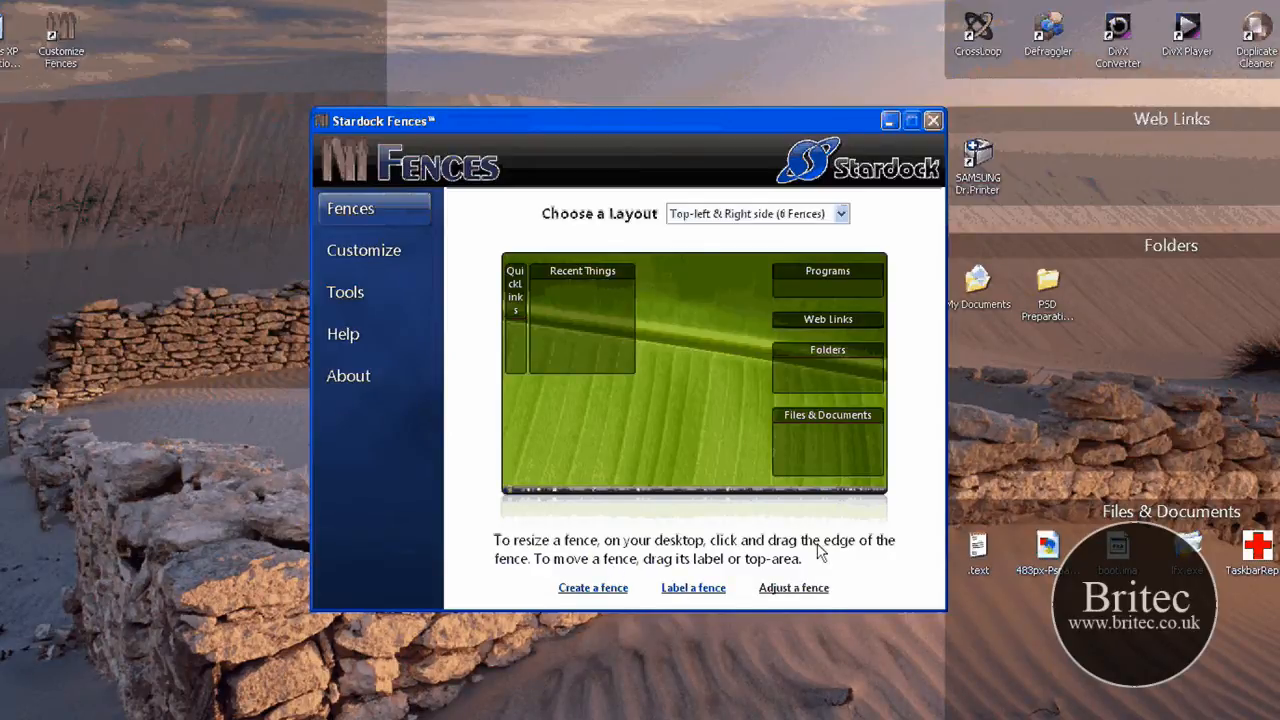
{"action": "mouse_move", "coordinate": [660, 560]}
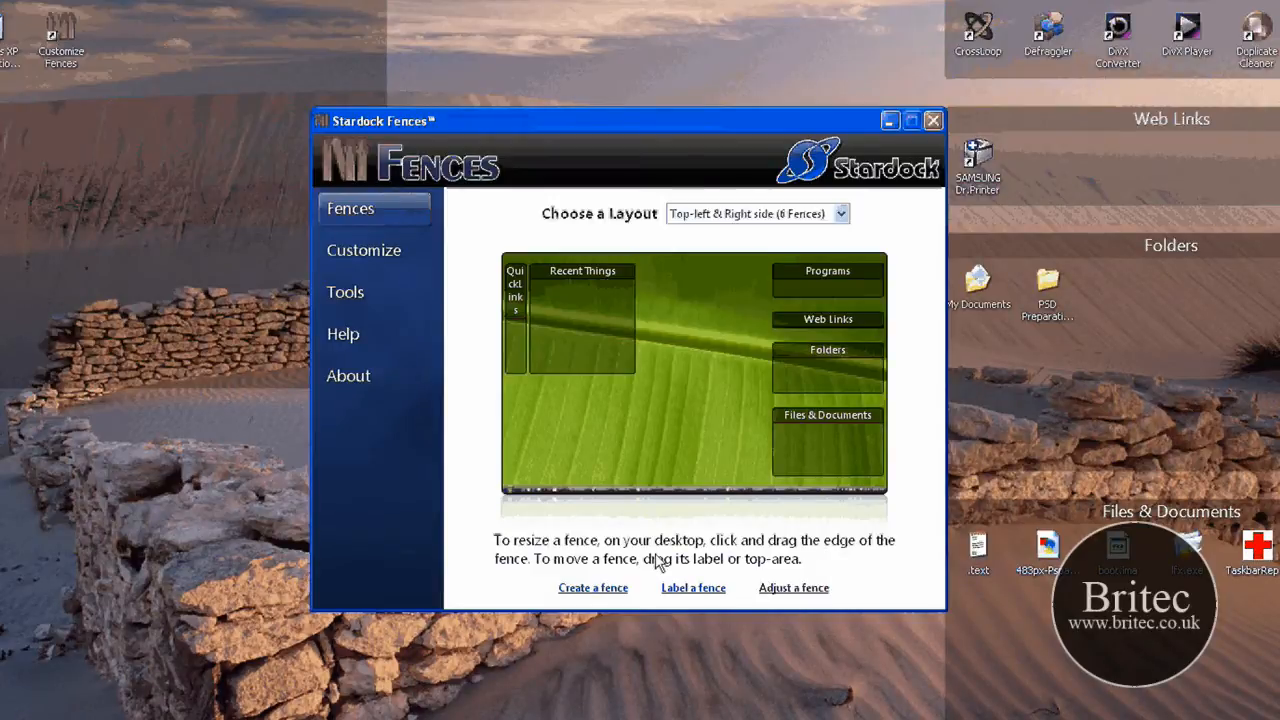
{"action": "mouse_move", "coordinate": [688, 604]}
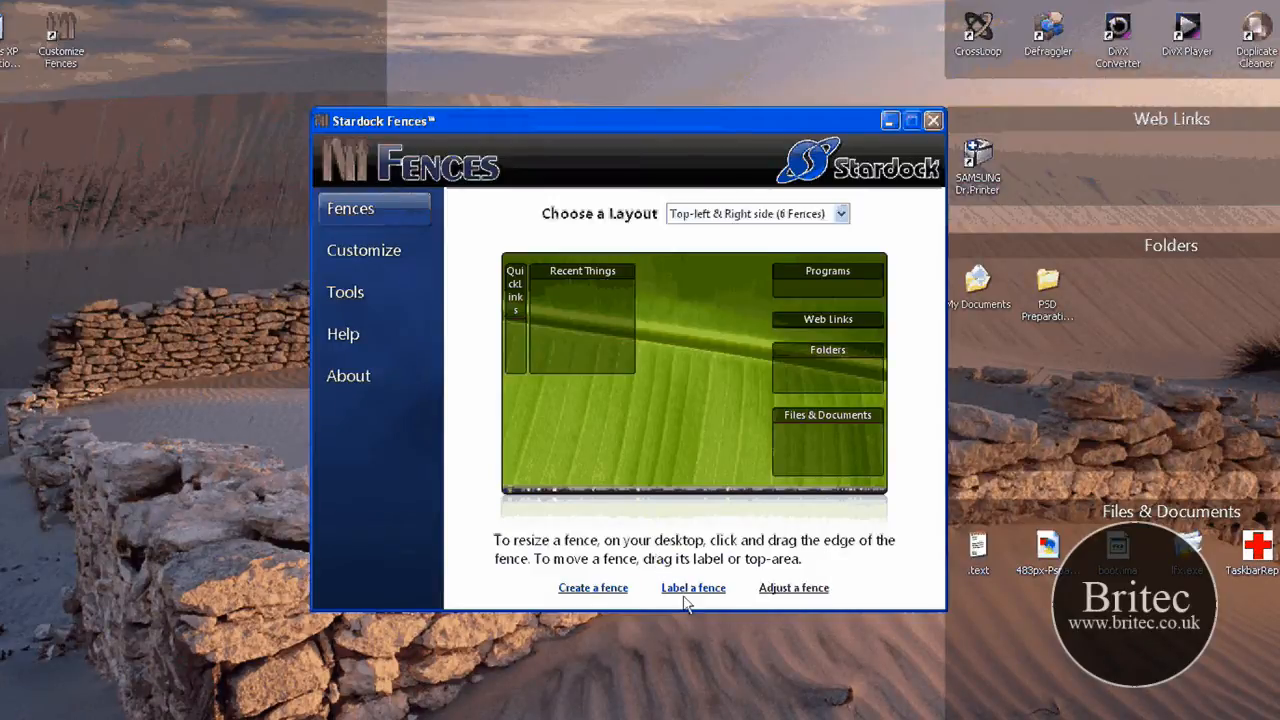
{"action": "mouse_move", "coordinate": [596, 604]}
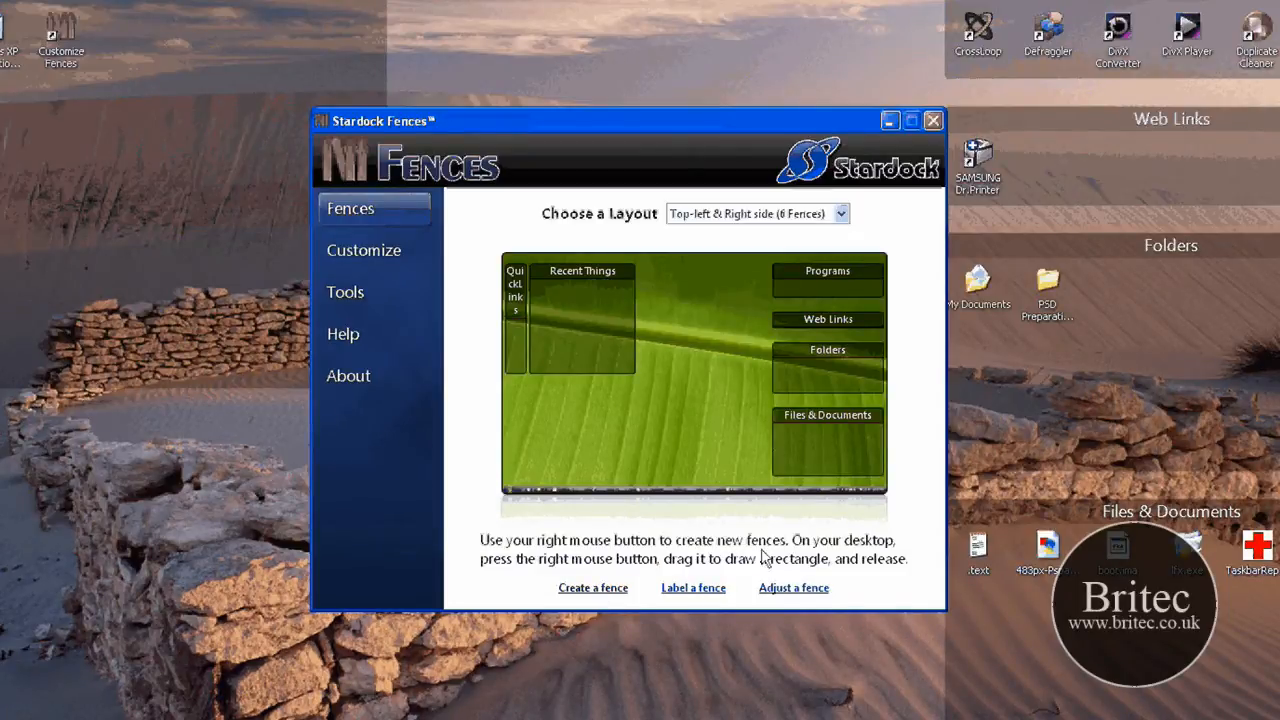
{"action": "left_click", "coordinate": [932, 120]}
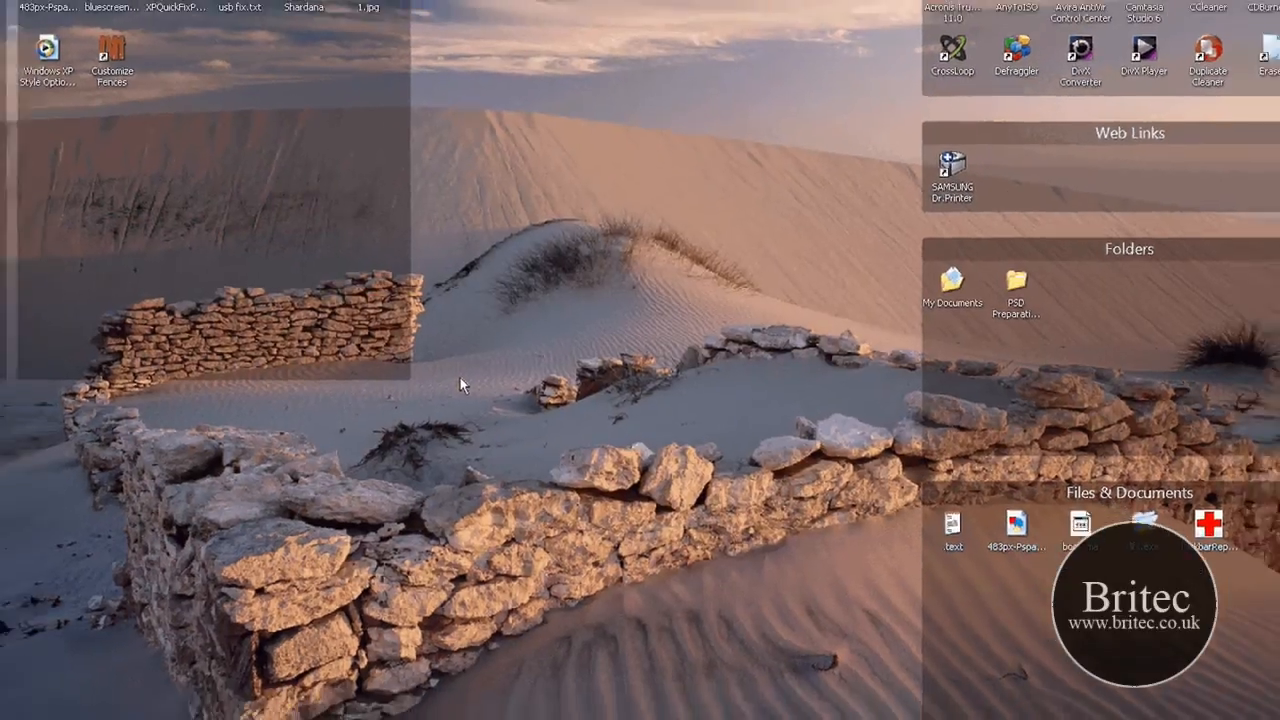
- Quick-hide the desktop icons twice by double-clicking empty space, dismissing the notice each time
{"action": "double_click", "coordinate": [462, 384]}
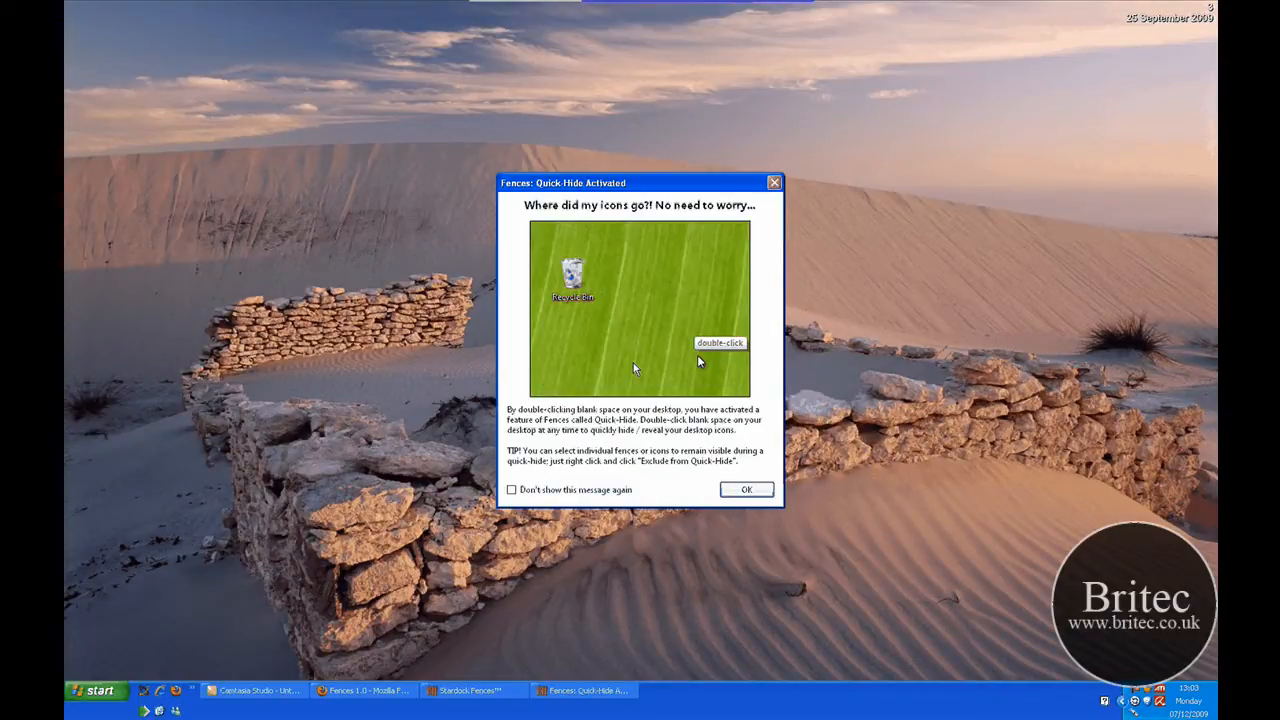
{"action": "left_click", "coordinate": [746, 488]}
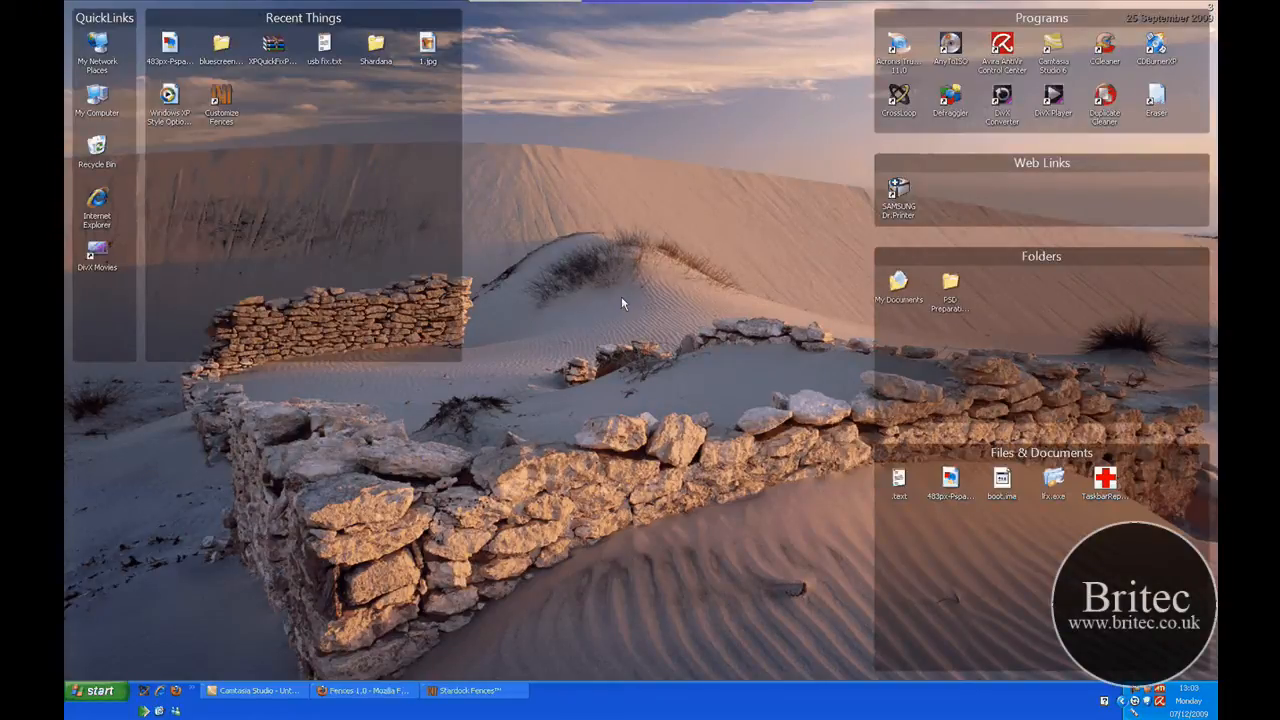
{"action": "double_click", "coordinate": [622, 304]}
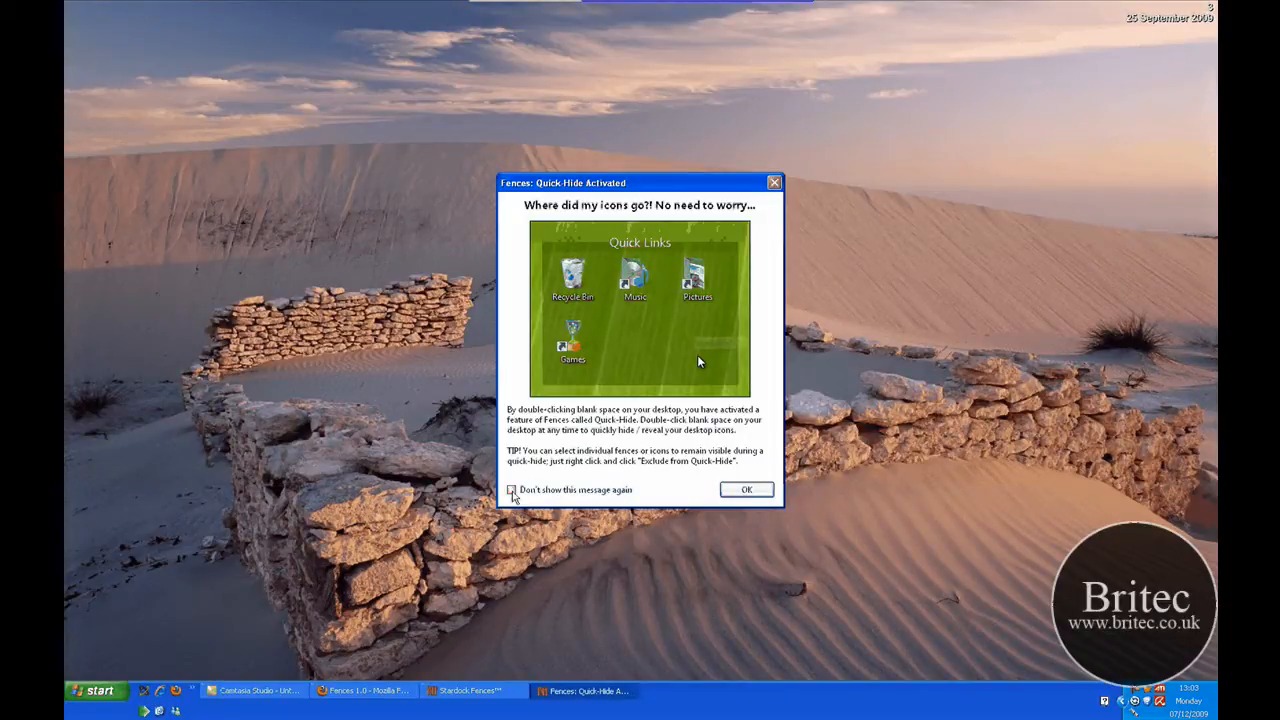
{"action": "left_click", "coordinate": [746, 488]}
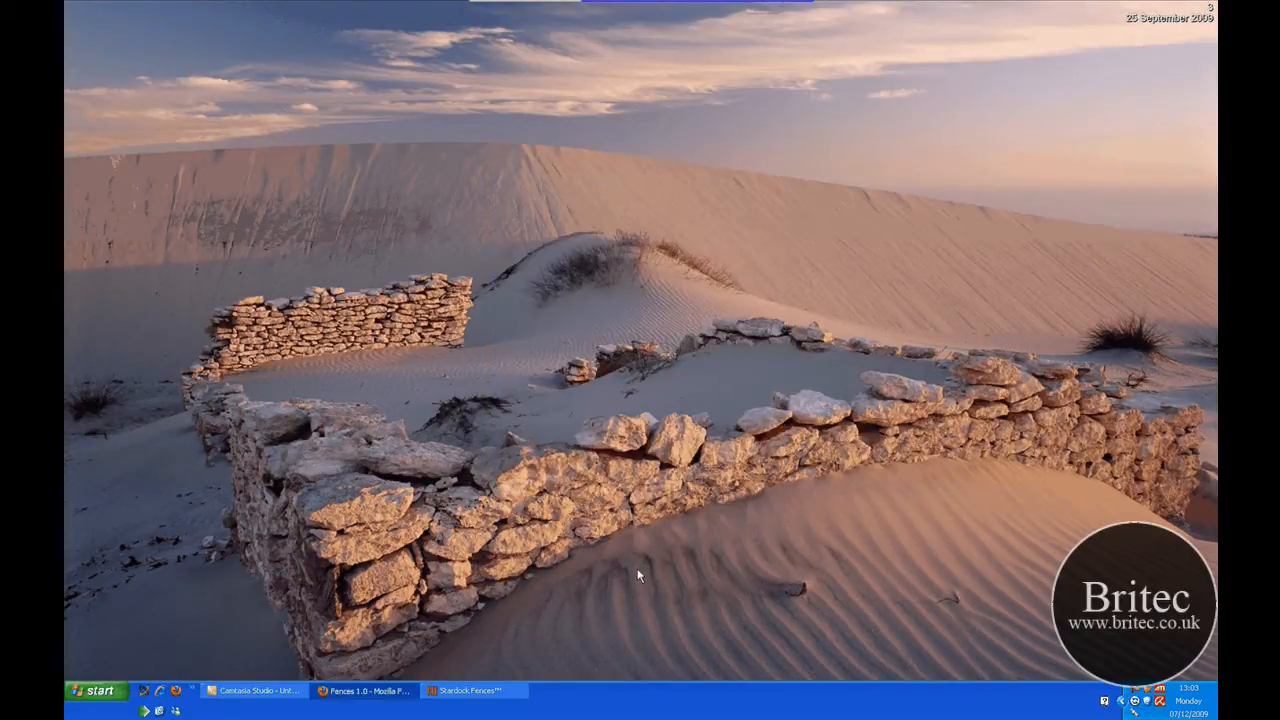
{"action": "mouse_move", "coordinate": [576, 400]}
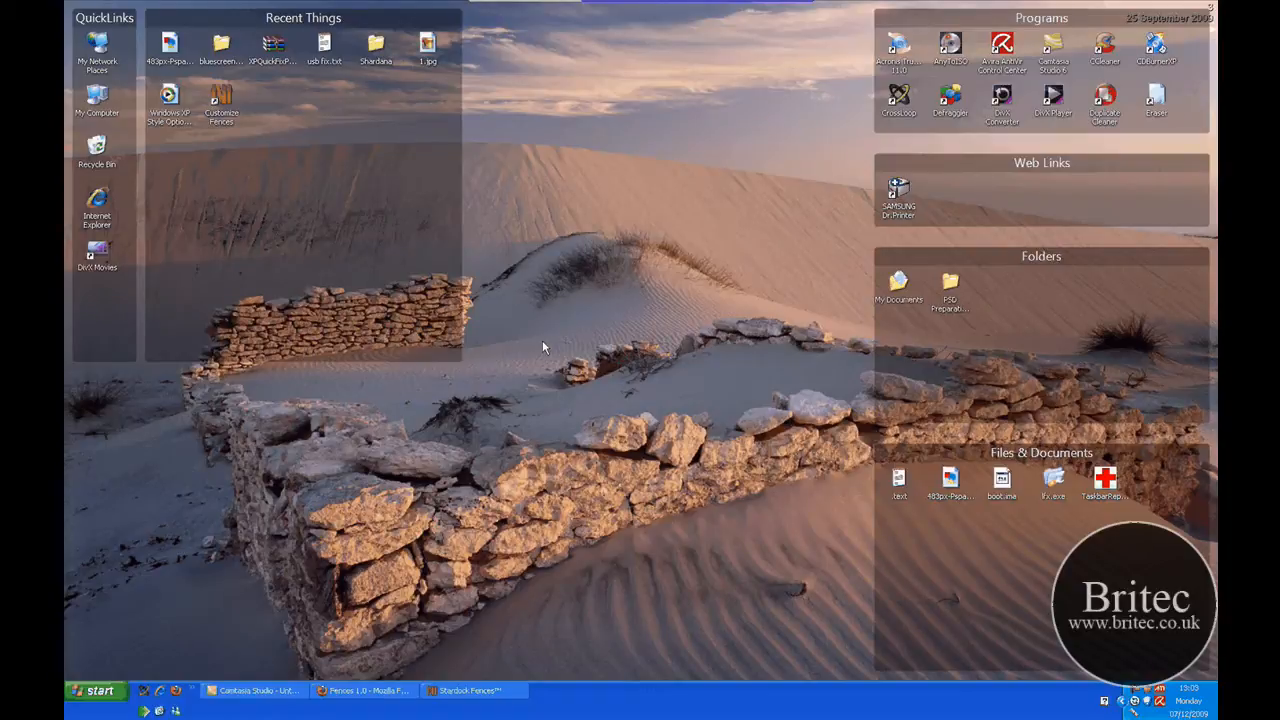
{"action": "mouse_move", "coordinate": [460, 360]}
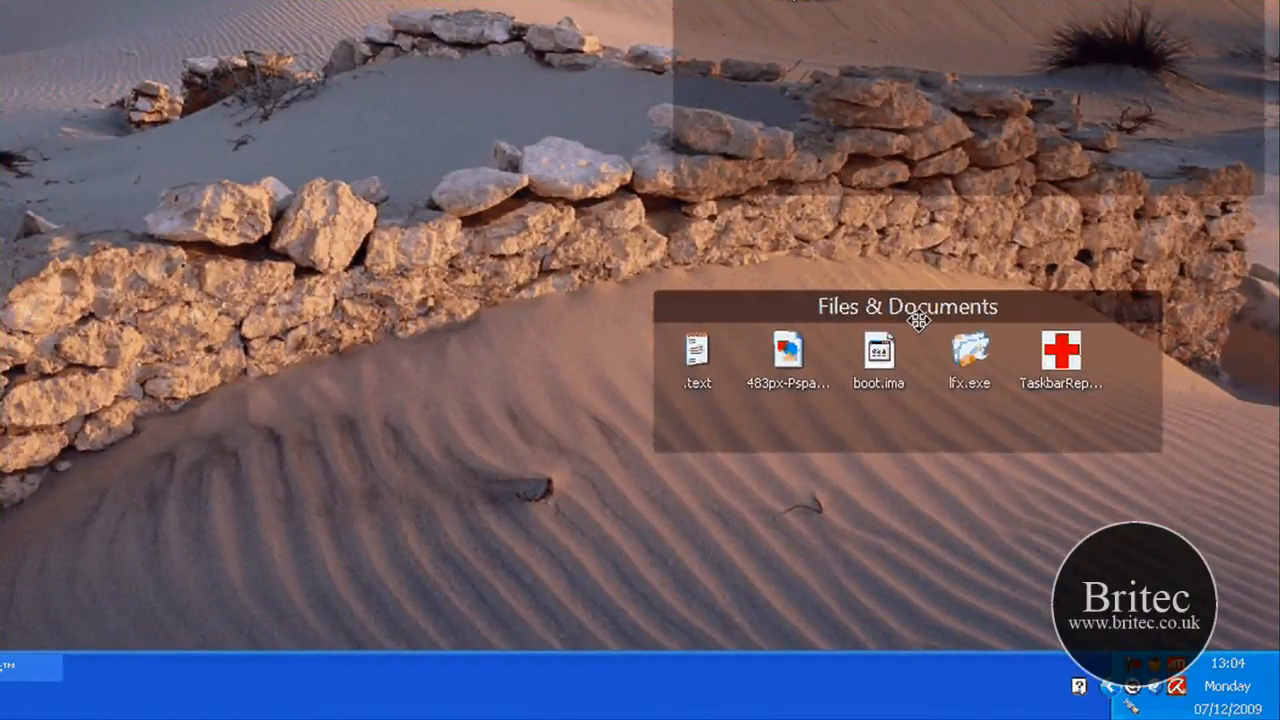
- Delete the Files & Documents fence via its right-click menu
{"action": "right_click", "coordinate": [920, 320]}
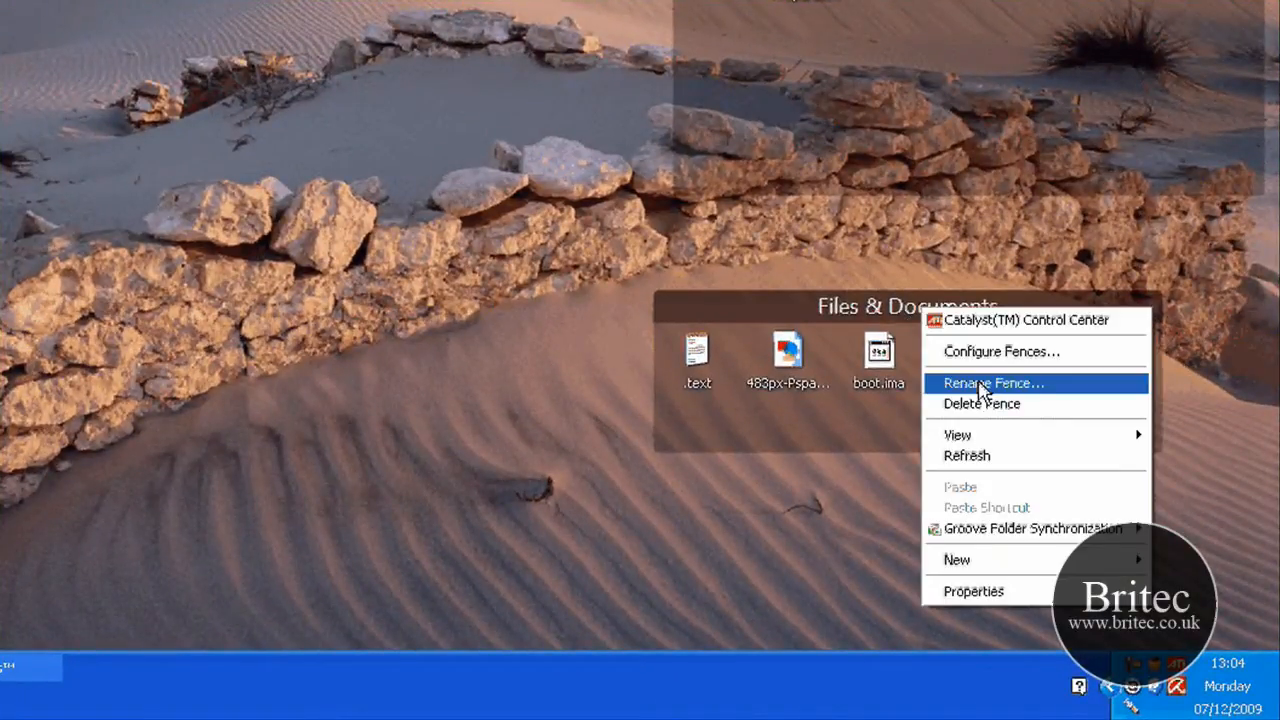
{"action": "left_click", "coordinate": [994, 384]}
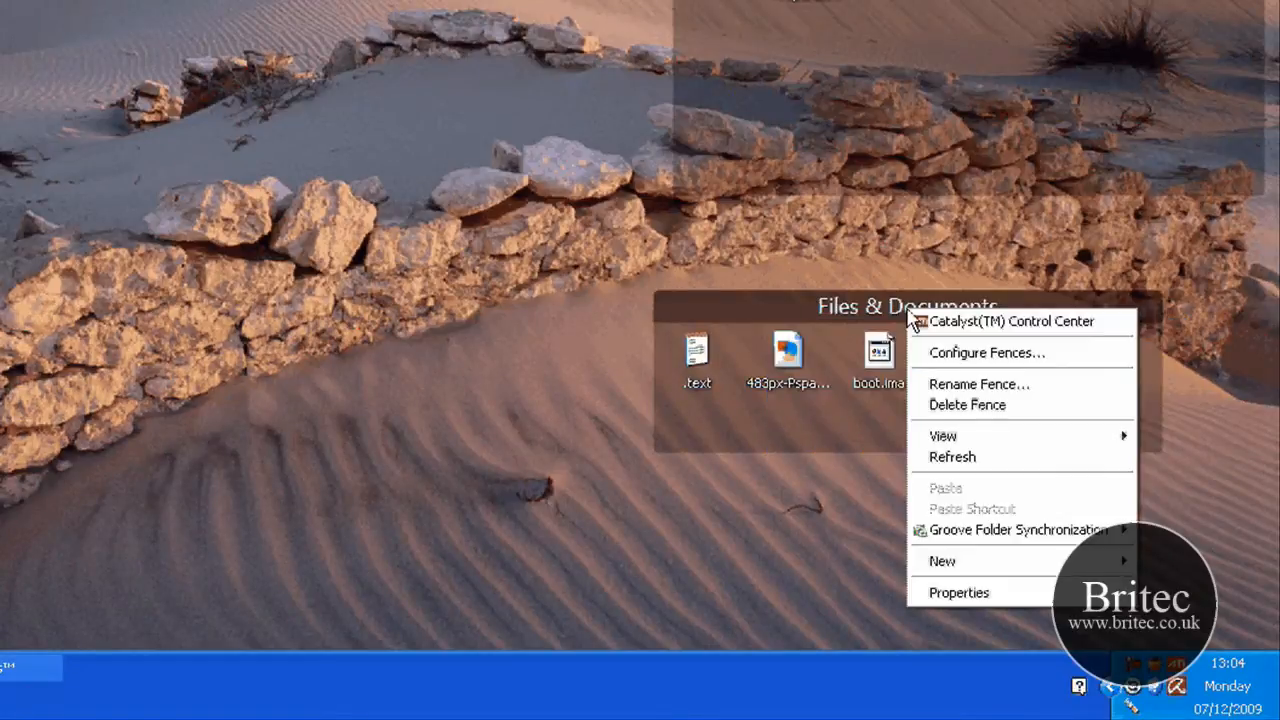
{"action": "mouse_move", "coordinate": [1000, 456]}
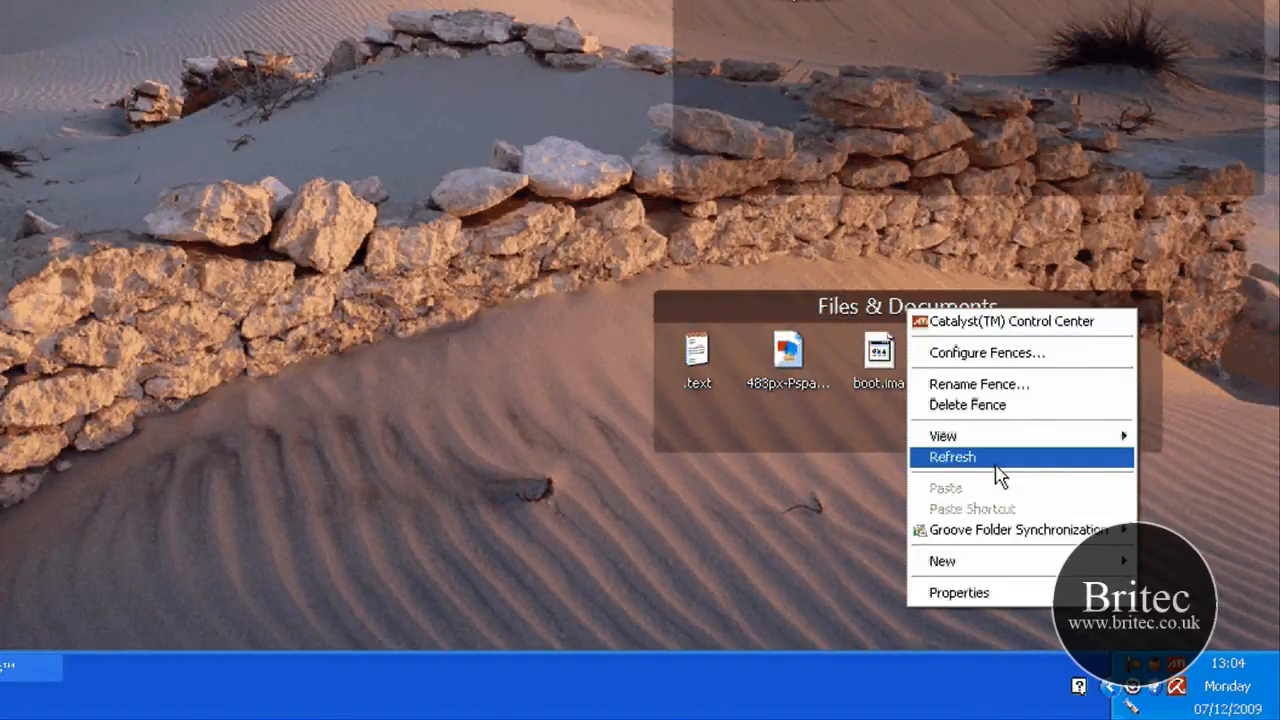
{"action": "mouse_move", "coordinate": [988, 424]}
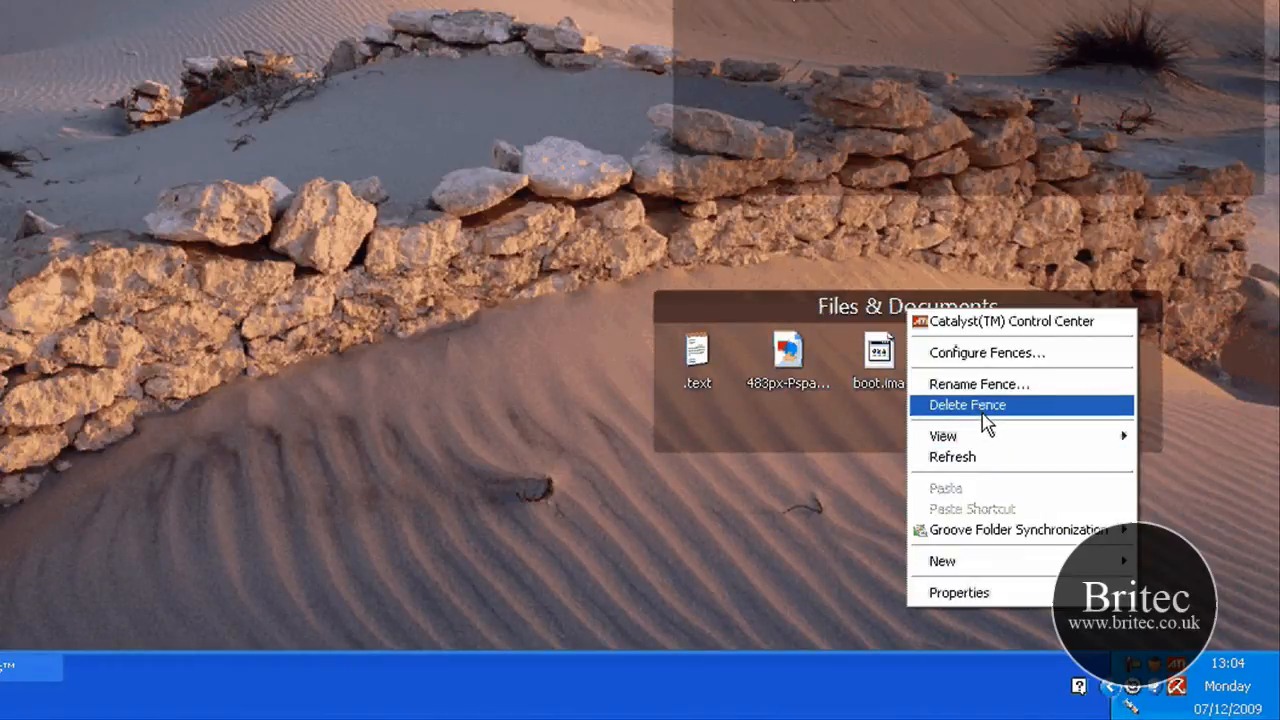
{"action": "left_click", "coordinate": [966, 404]}
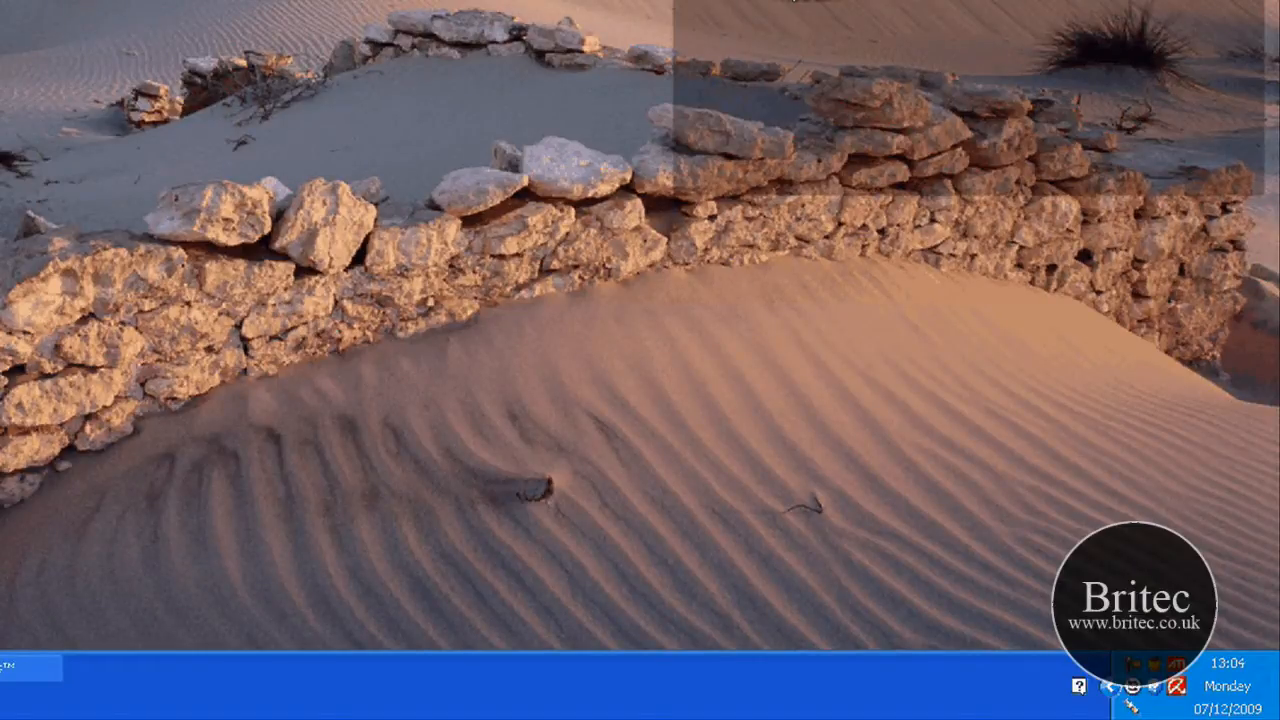
{"action": "mouse_move", "coordinate": [280, 166]}
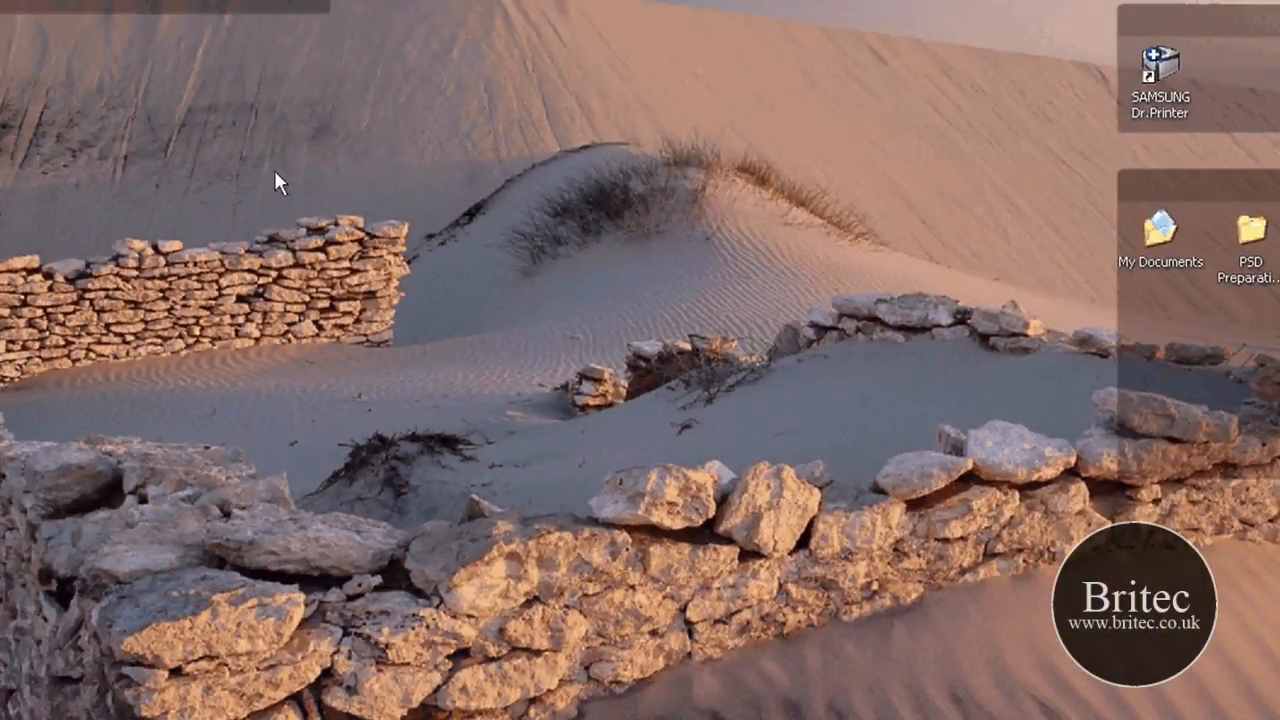
- Create a new fence named Stuff in a rectangle dragged on the desktop
{"action": "left_click_drag", "start_coordinate": [280, 164], "coordinate": [790, 544]}
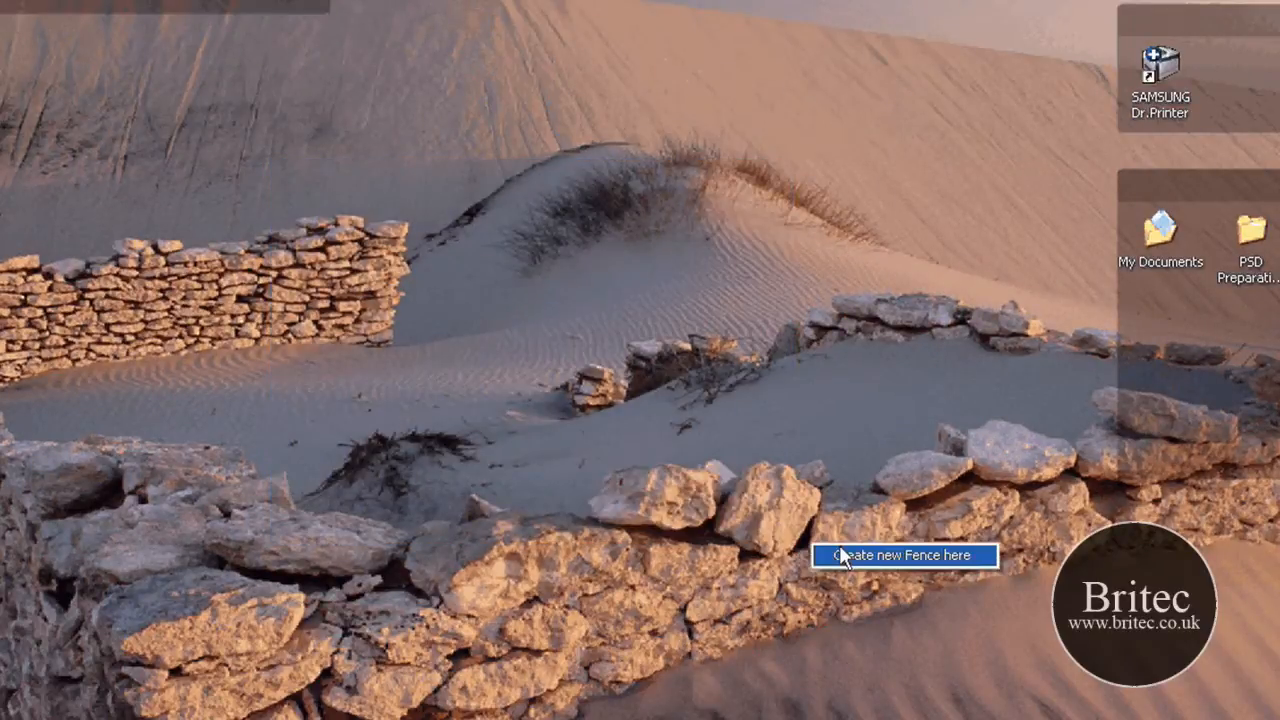
{"action": "mouse_move", "coordinate": [880, 568]}
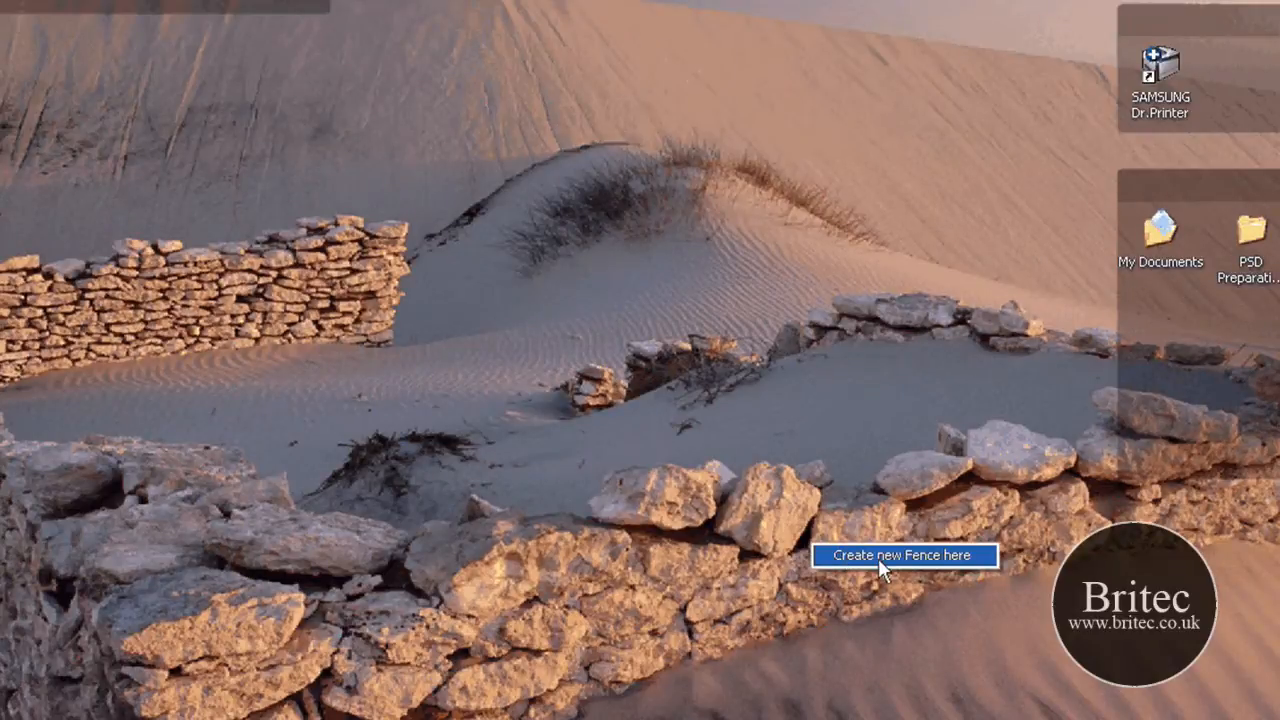
{"action": "left_click", "coordinate": [904, 556]}
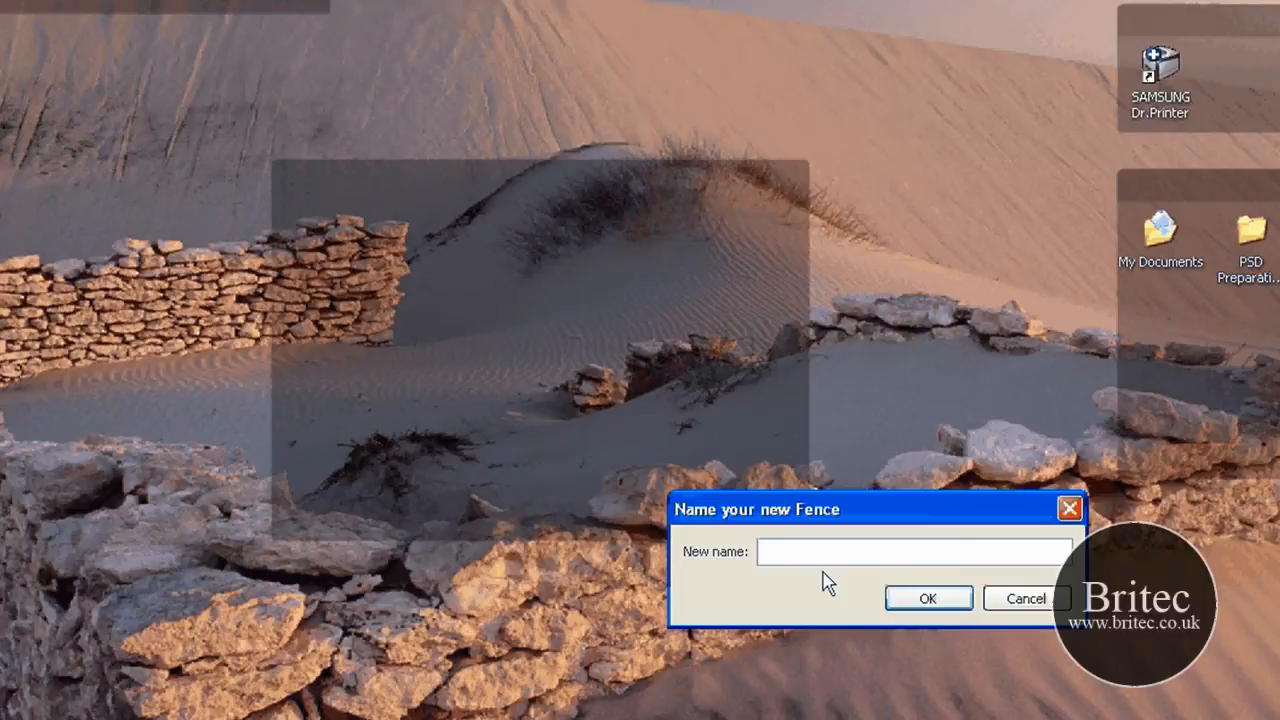
{"action": "type", "text": "St"}
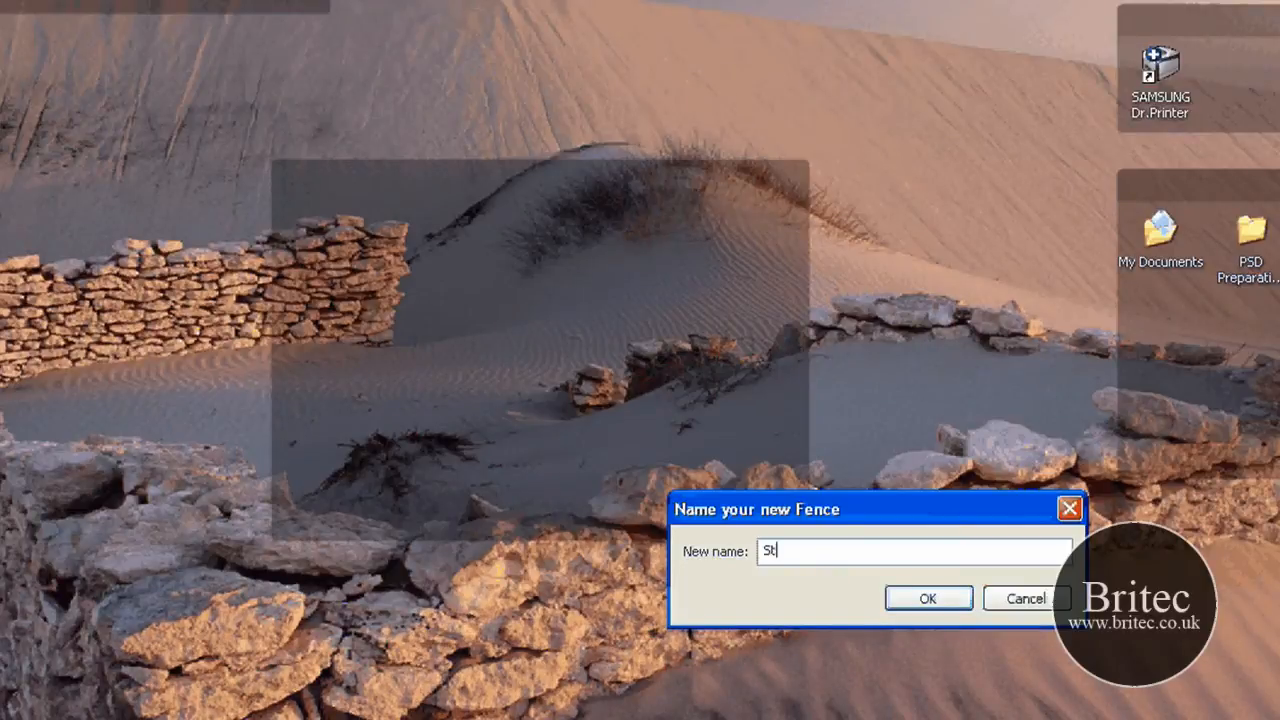
{"action": "type", "text": "uff"}
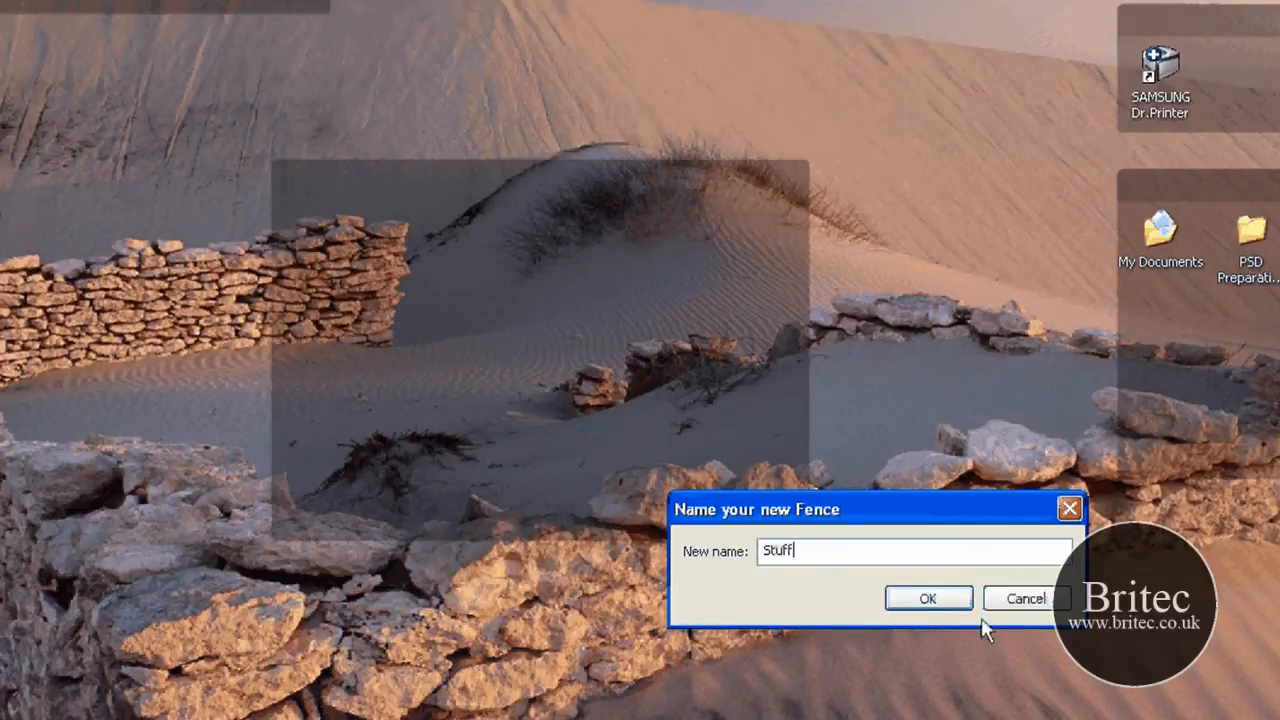
{"action": "left_click", "coordinate": [926, 596]}
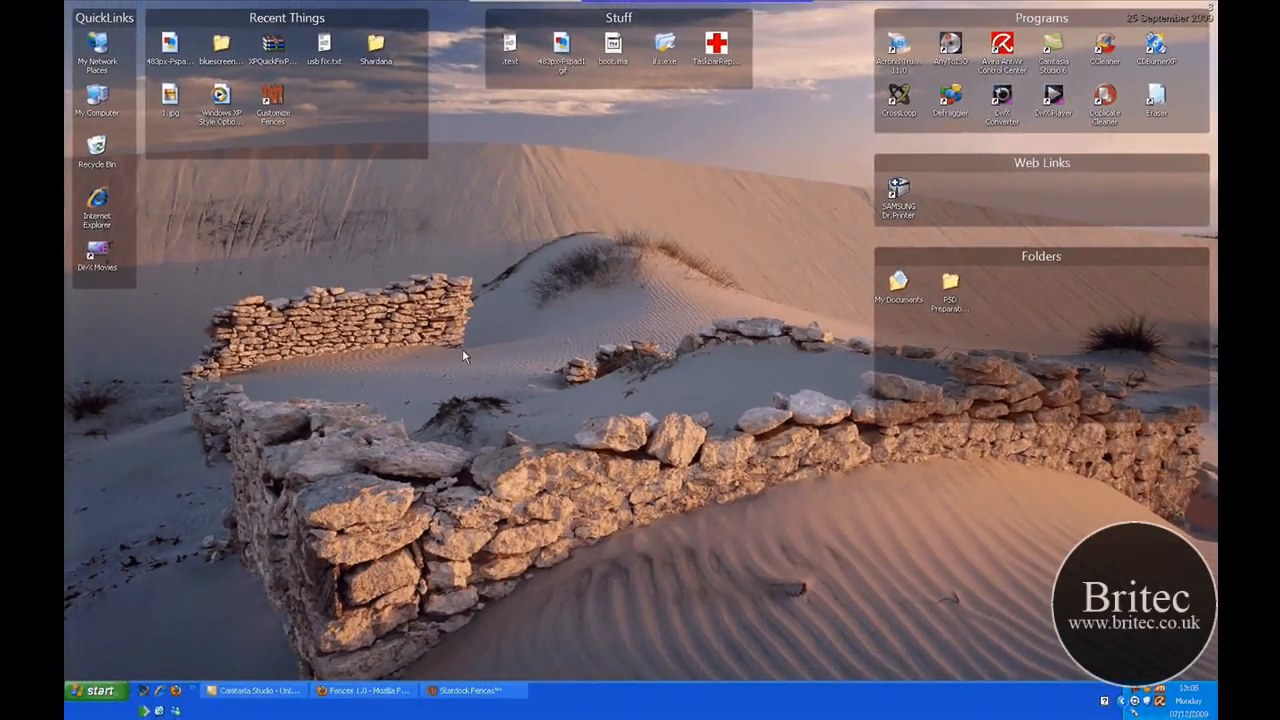
{"action": "mouse_move", "coordinate": [912, 392]}
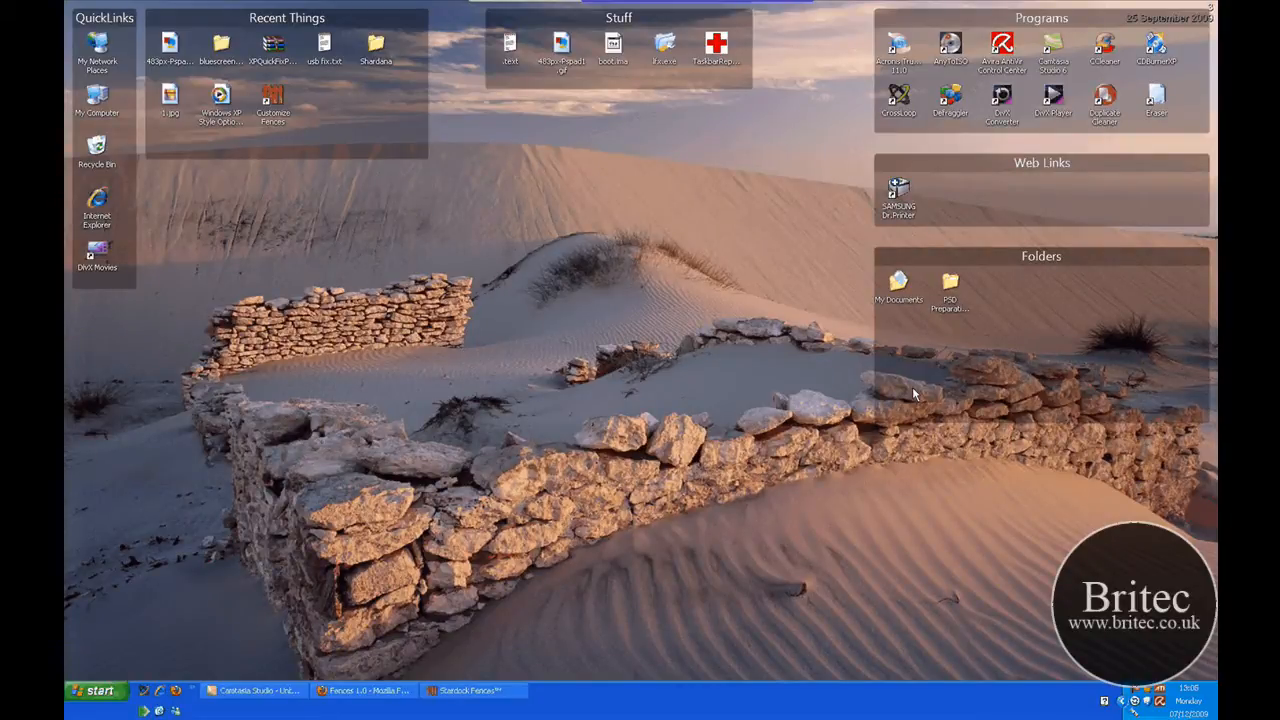
{"action": "mouse_move", "coordinate": [738, 380]}
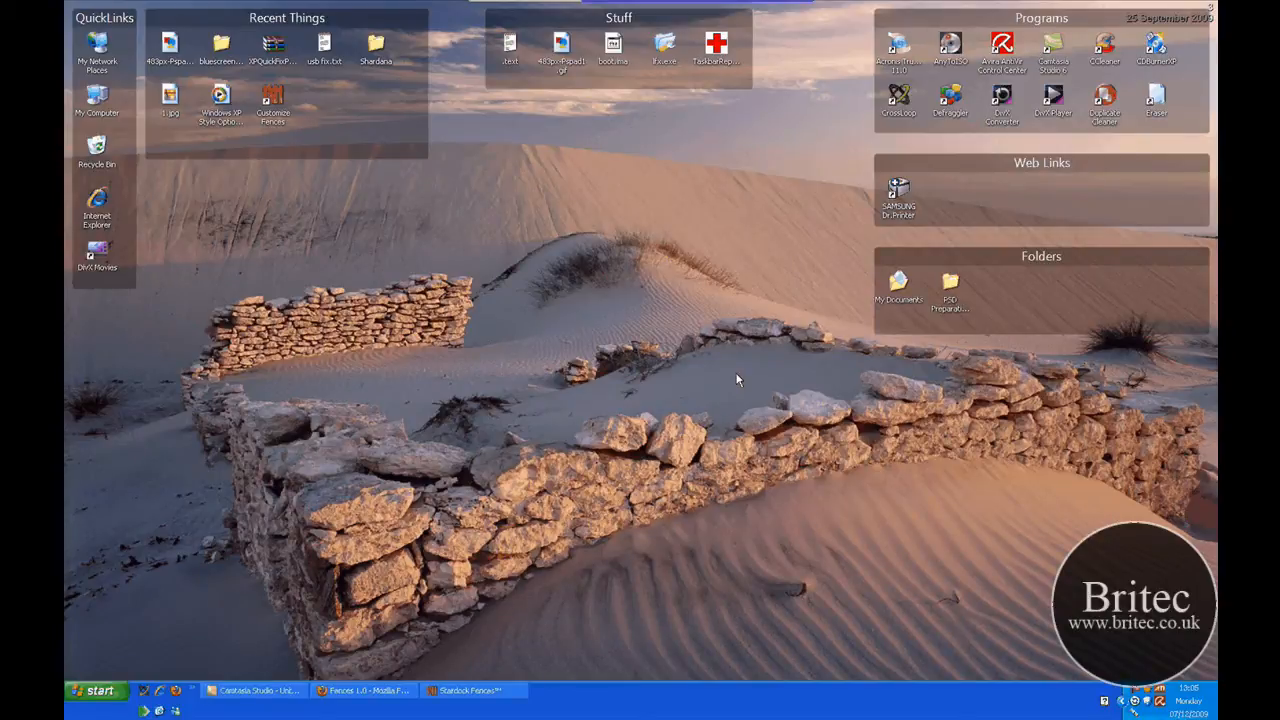
{"action": "mouse_move", "coordinate": [632, 414]}
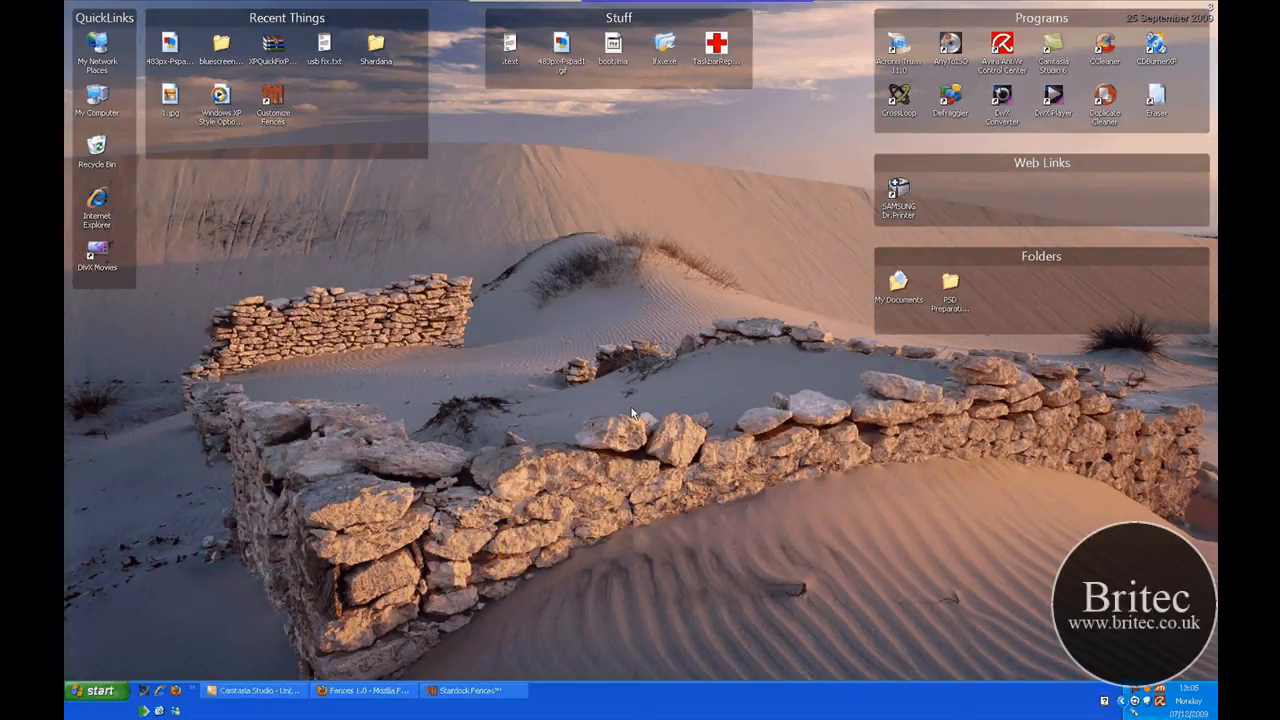
{"action": "left_click", "coordinate": [470, 690]}
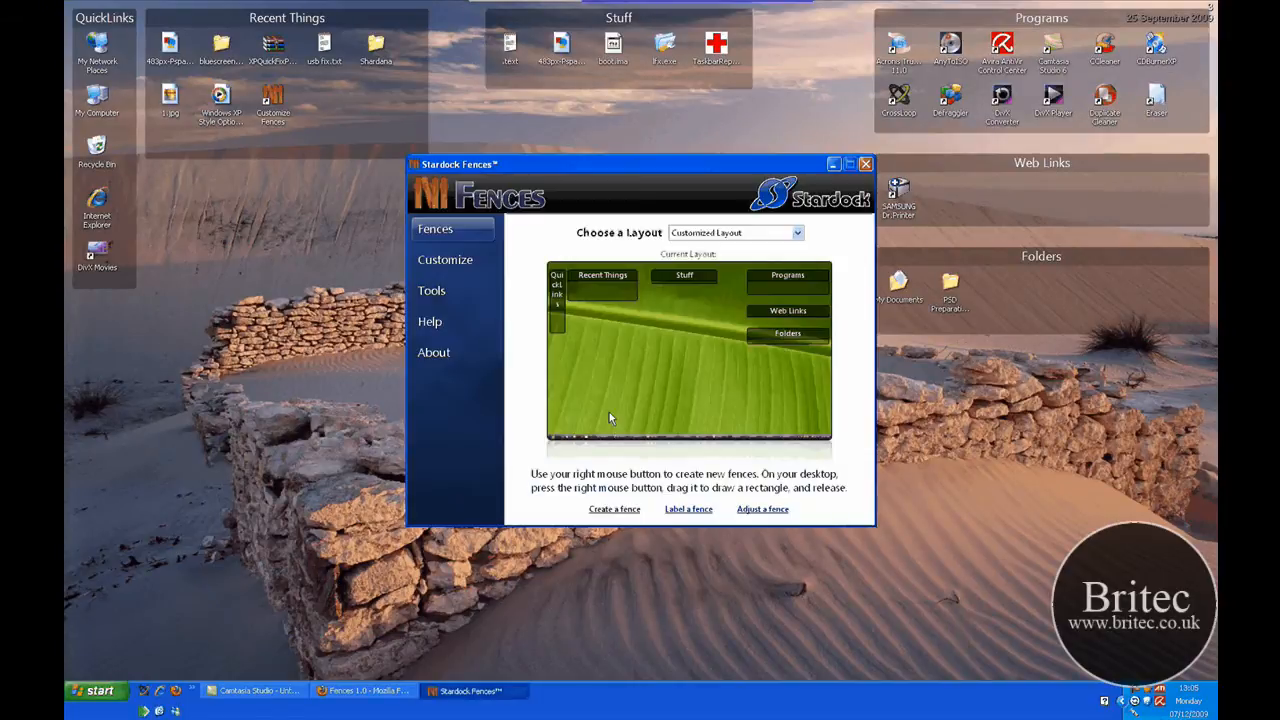
{"action": "left_click", "coordinate": [864, 164]}
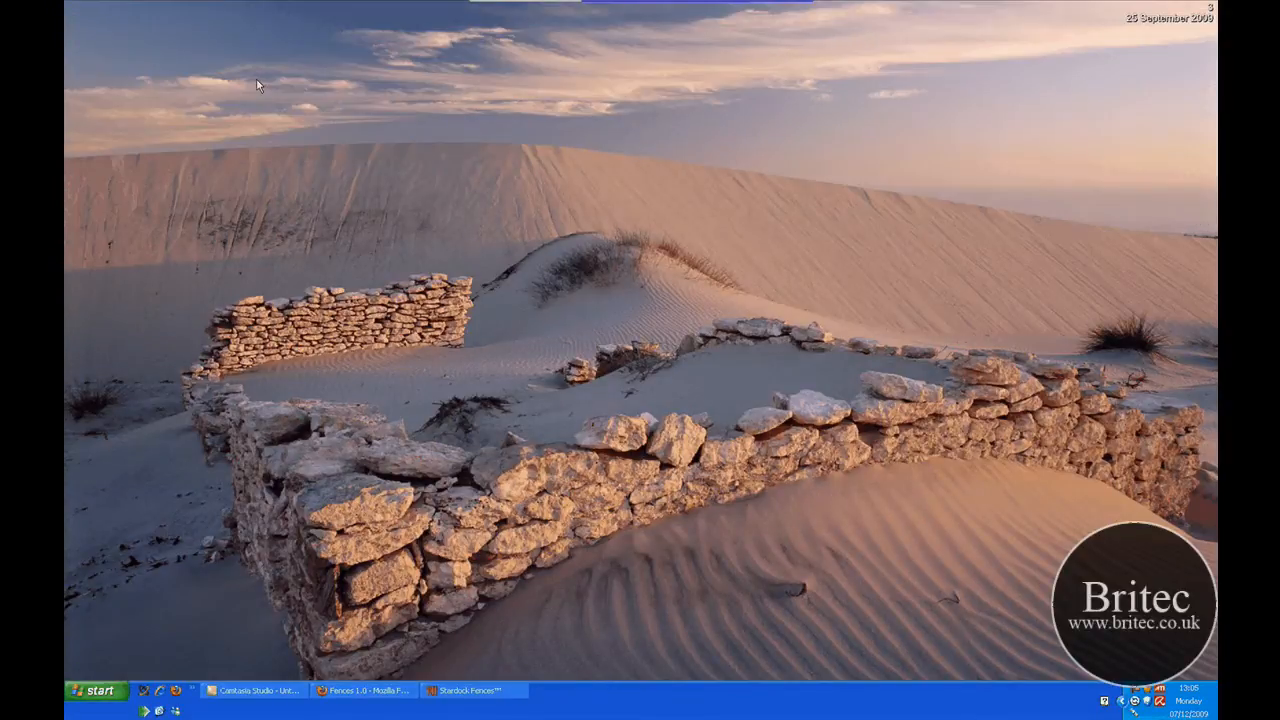
{"action": "mouse_move", "coordinate": [588, 348]}
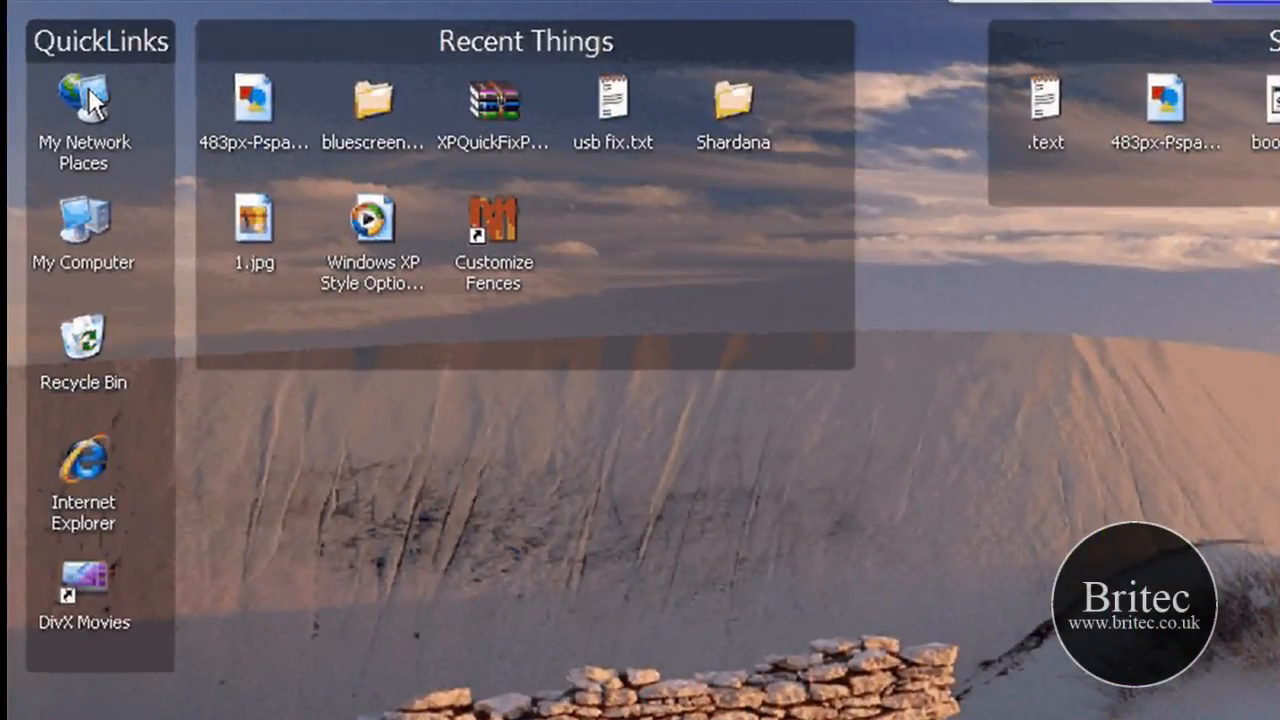
- Inspect icon options, toggle quick-hide, and exclude My Documents from Fences' quick-hide
{"action": "right_click", "coordinate": [84, 100]}
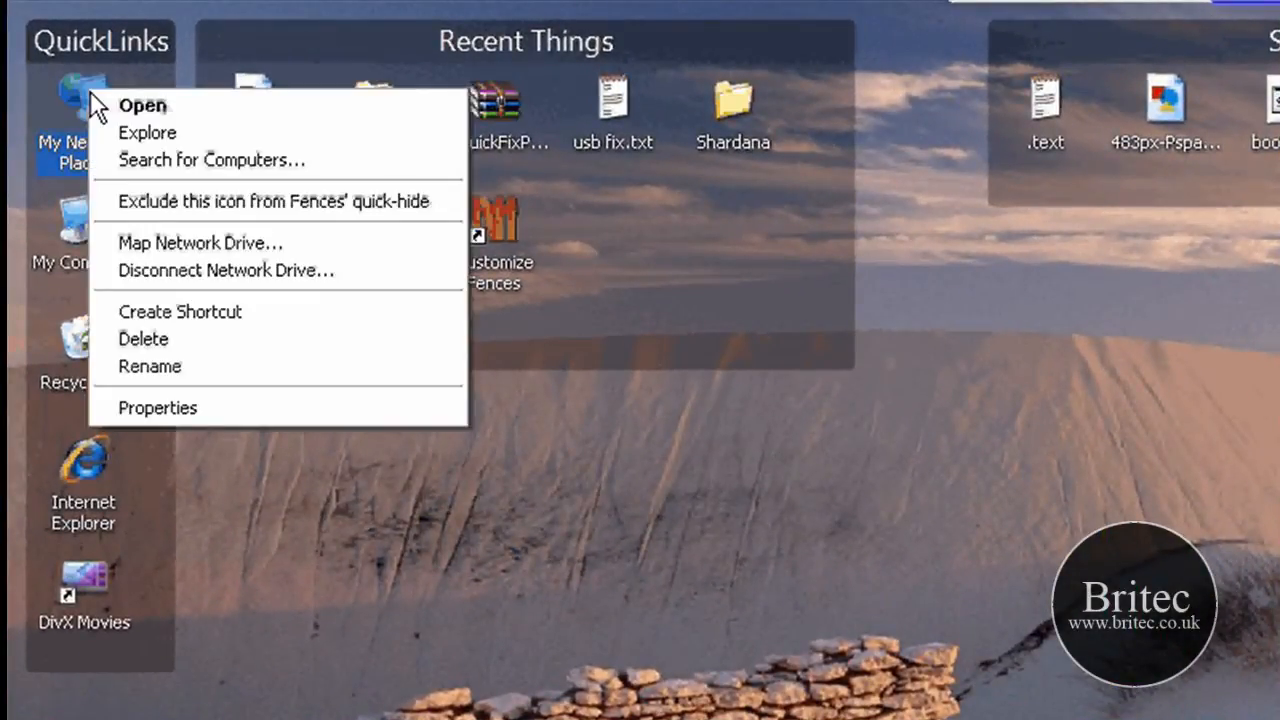
{"action": "mouse_move", "coordinate": [290, 210]}
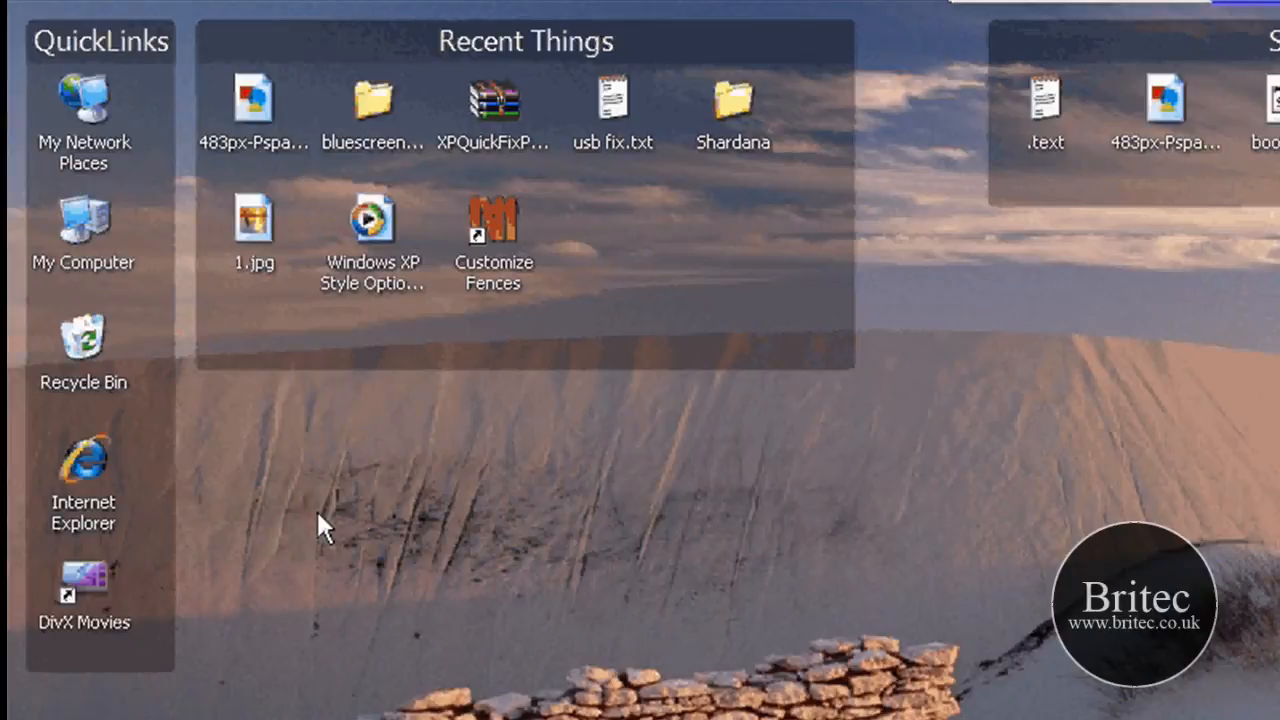
{"action": "right_click", "coordinate": [84, 230]}
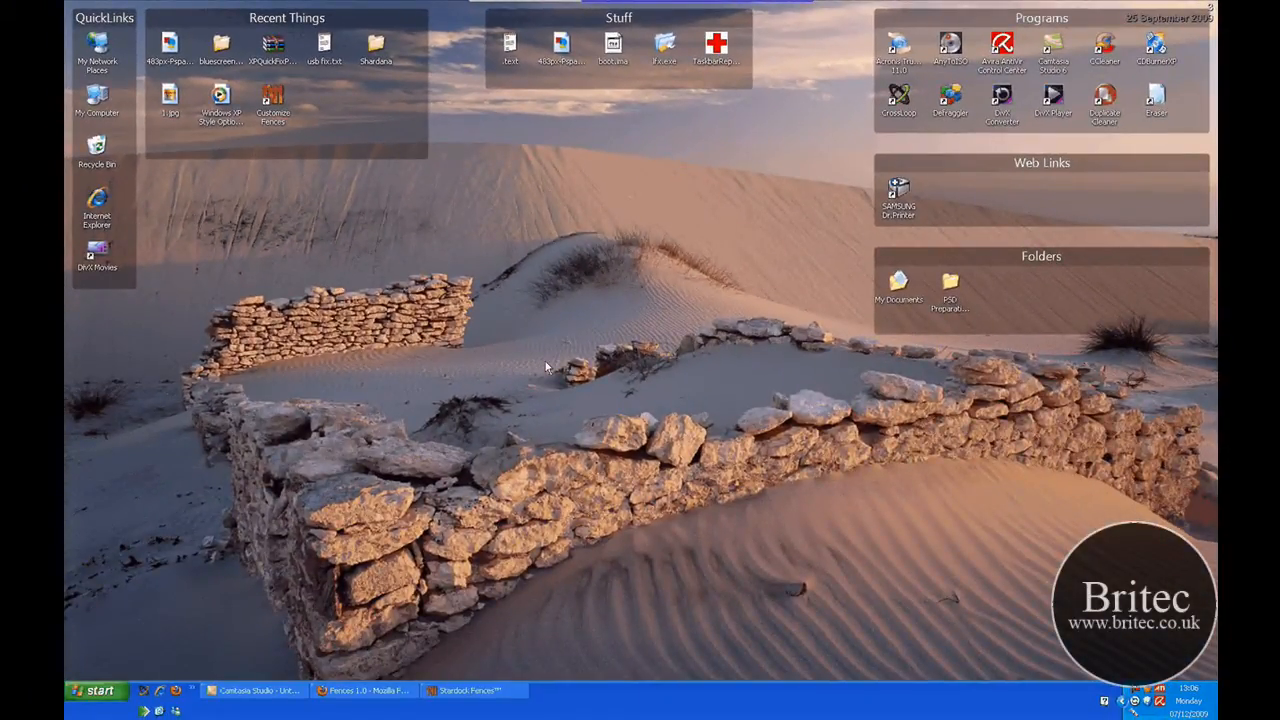
{"action": "double_click", "coordinate": [548, 368]}
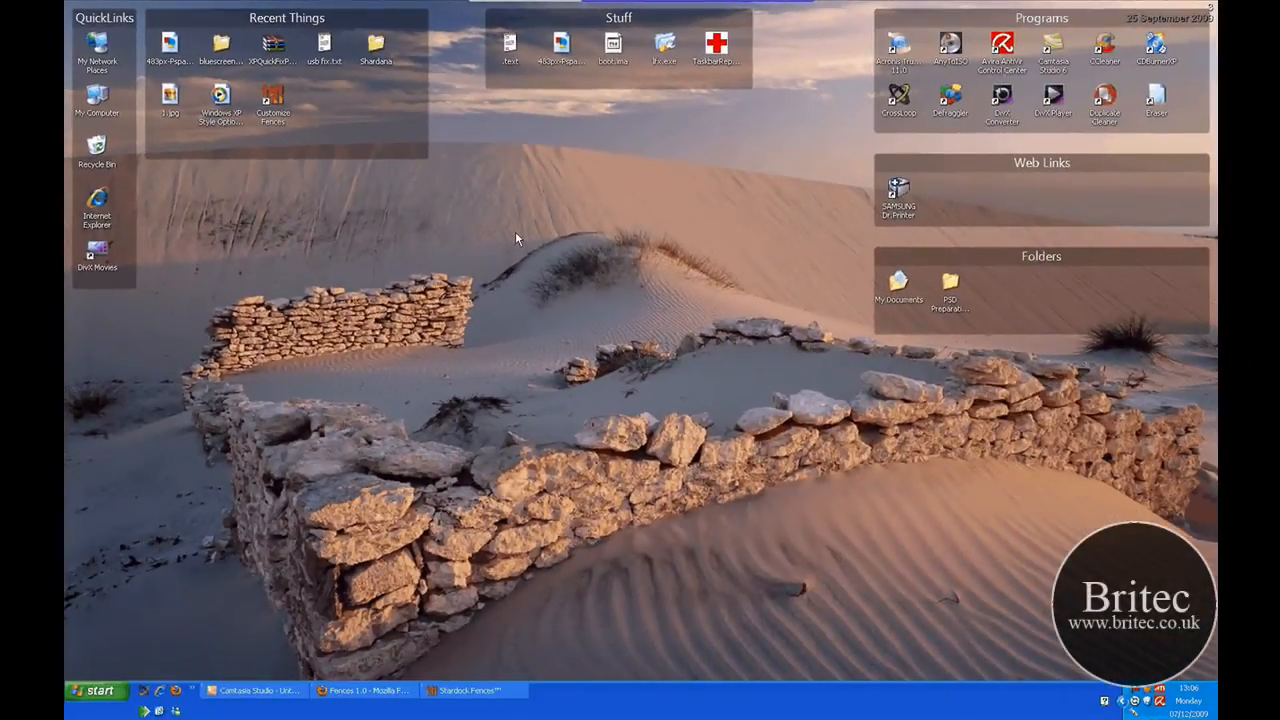
{"action": "right_click", "coordinate": [896, 284]}
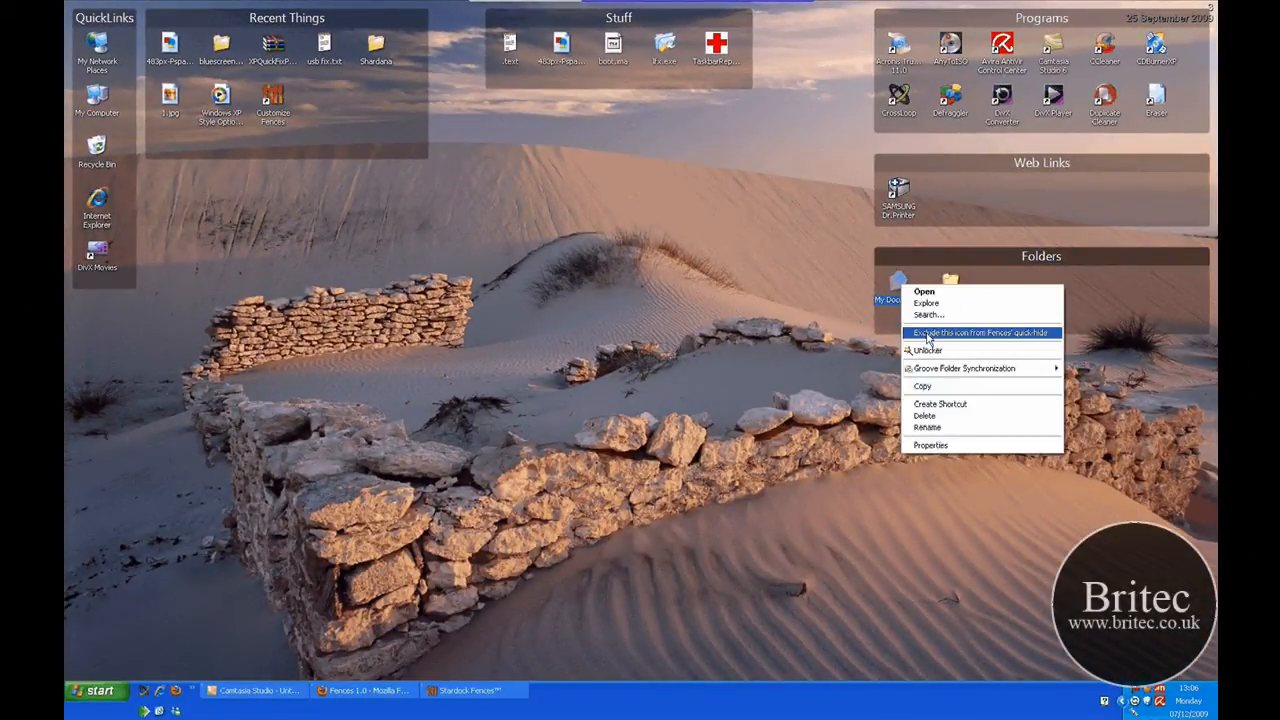
{"action": "left_click", "coordinate": [980, 332]}
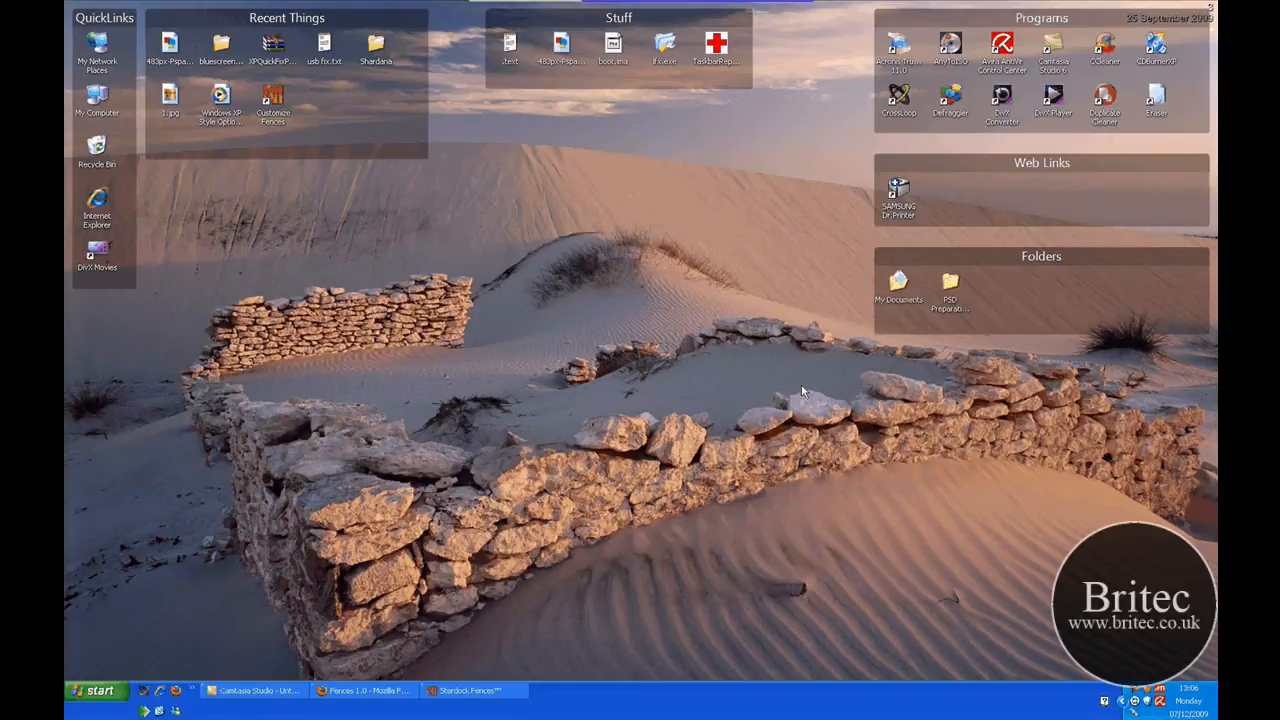
{"action": "mouse_move", "coordinate": [630, 322]}
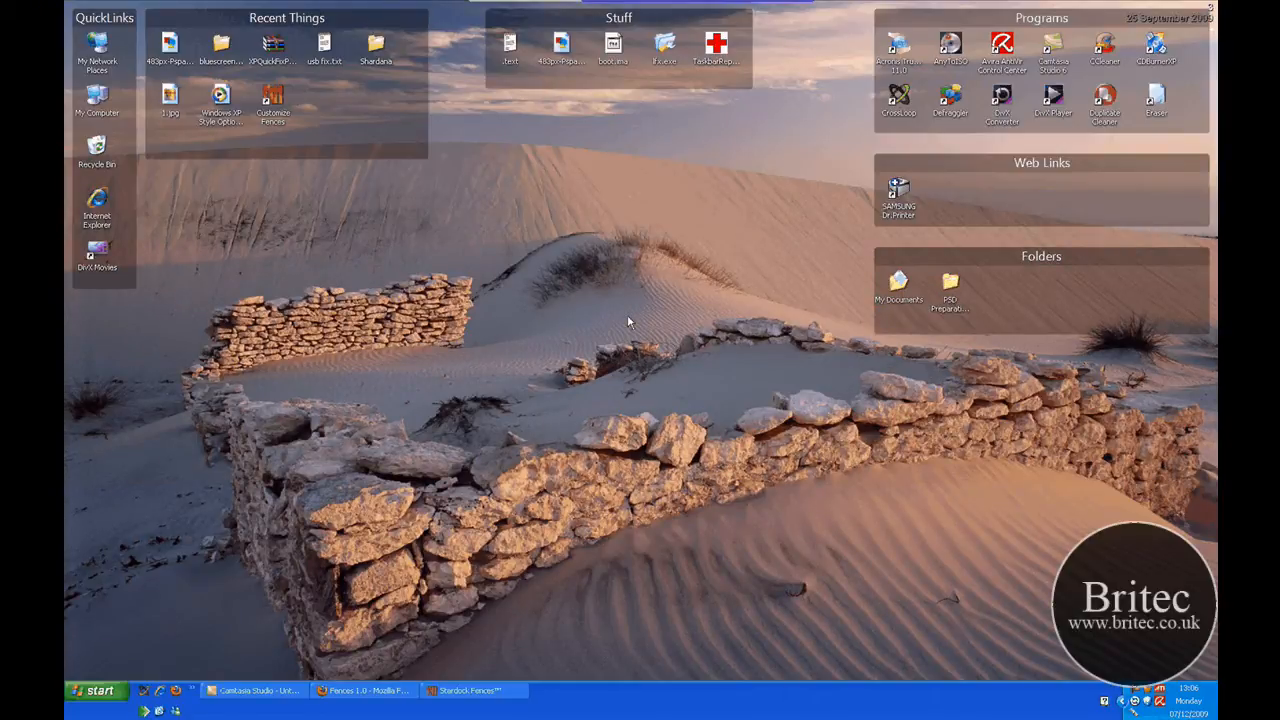
{"action": "mouse_move", "coordinate": [564, 280]}
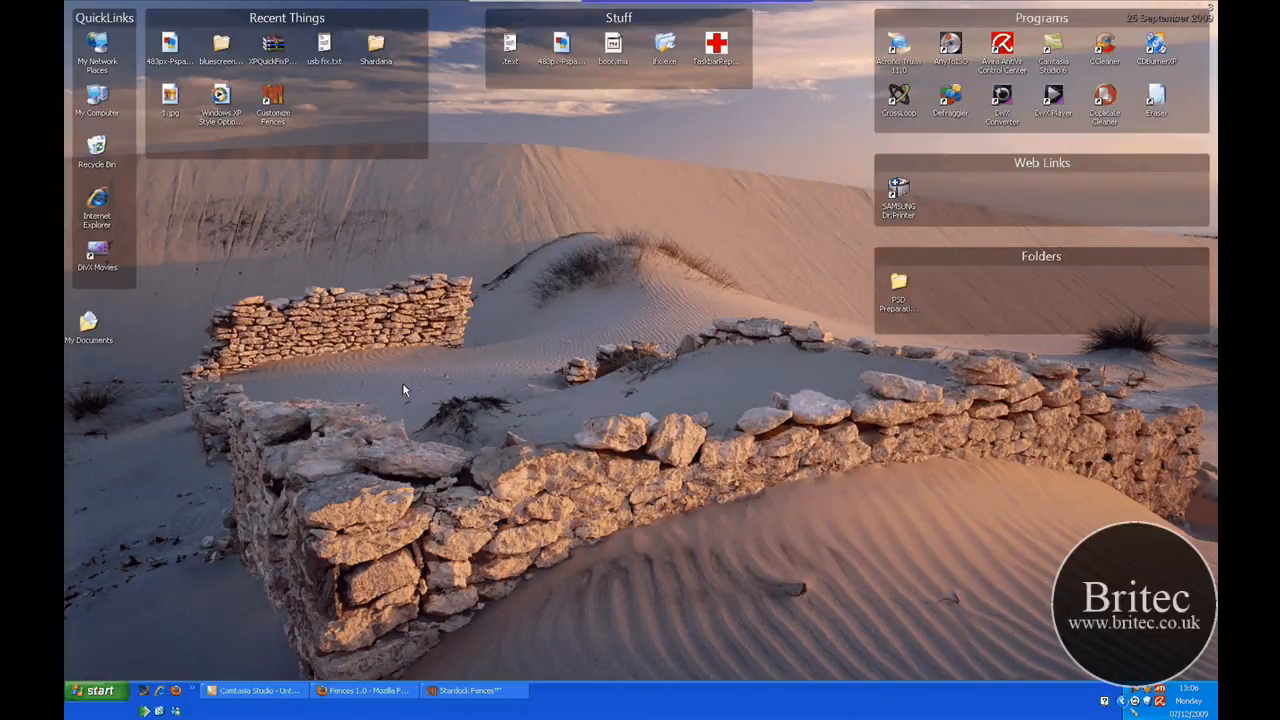
- Drop the My Documents icon into the Folders fence beside the PSD folder
{"action": "left_click_drag", "start_coordinate": [88, 324], "coordinate": [948, 290]}
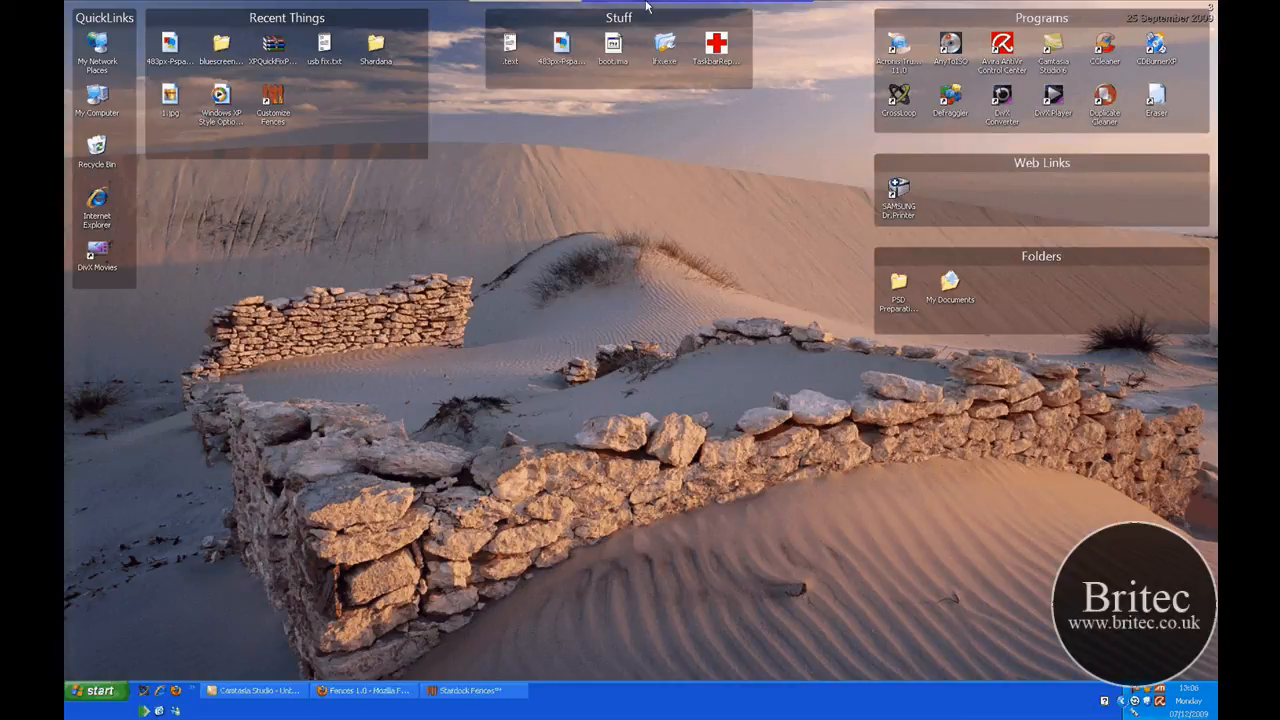
{"action": "mouse_move", "coordinate": [1062, 702]}
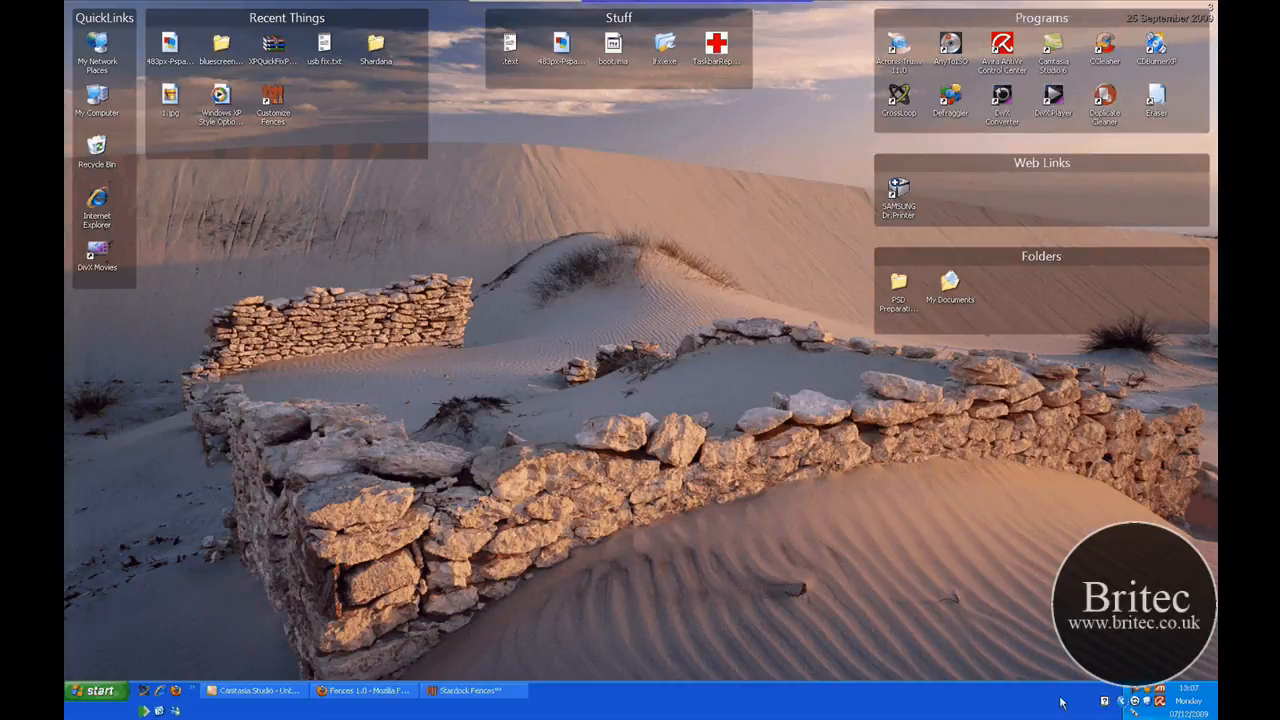